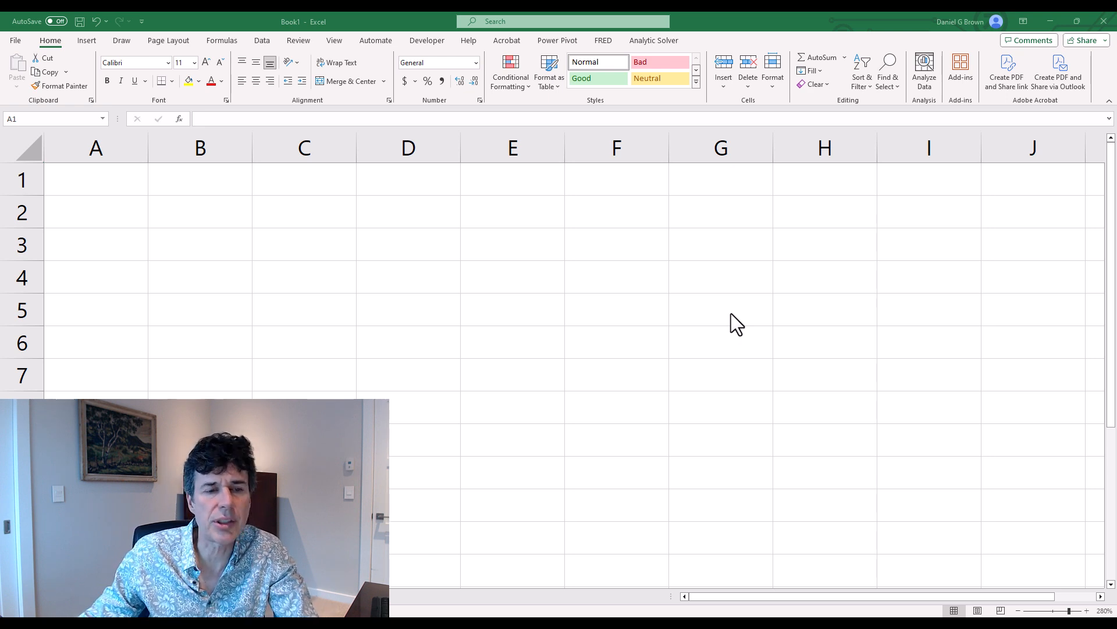
# - Enter Mortgage Amount, Mortgage Rate and Mortgage Term in A1:A3 and apply a Heading style
pyautogui.click(95, 179)
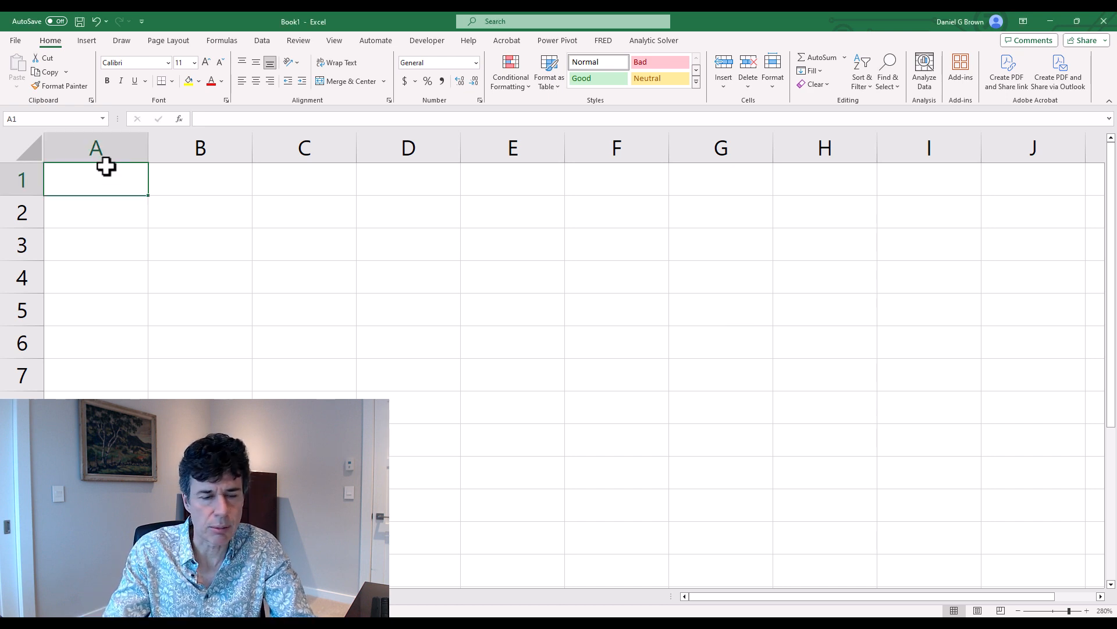
pyautogui.write('Mortgage Amount')
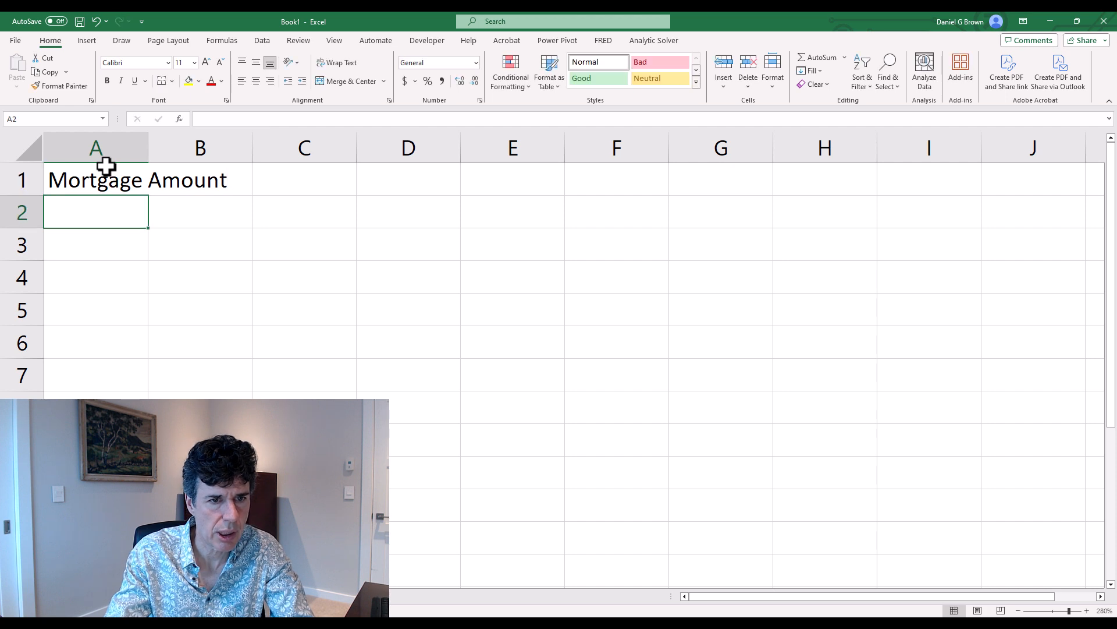
pyautogui.write('Mortgage Rate')
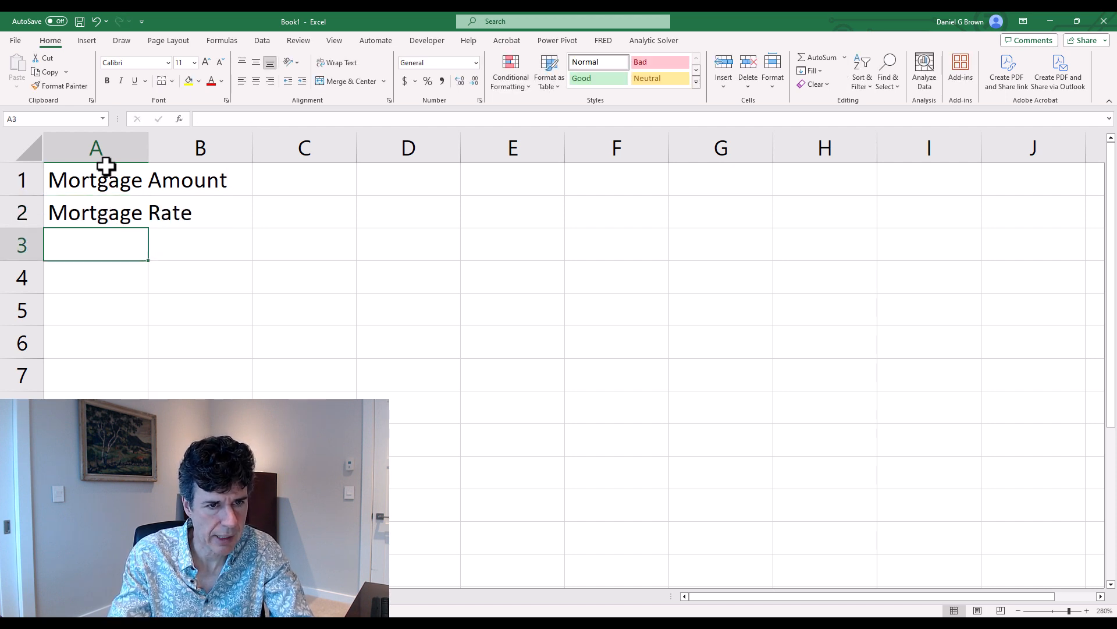
pyautogui.write('Mortg')
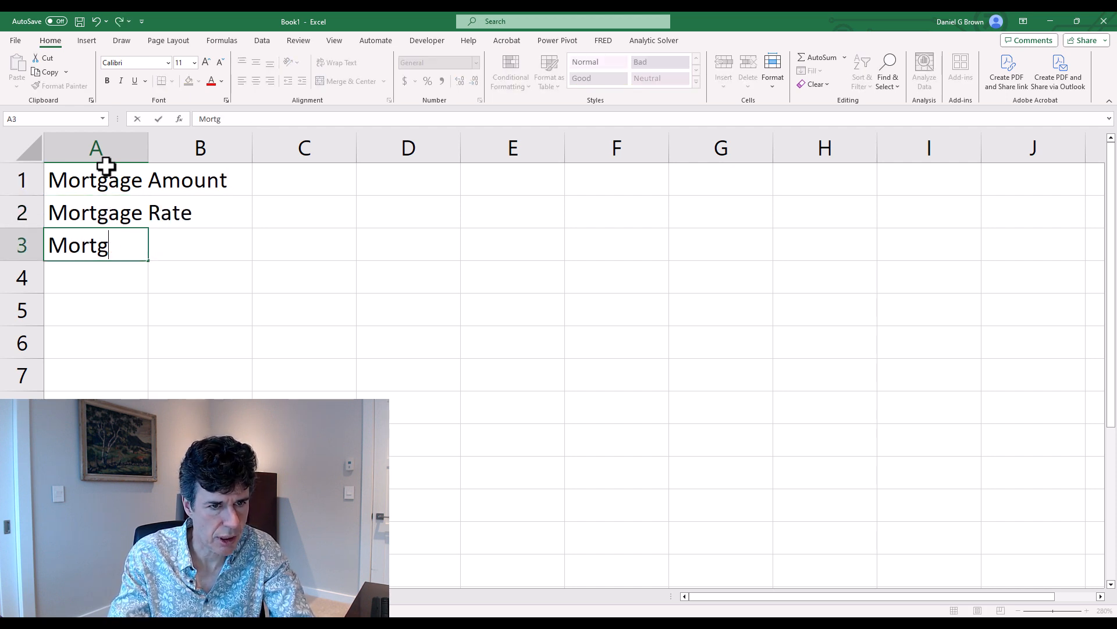
pyautogui.write('age Term')
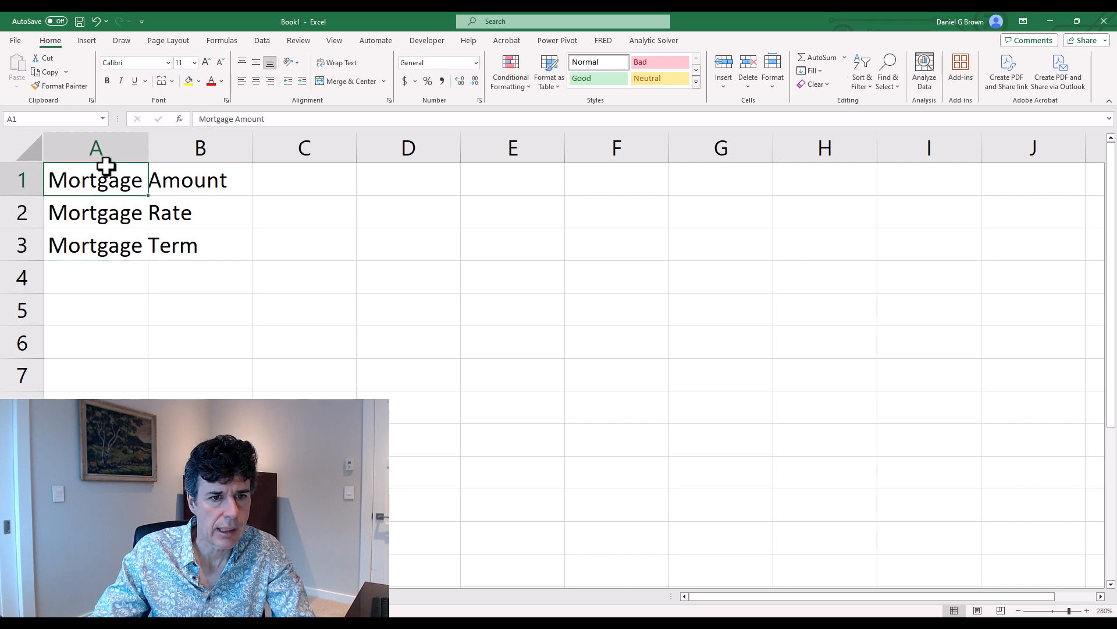
pyautogui.moveTo(96, 180); pyautogui.dragTo(96, 244)
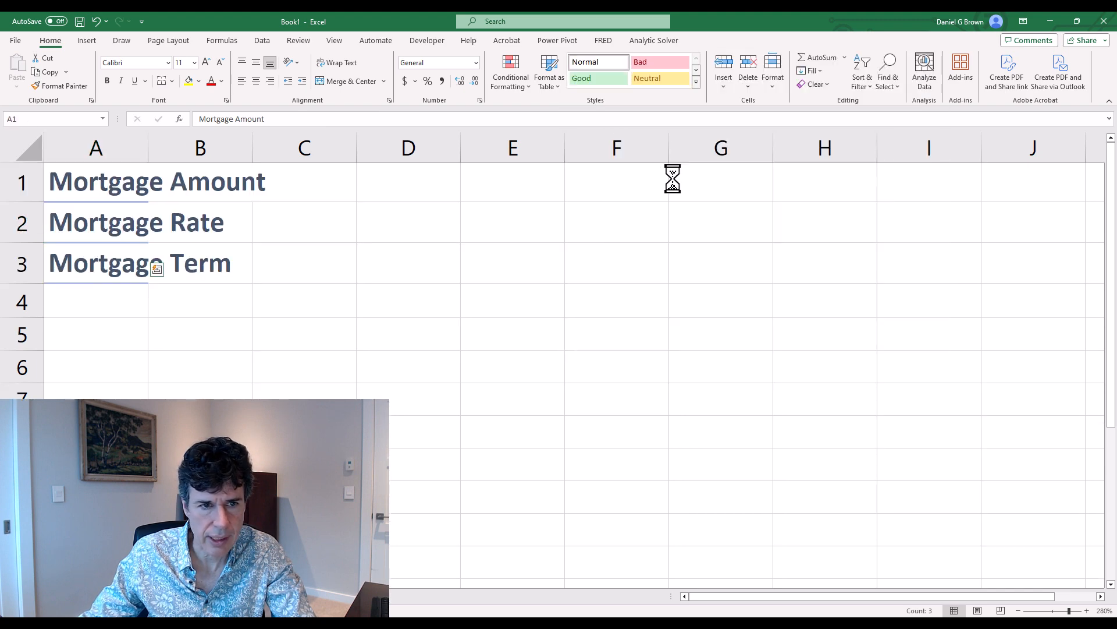
# - Add Mortgage Payment in A5 as a heading and widen column A to fit it
pyautogui.click(95, 334)
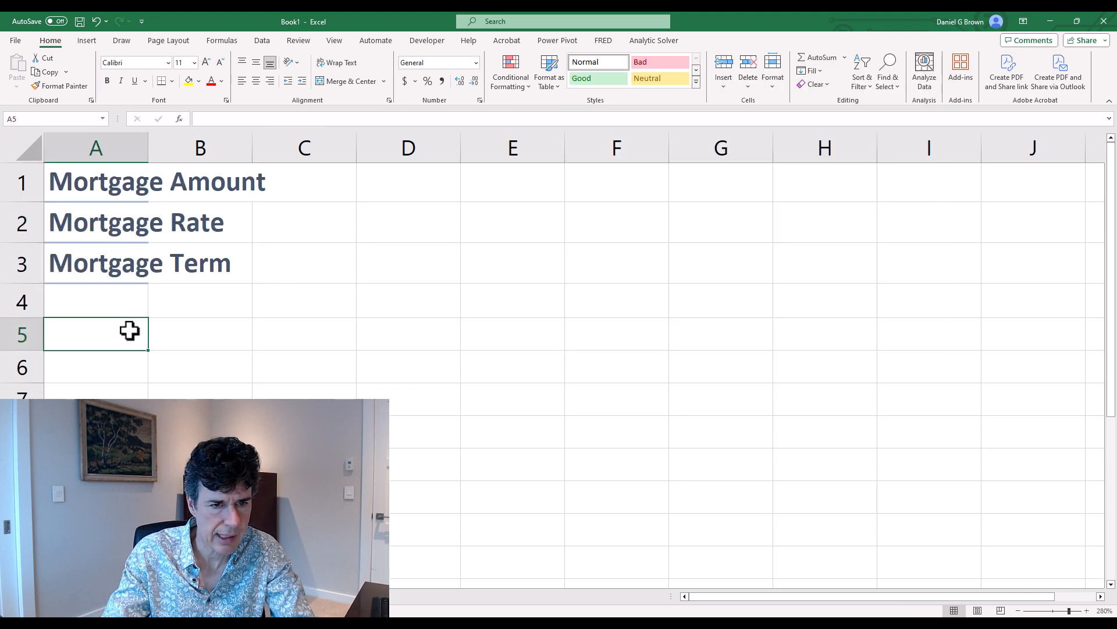
pyautogui.write('Mortgage P')
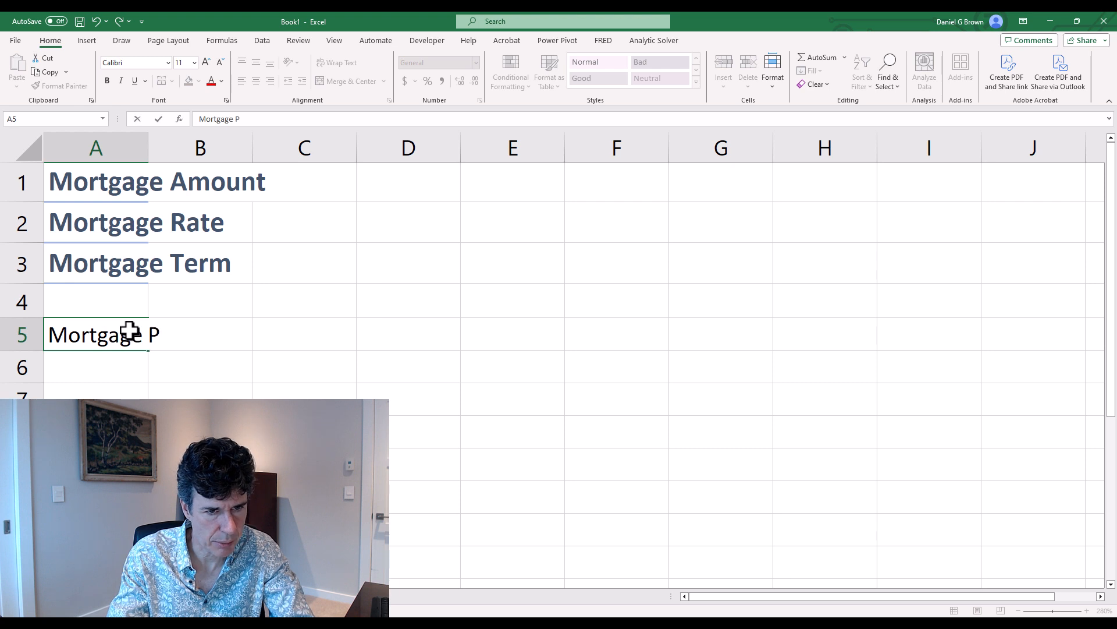
pyautogui.write('ayment')
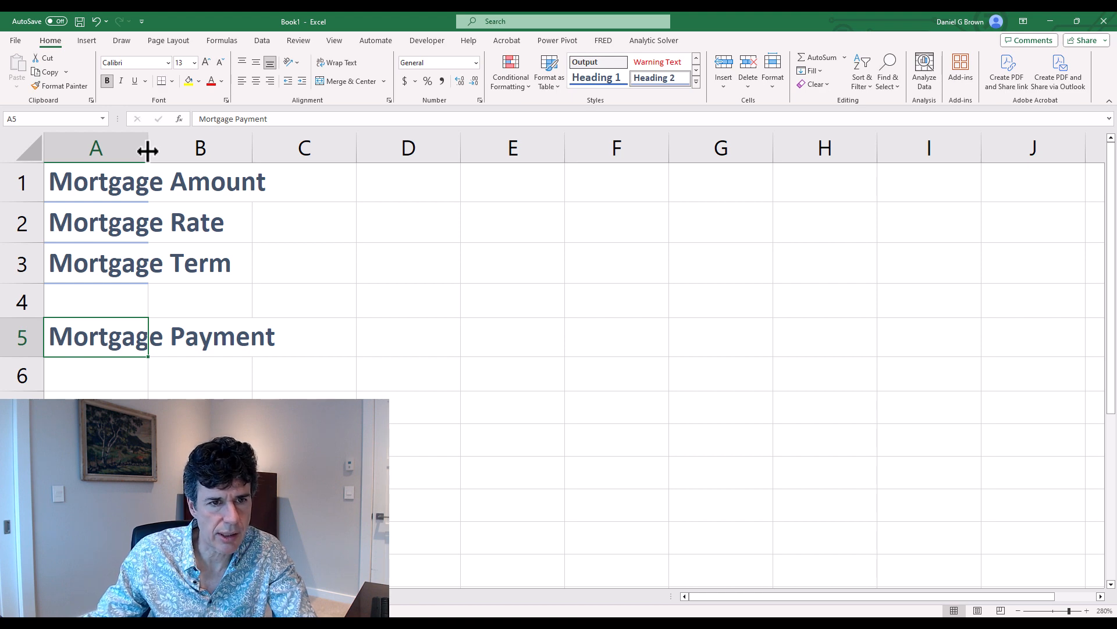
pyautogui.moveTo(149, 148); pyautogui.dragTo(284, 148)
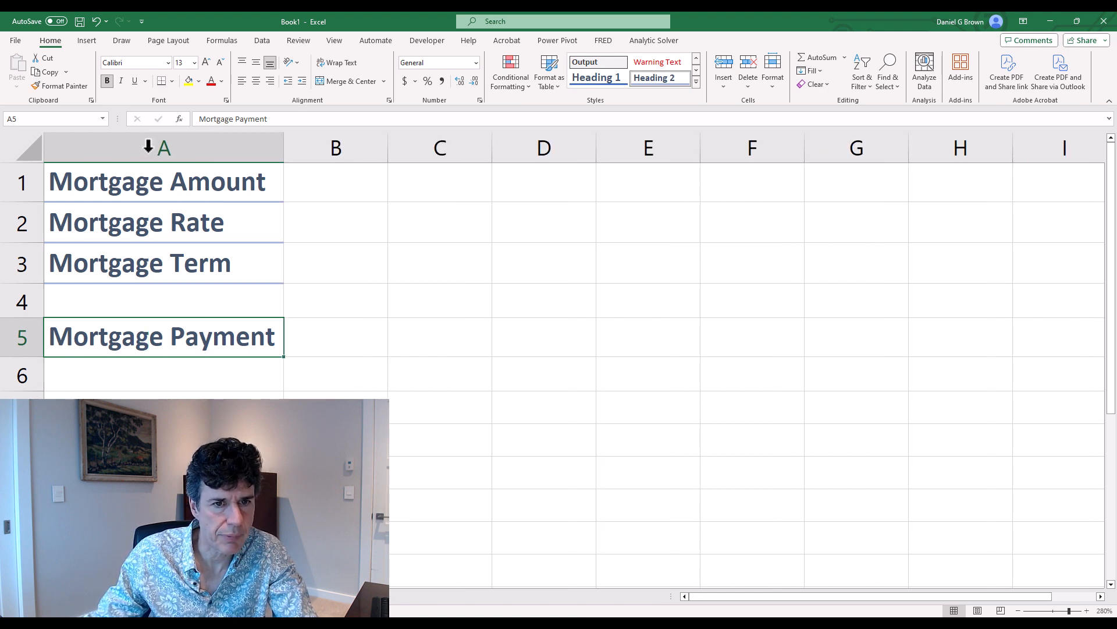
pyautogui.moveTo(329, 179)
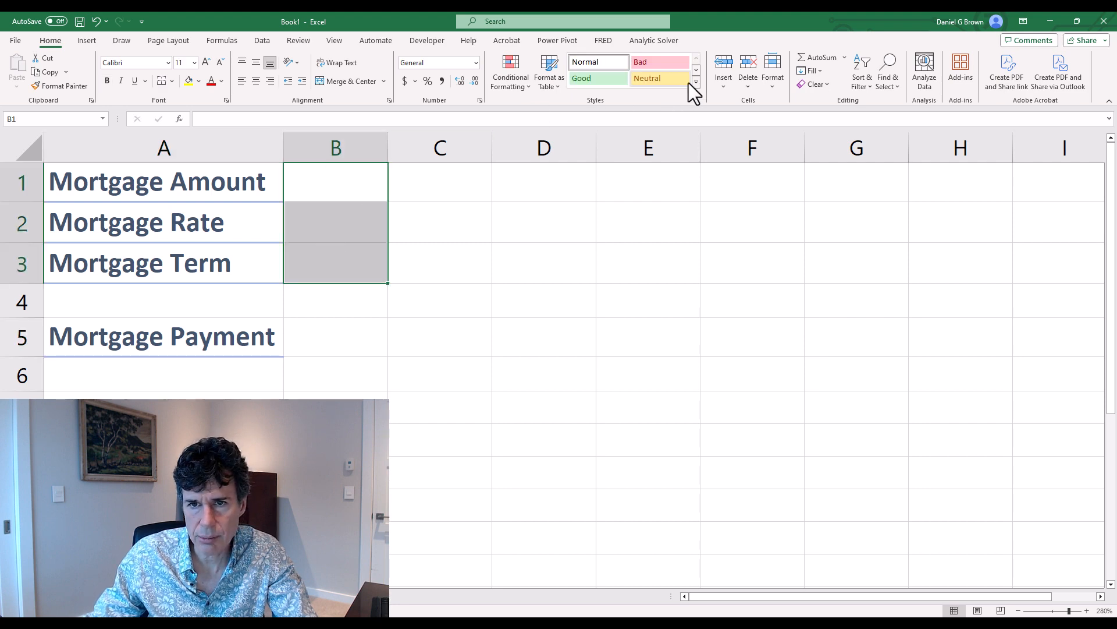
# - Style B1:B3 as Input and B5 as Output, then enter $100,000 in Accounting format in B1
pyautogui.click(695, 84)
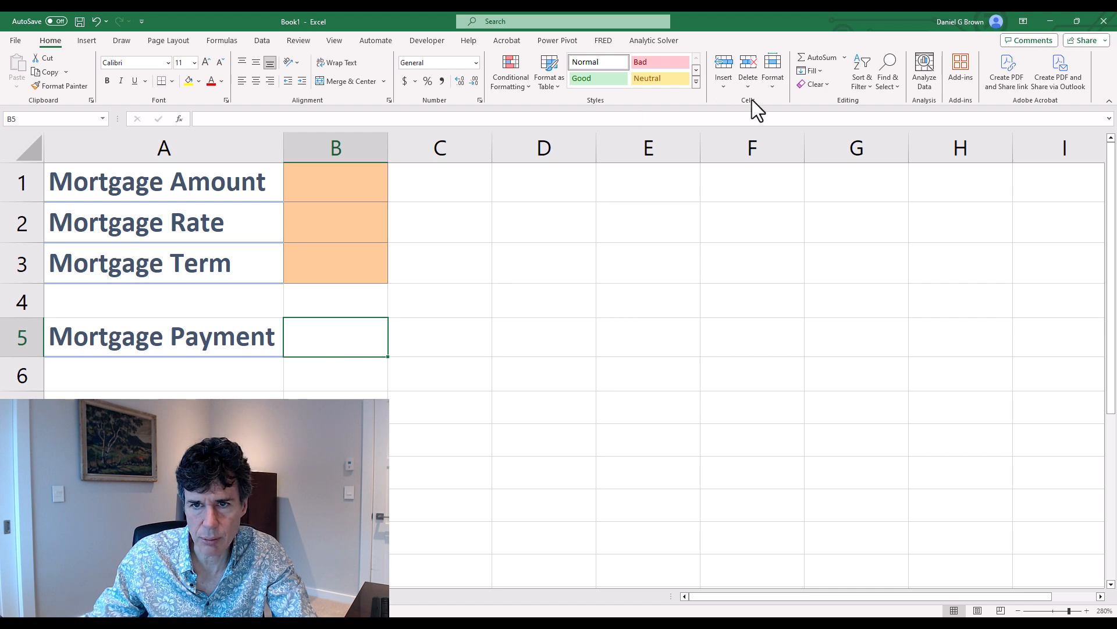
pyautogui.click(694, 83)
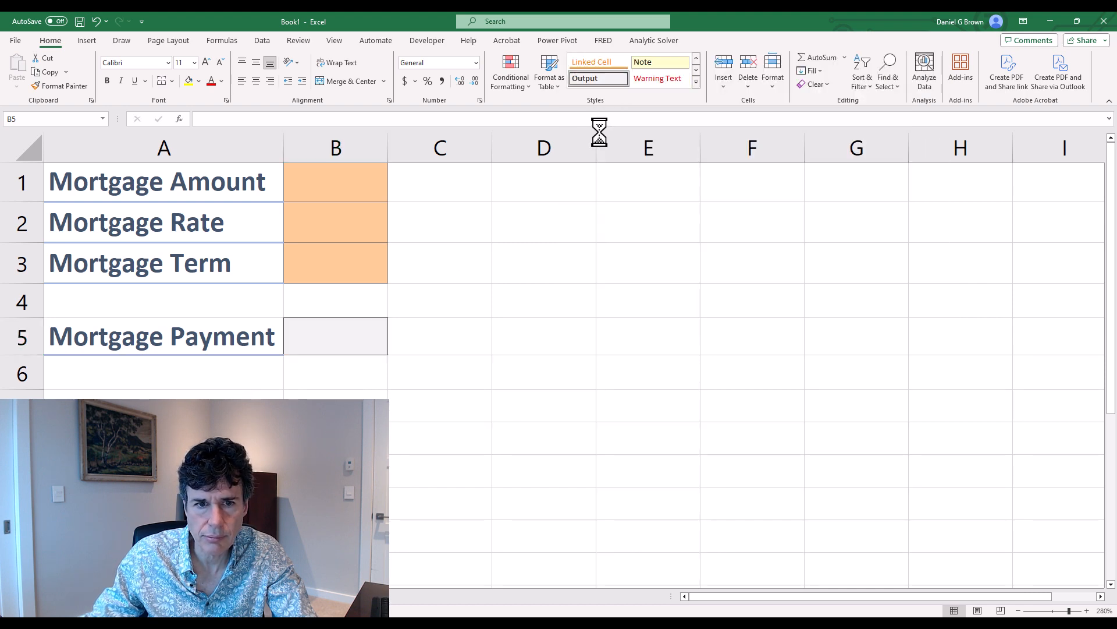
pyautogui.click(335, 181)
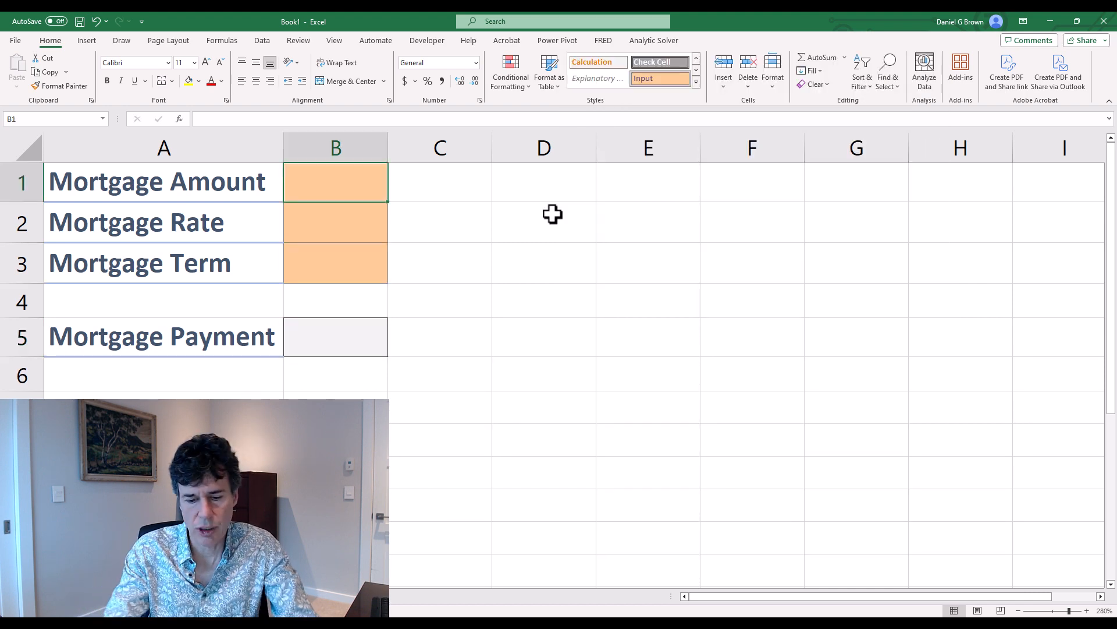
pyautogui.write('100000')
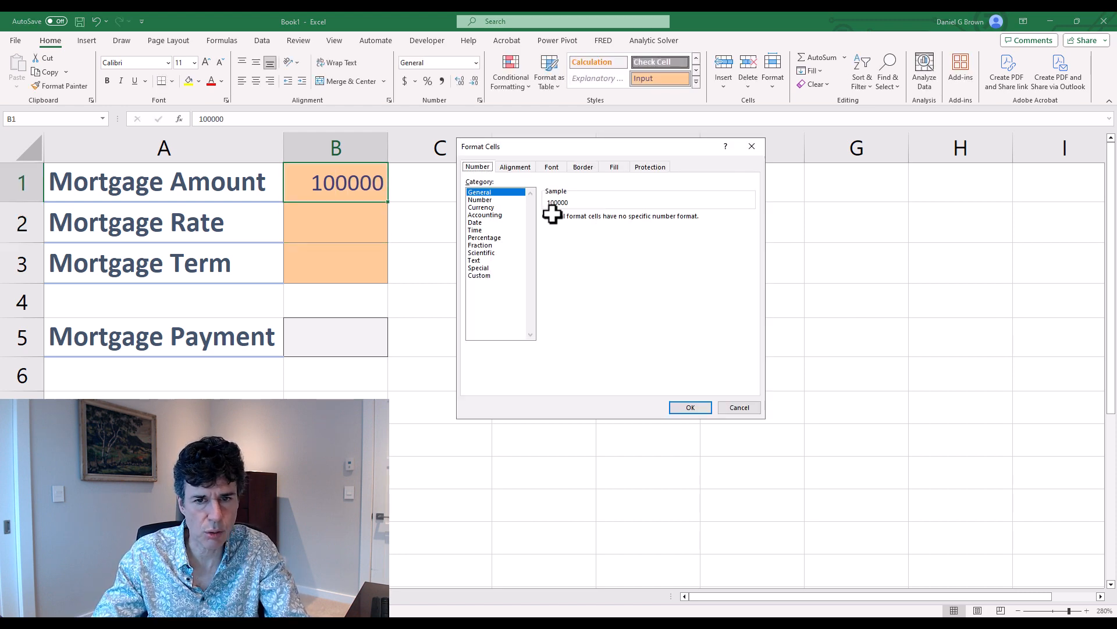
pyautogui.click(484, 214)
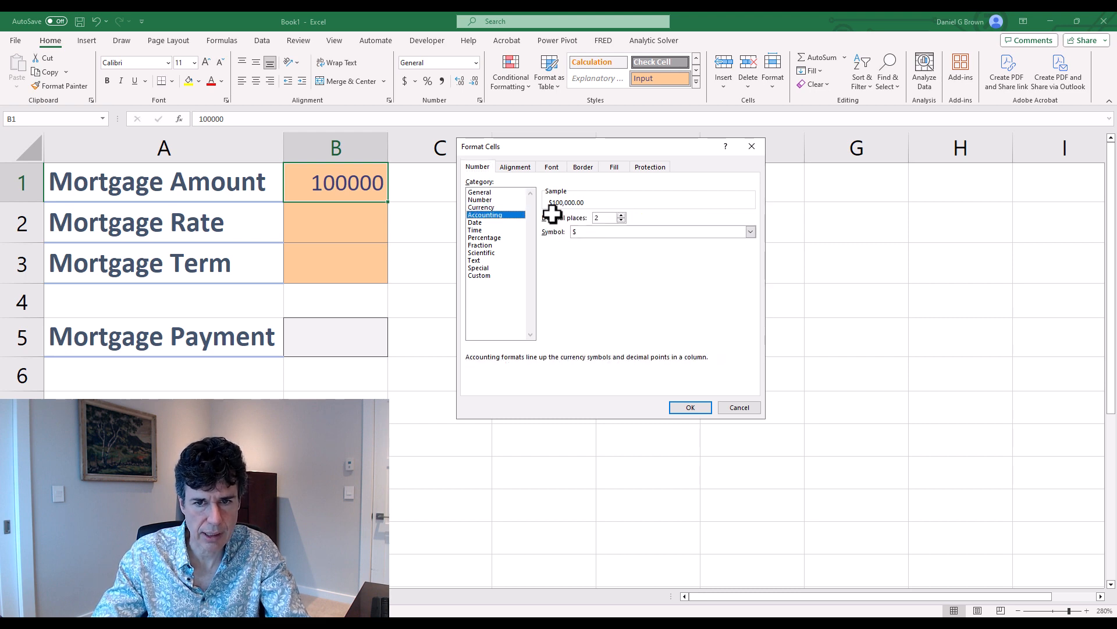
pyautogui.click(688, 407)
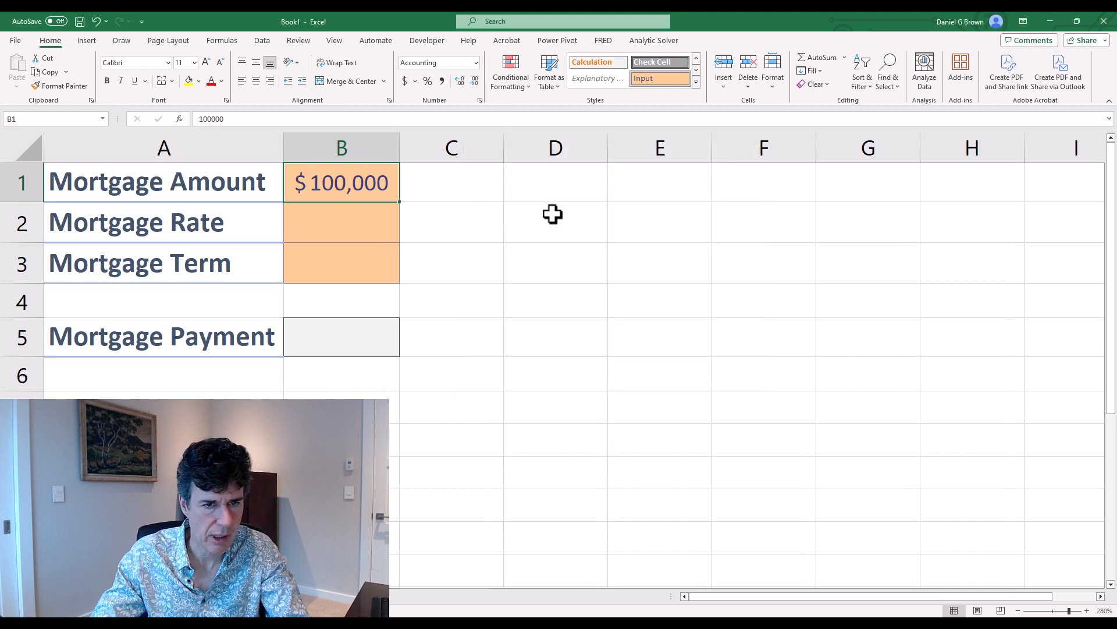
# - Enter the 5% rate in B2 and the 30-year term in B3
pyautogui.write('5.00%')
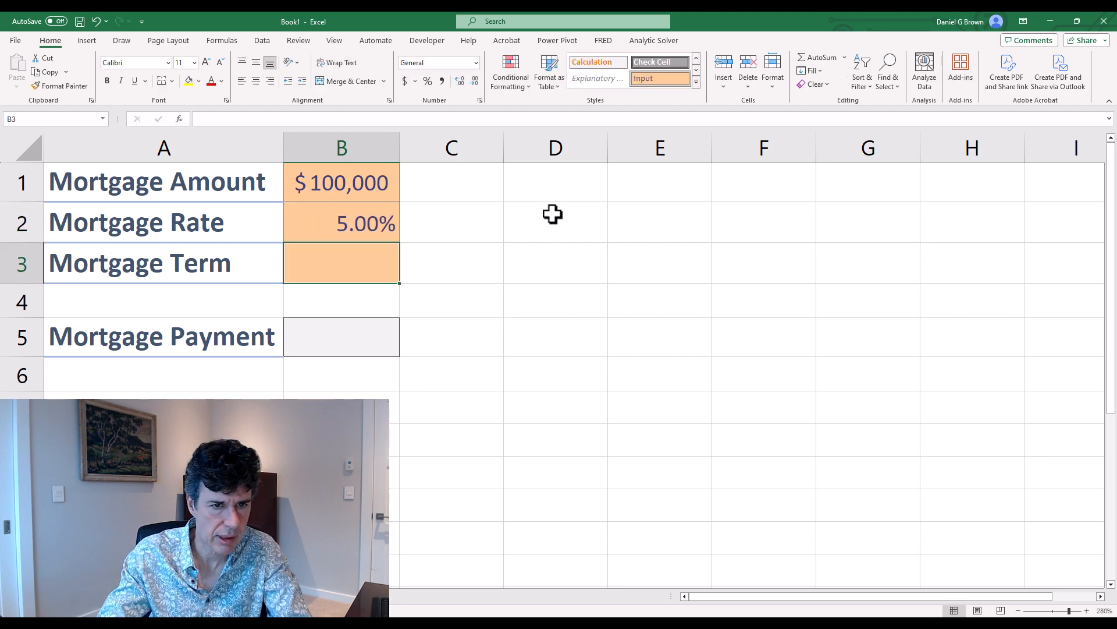
pyautogui.write('30')
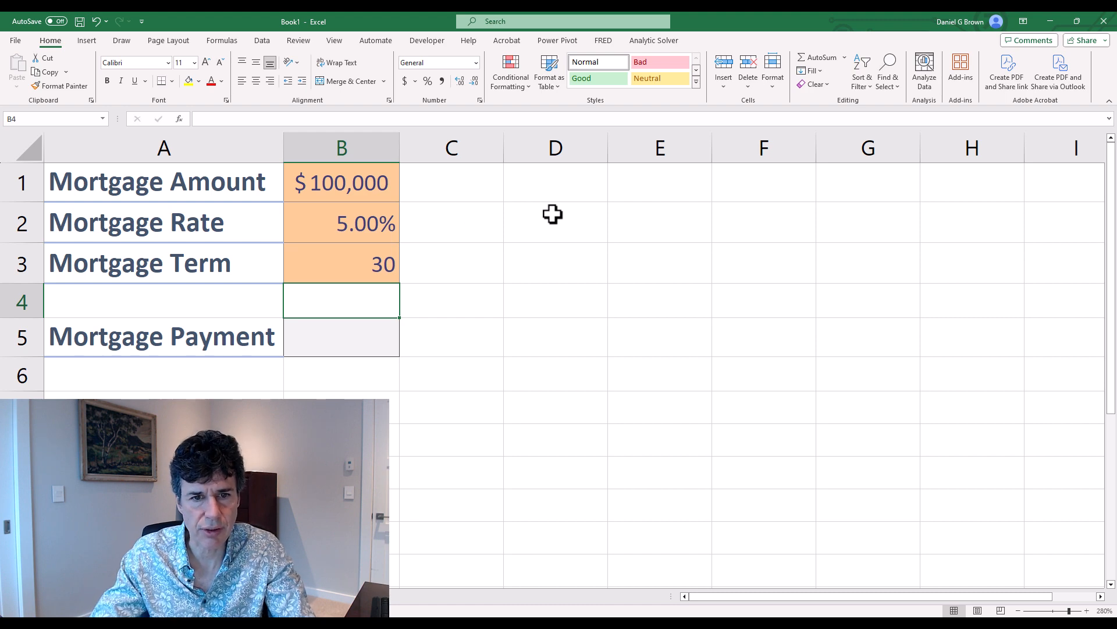
# - Enter =-PMT(B2/12,B3*12,B1) in B5, giving a monthly payment of $536.82
pyautogui.click(341, 335)
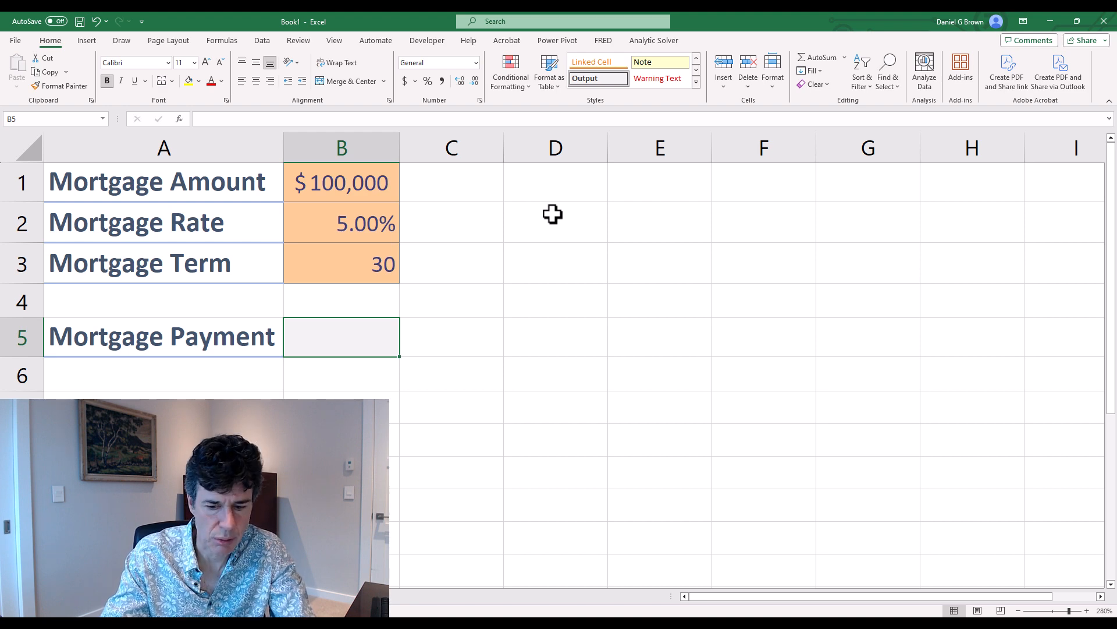
pyautogui.write('=-')
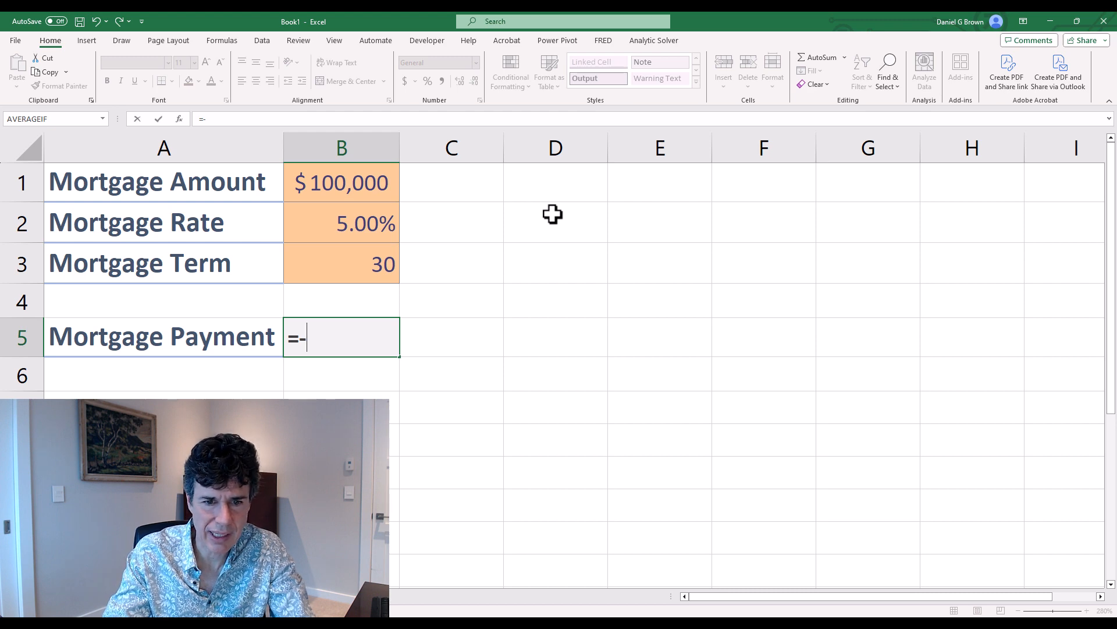
pyautogui.write('pmt(B2')
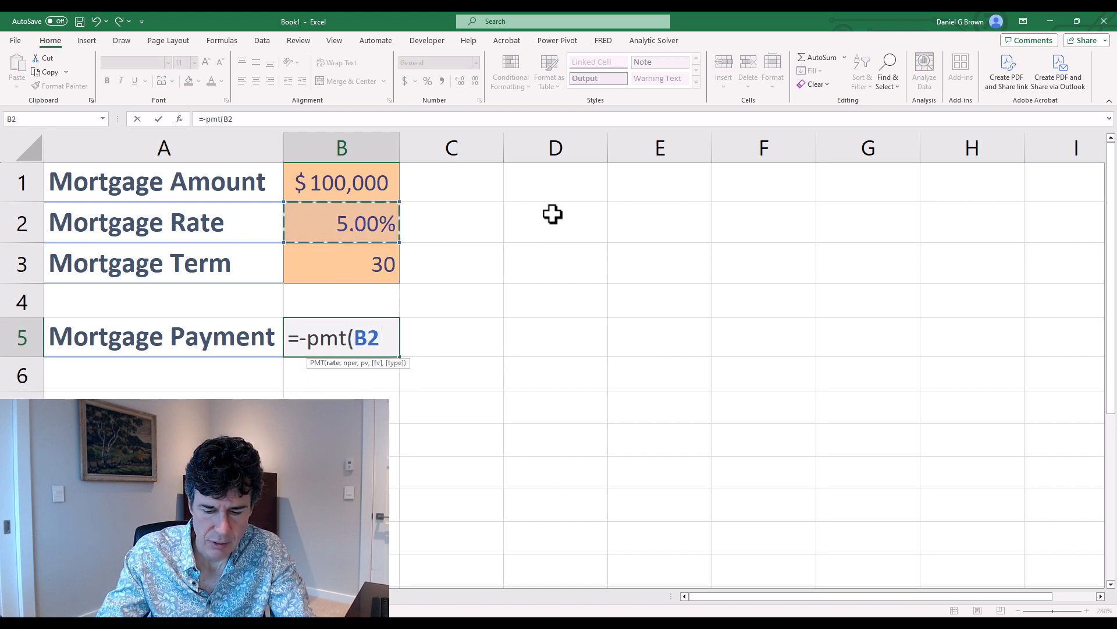
pyautogui.write('/12,')
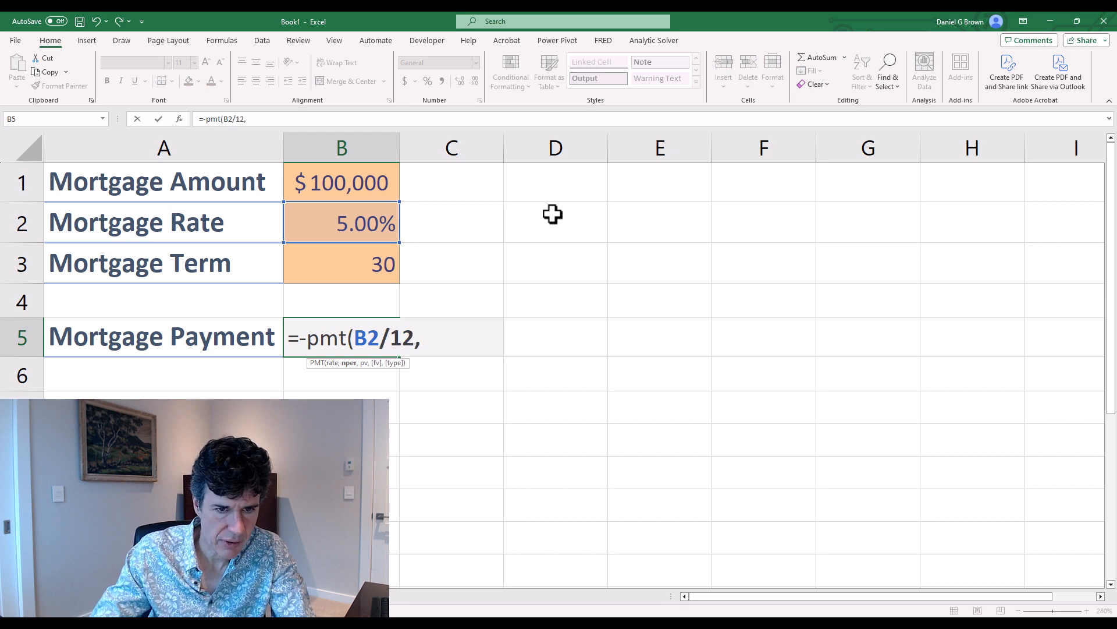
pyautogui.write('B3*12')
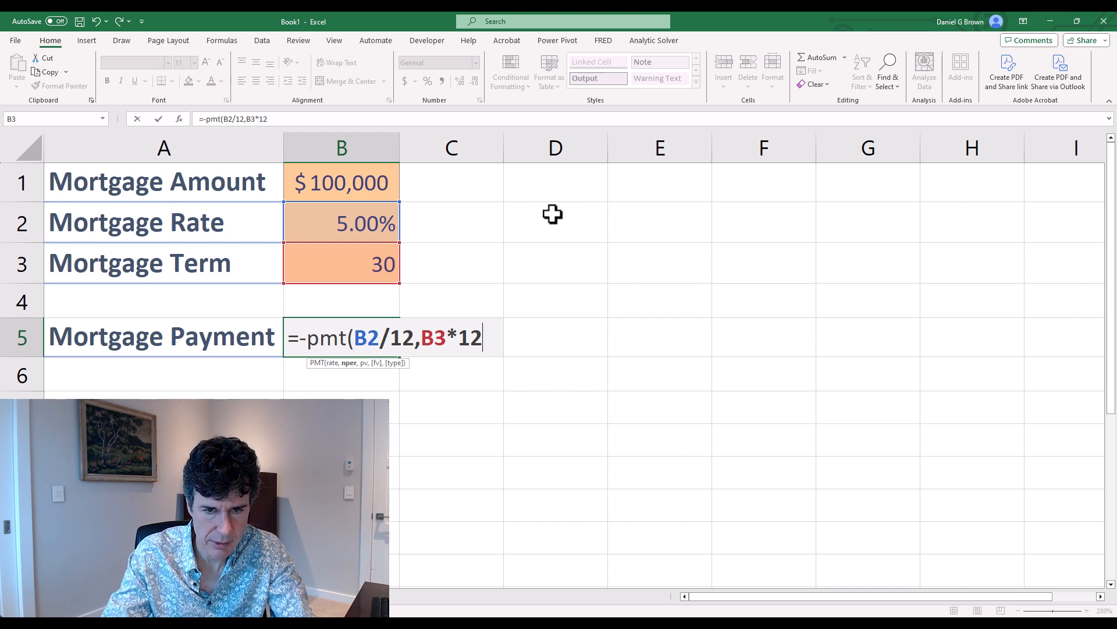
pyautogui.write(',')
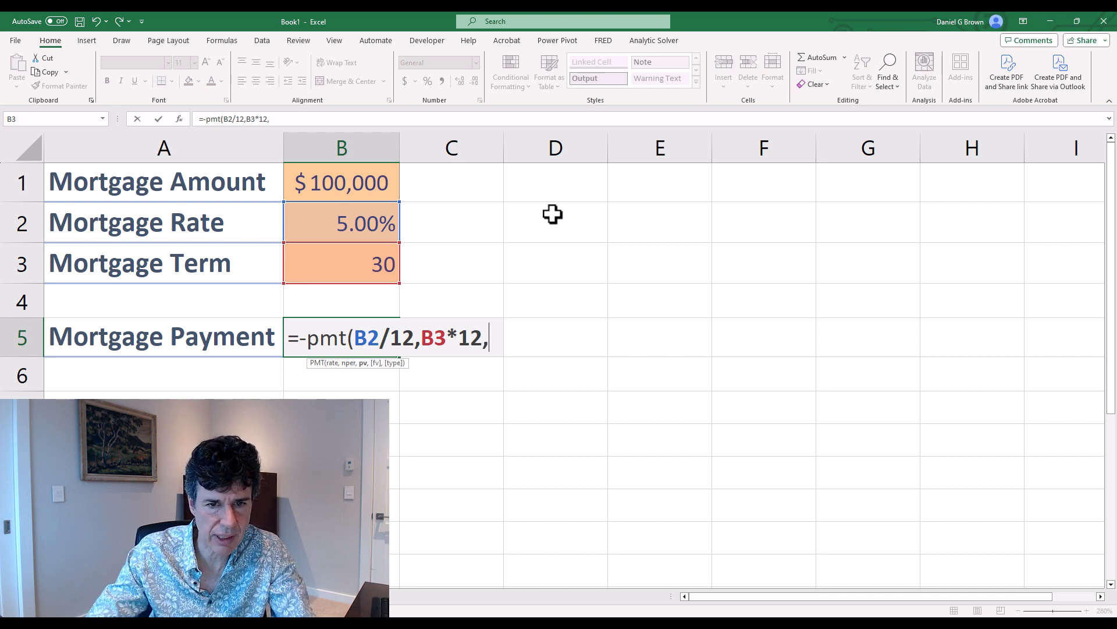
pyautogui.click(341, 182)
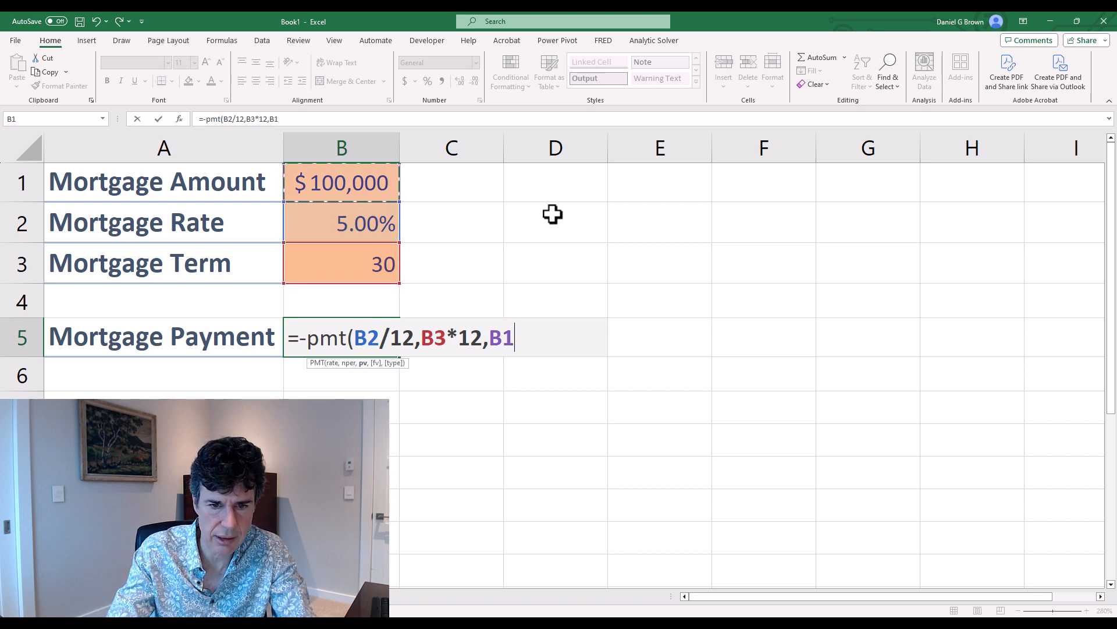
pyautogui.press('Return')
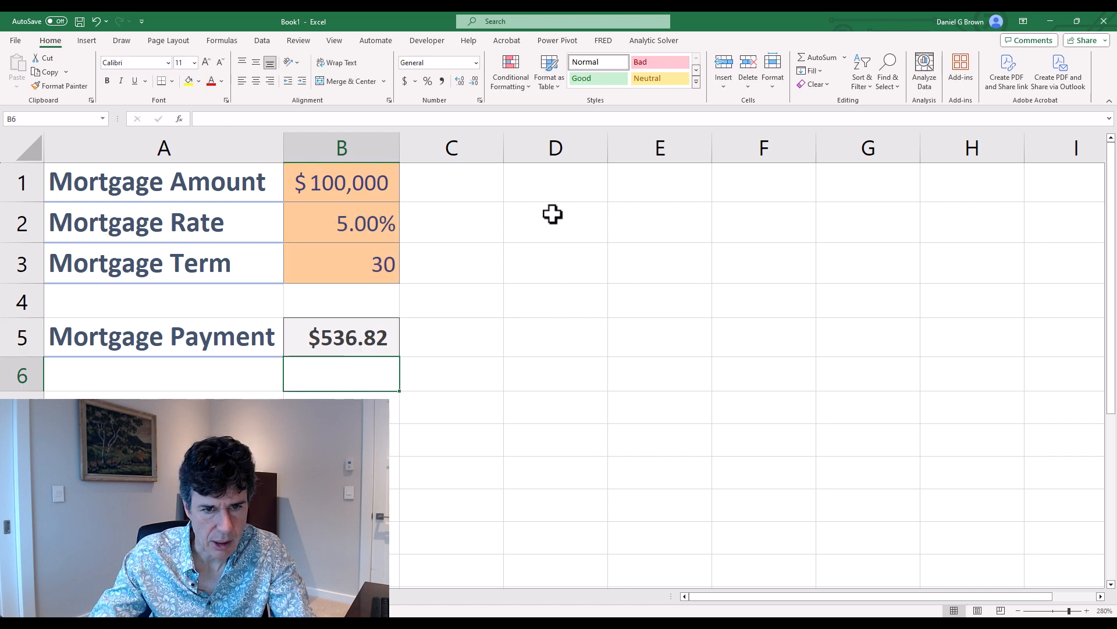
pyautogui.click(341, 337)
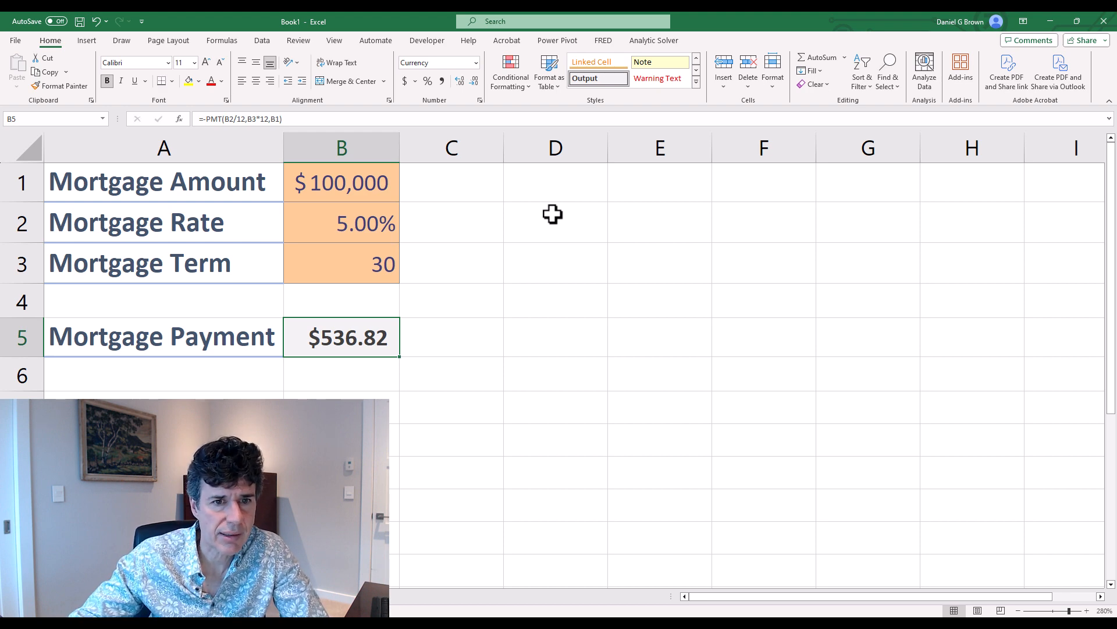
pyautogui.moveTo(415, 321)
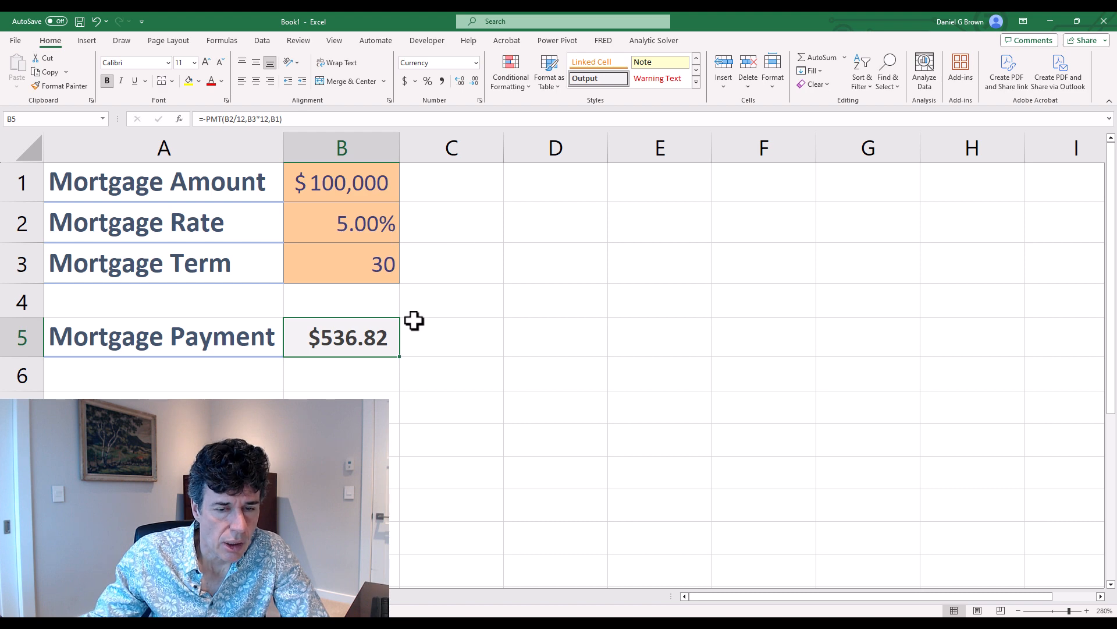
# - Run Goal Seek setting B5 to 750 by changing B1, accepting the $139,711 amount
pyautogui.click(261, 39)
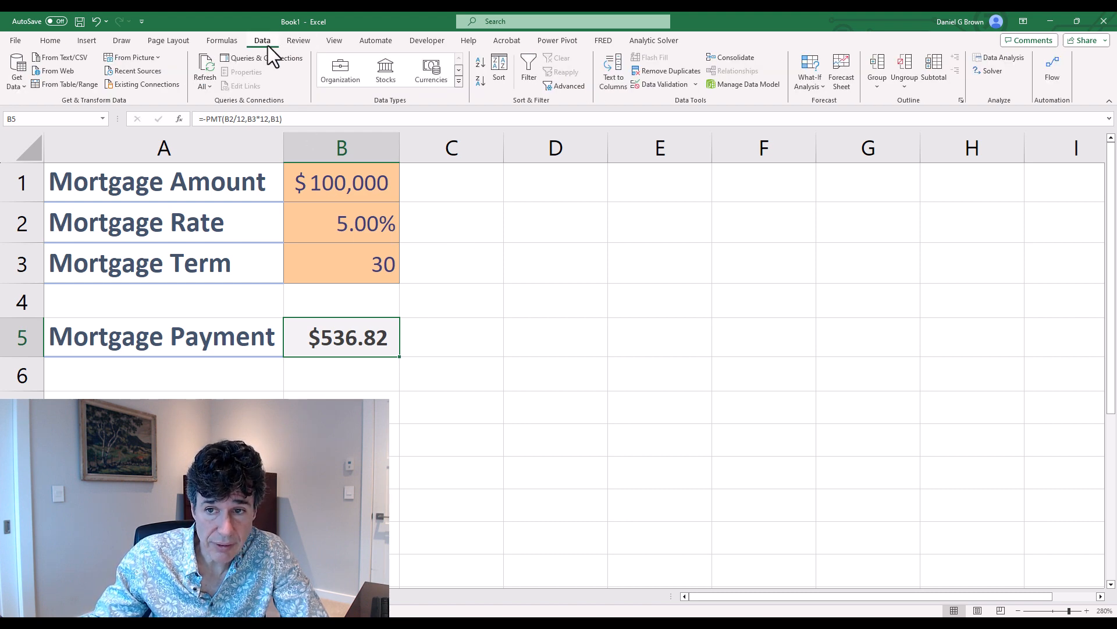
pyautogui.click(809, 70)
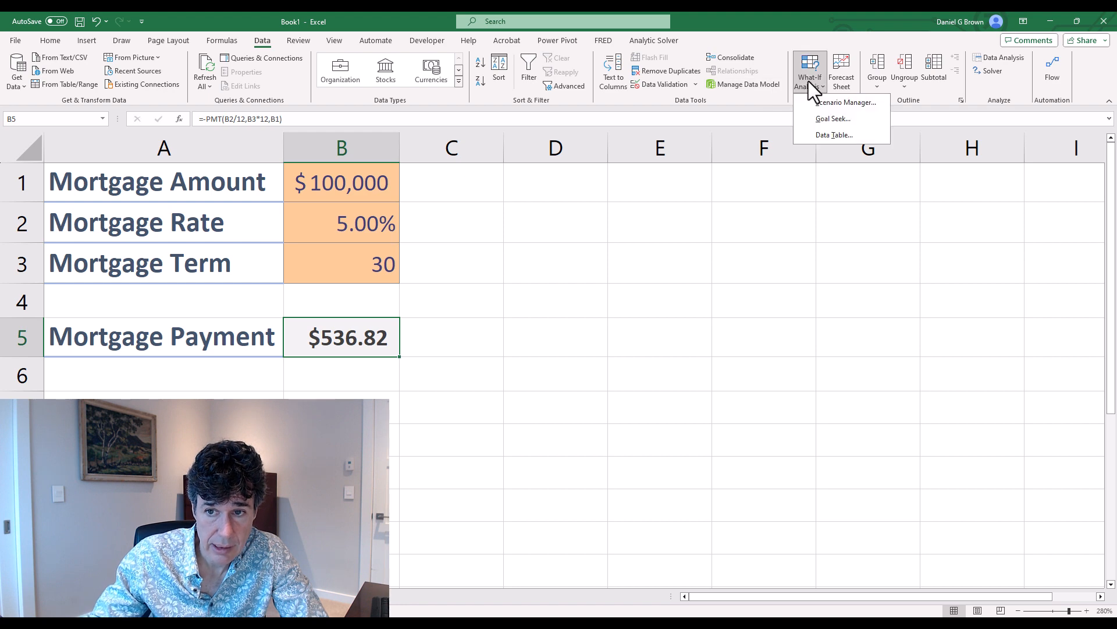
pyautogui.click(832, 119)
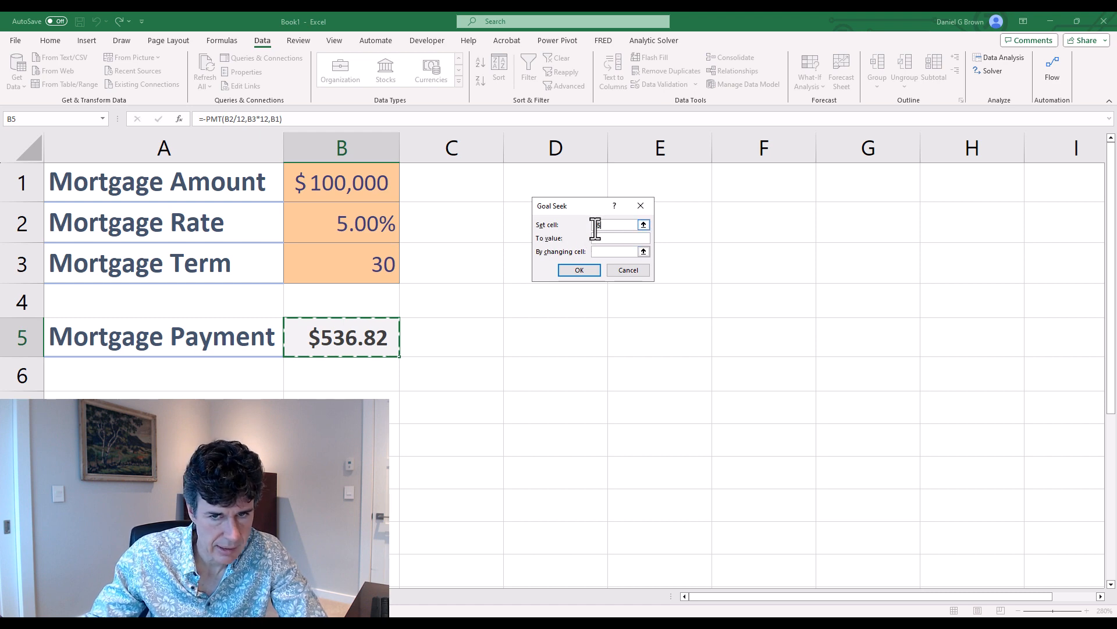
pyautogui.click(617, 238)
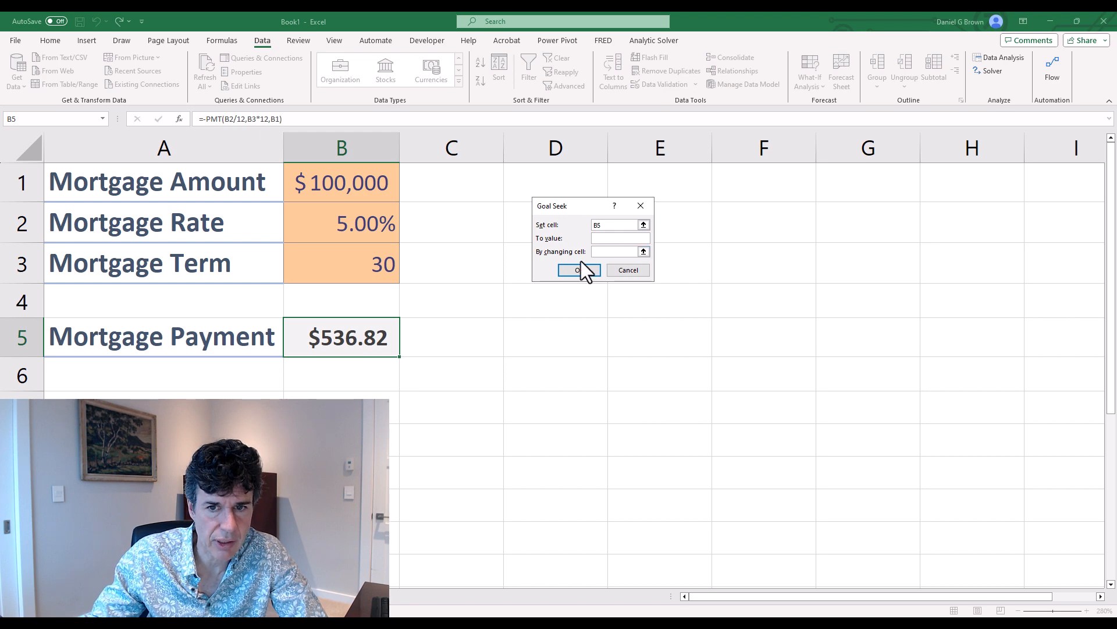
pyautogui.moveTo(300, 354)
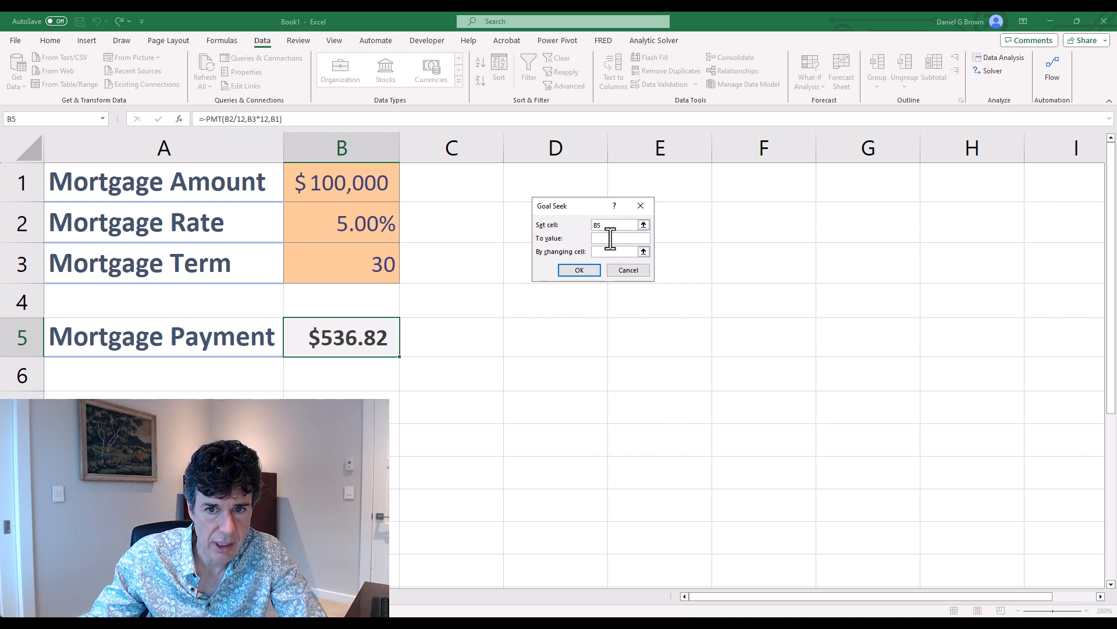
pyautogui.write('750')
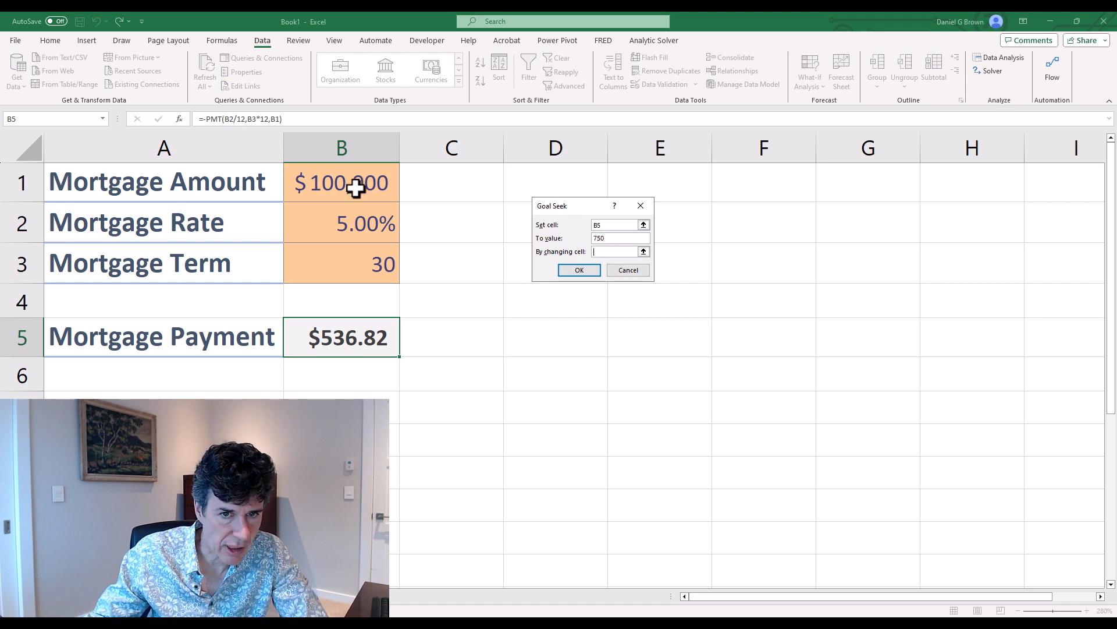
pyautogui.click(341, 182)
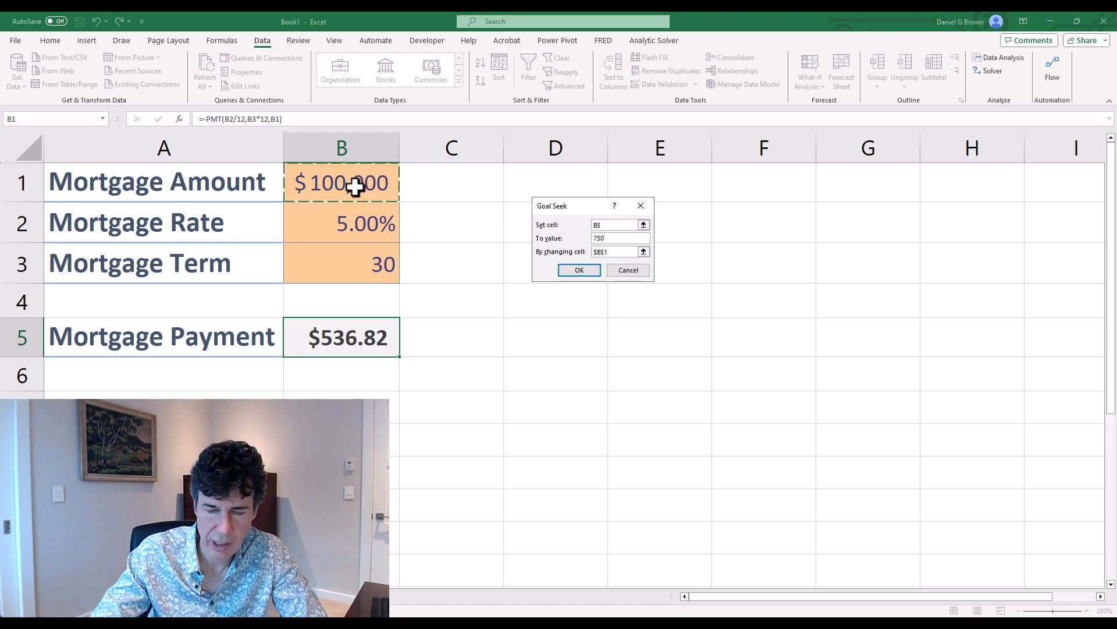
pyautogui.click(578, 269)
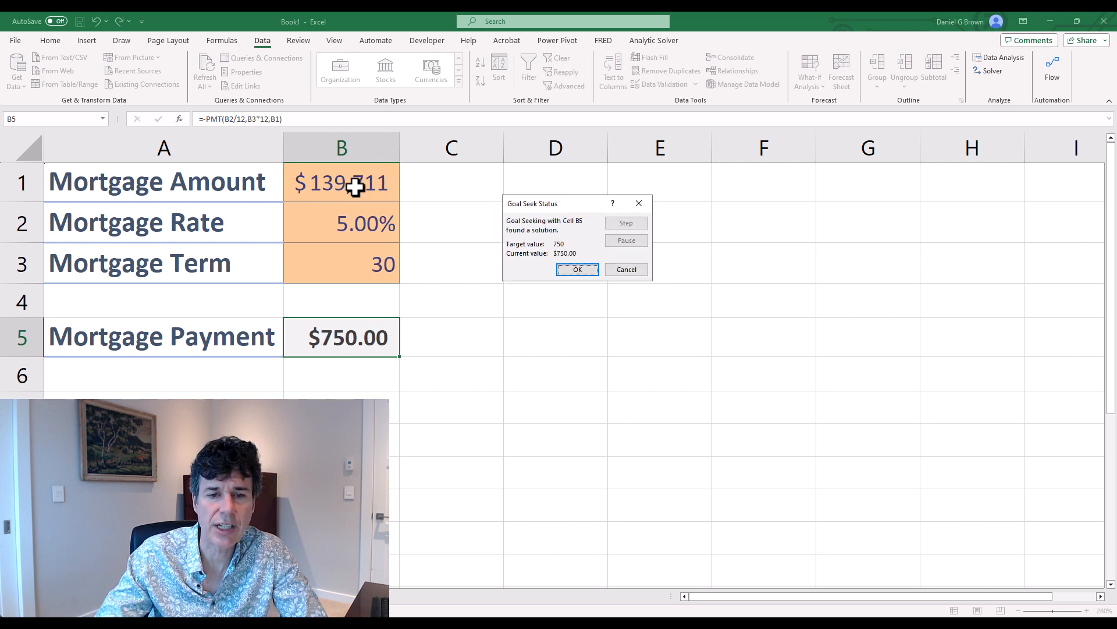
pyautogui.click(576, 269)
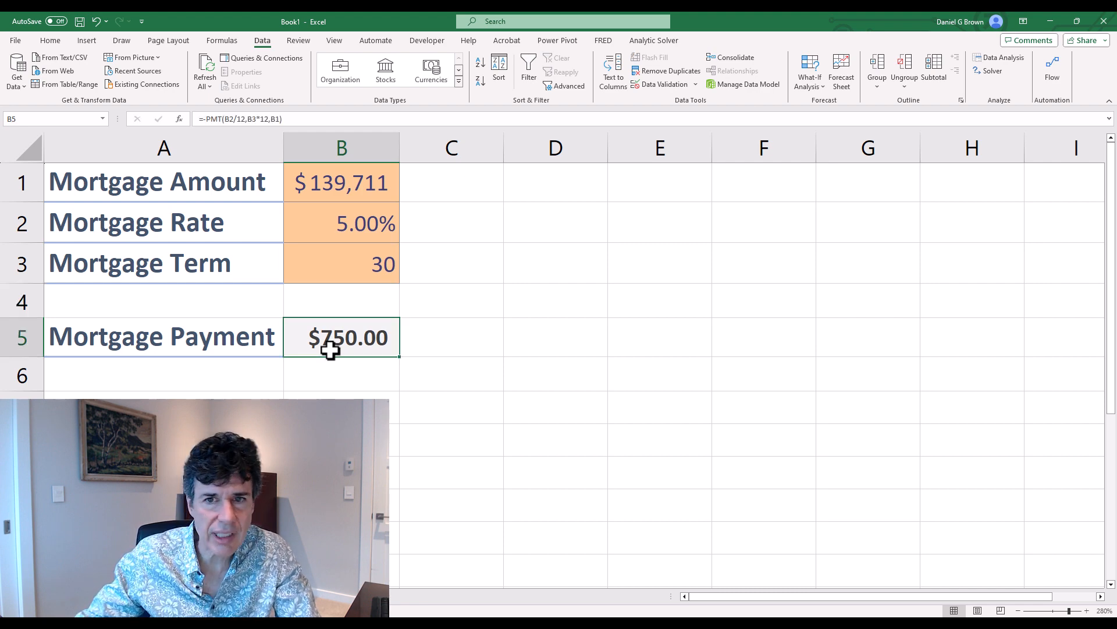
# - Run Goal Seek setting B5 to 1000 by changing B1, giving $186,282
pyautogui.click(809, 70)
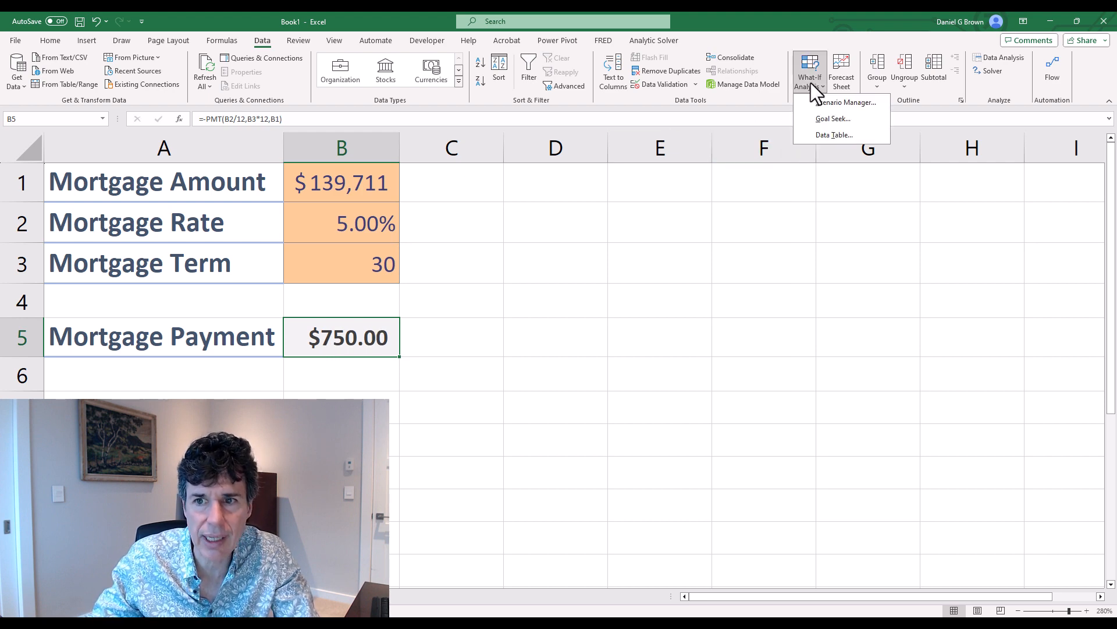
pyautogui.click(832, 118)
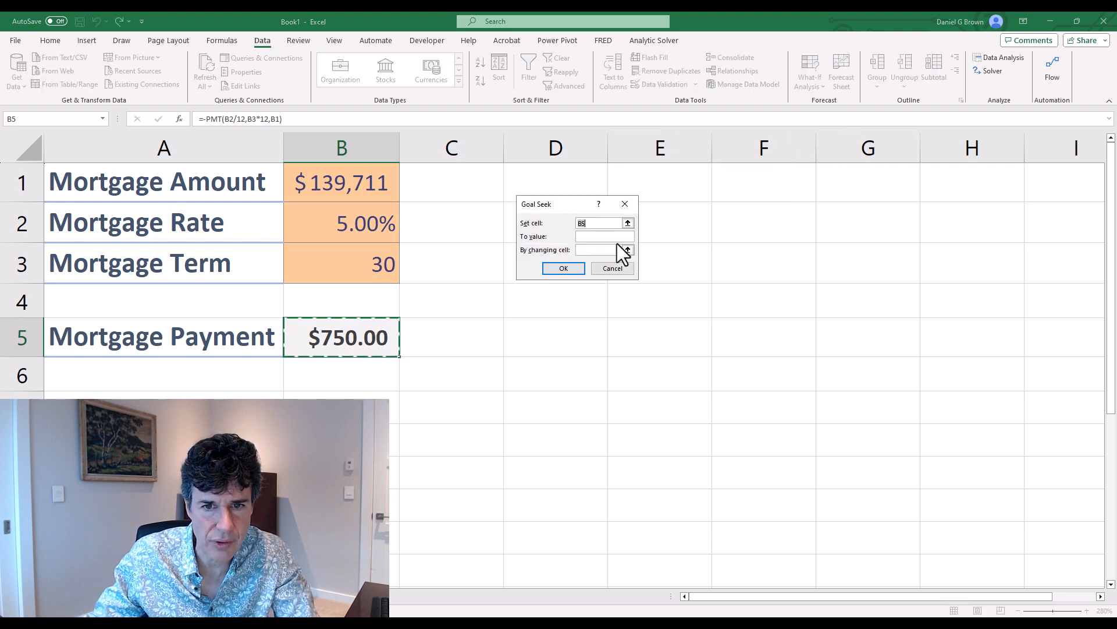
pyautogui.write('1000')
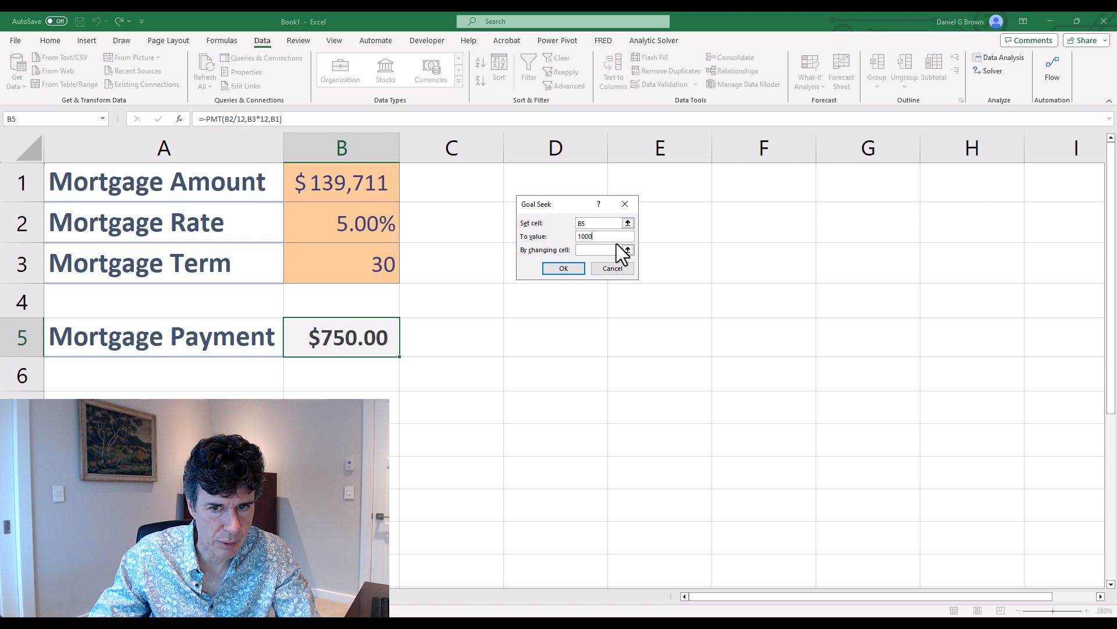
pyautogui.click(341, 182)
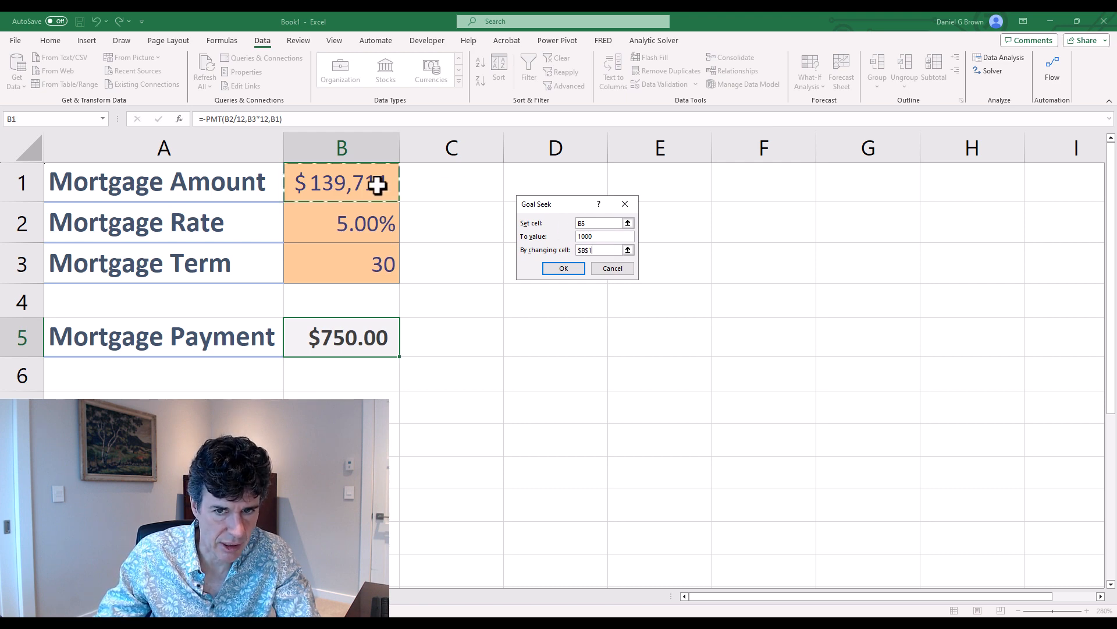
pyautogui.click(562, 267)
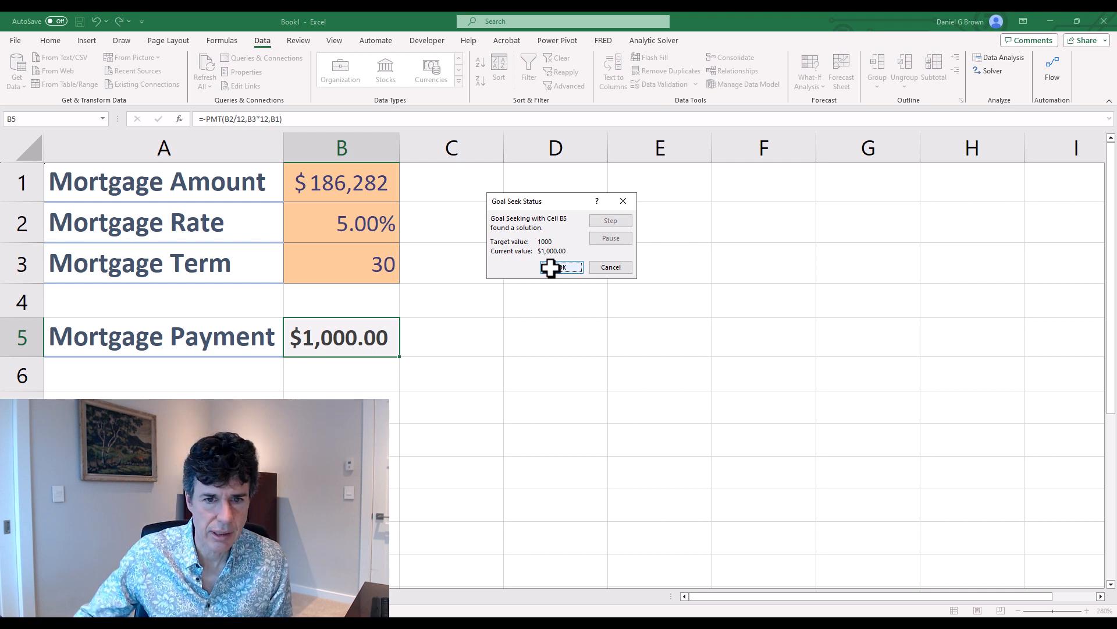
# - Accept the Goal Seek result and enter =PV(B2/12,B3*12,-B5) in B6, returning about $186,282
pyautogui.click(563, 266)
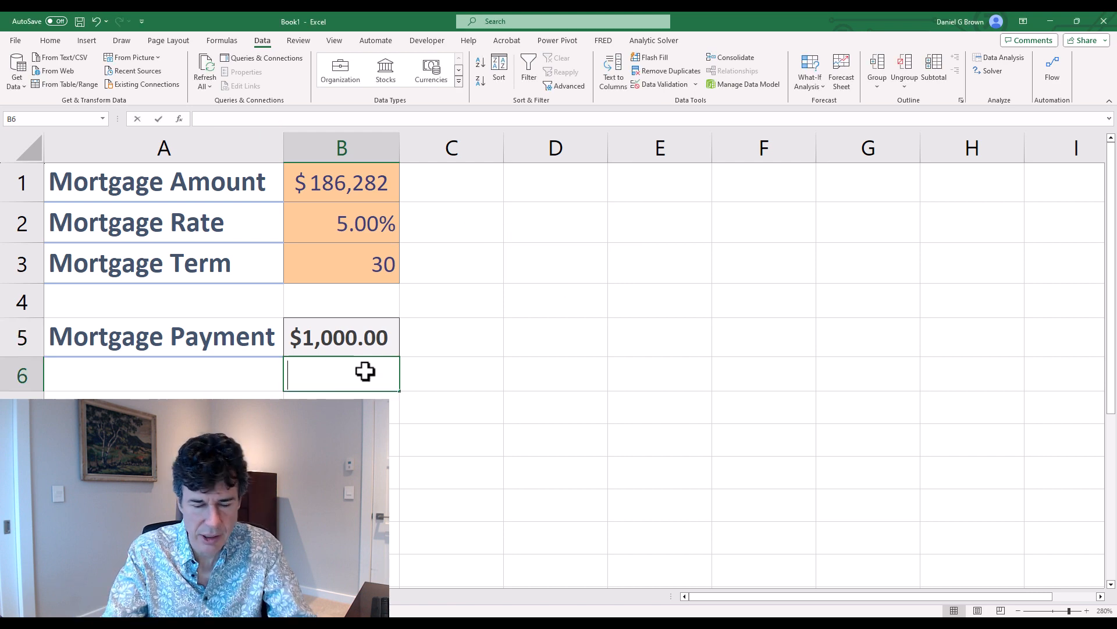
pyautogui.write('=pv')
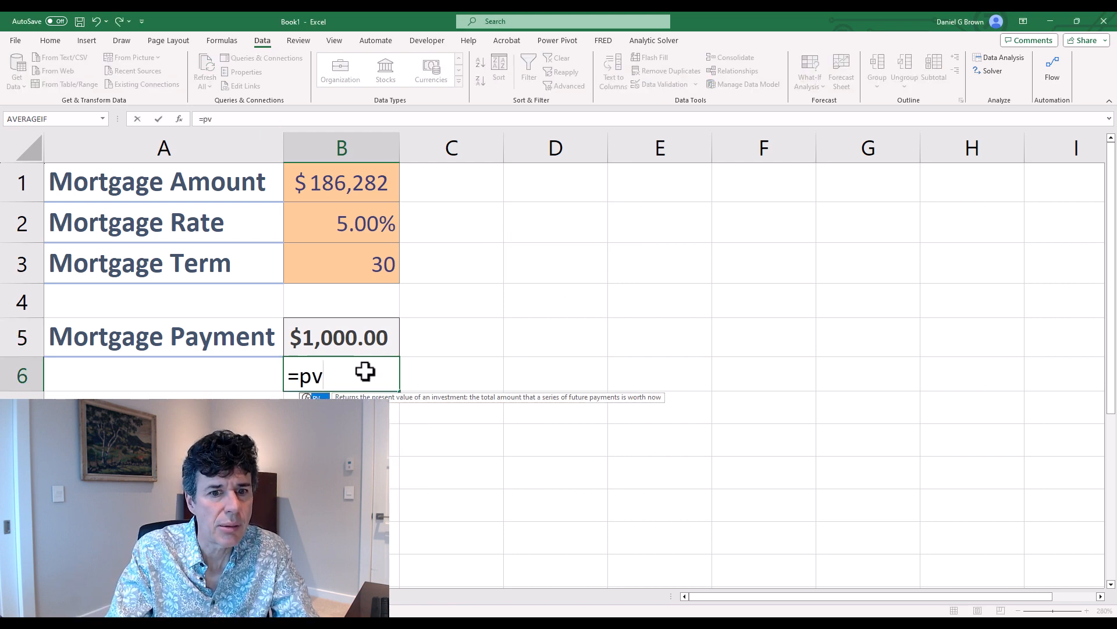
pyautogui.write('(')
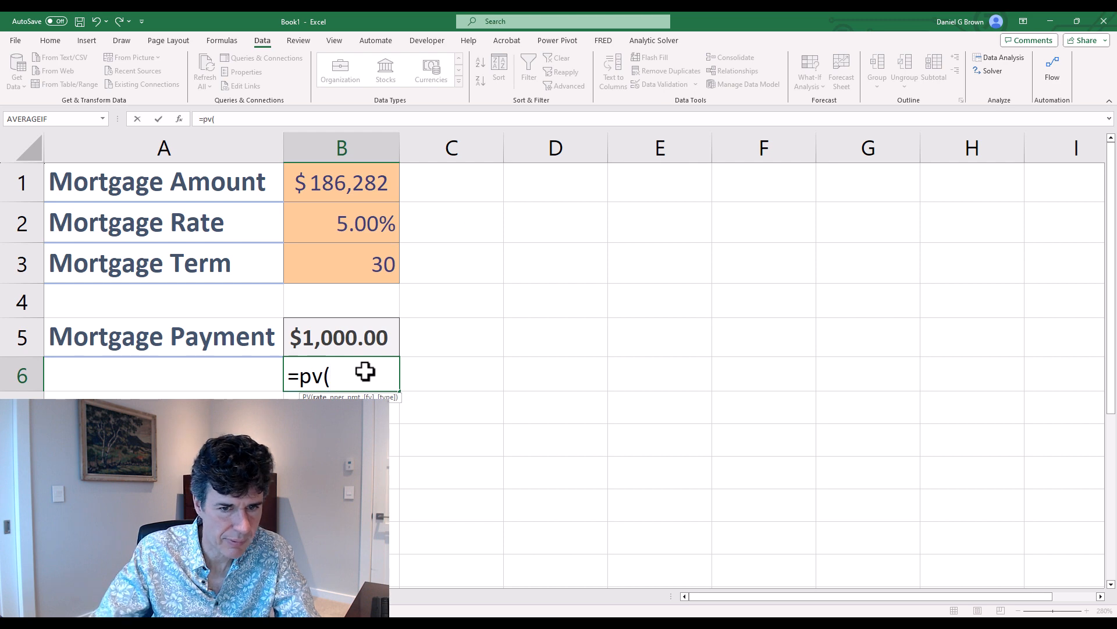
pyautogui.click(341, 221)
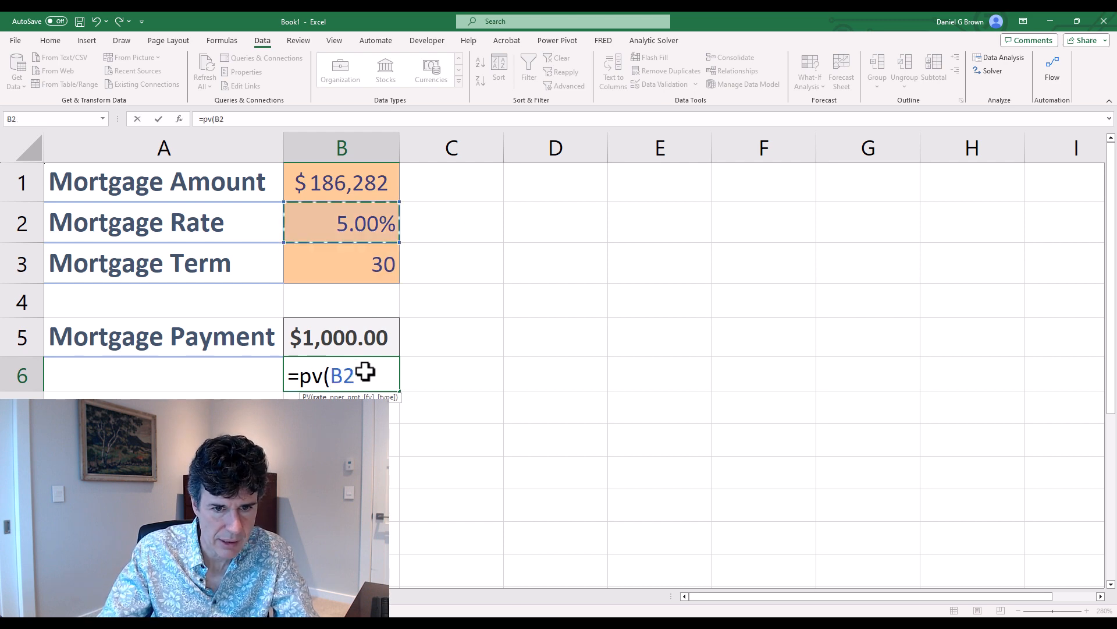
pyautogui.write('/12,B3')
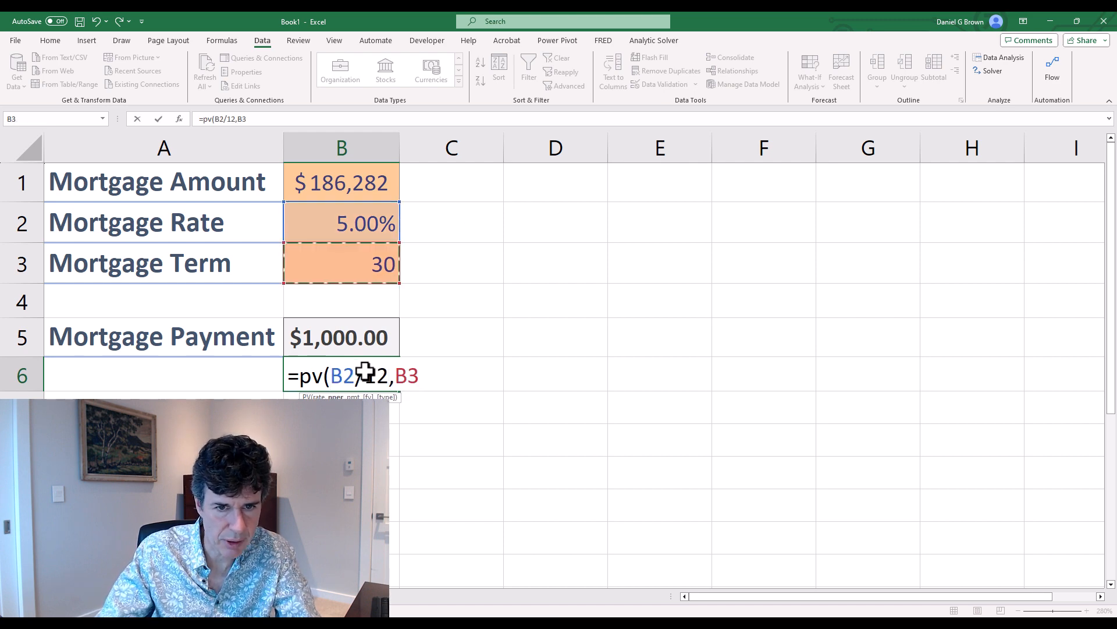
pyautogui.write('*12,-B5')
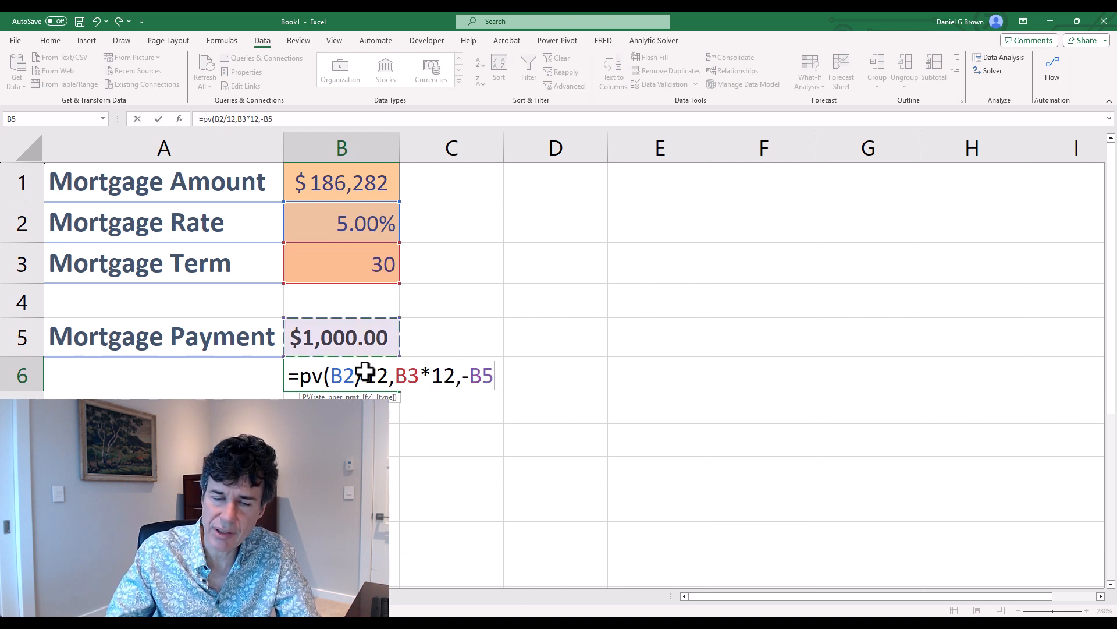
pyautogui.write(')')
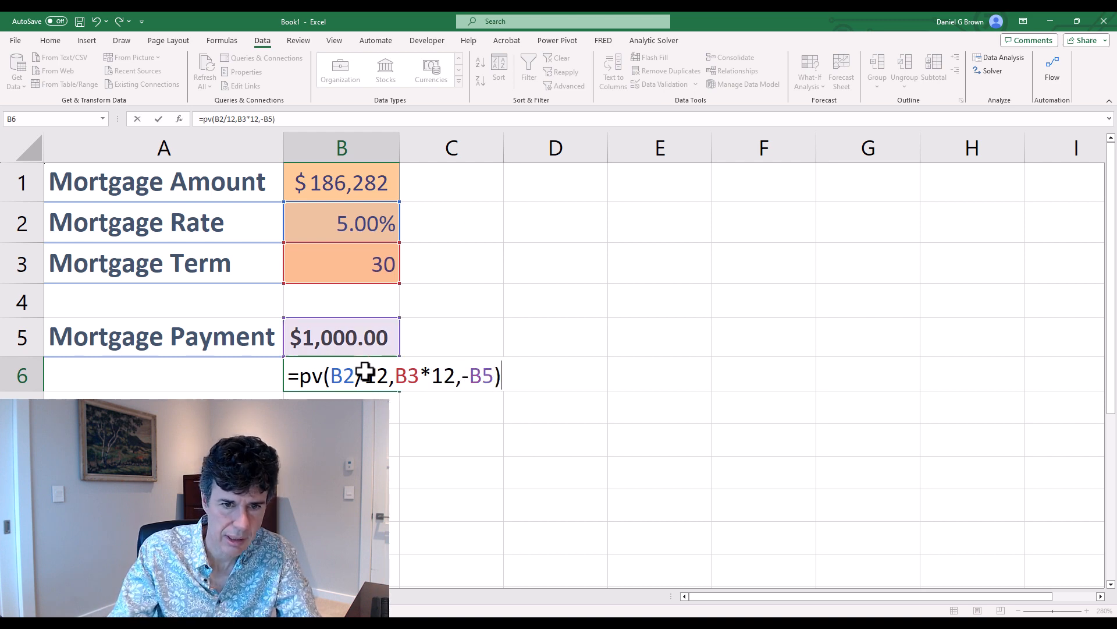
pyautogui.press('Return')
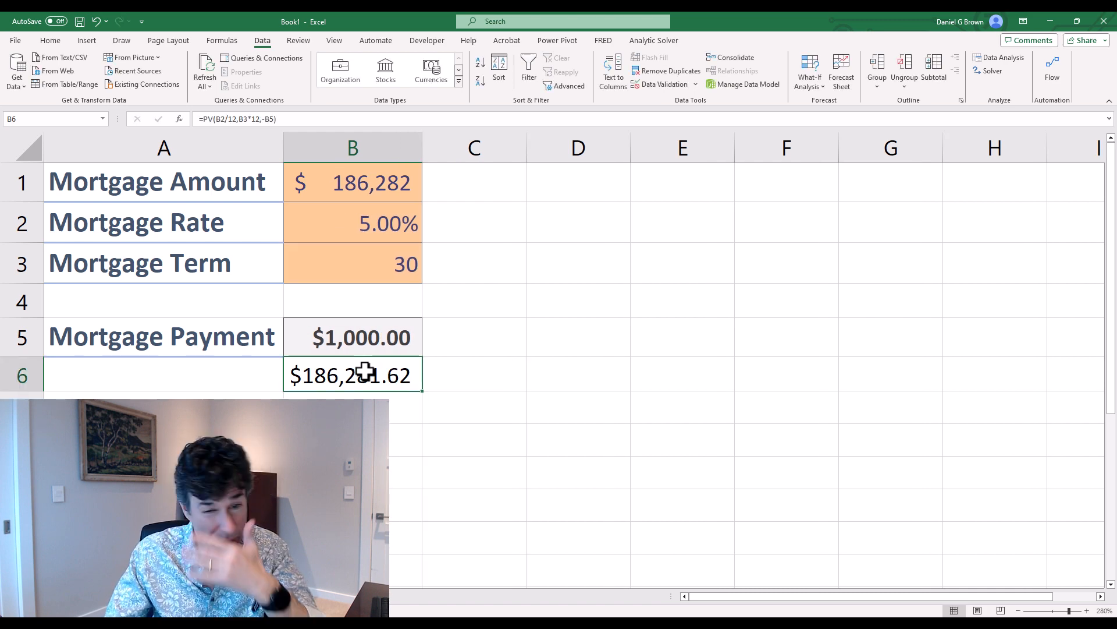
pyautogui.click(361, 337)
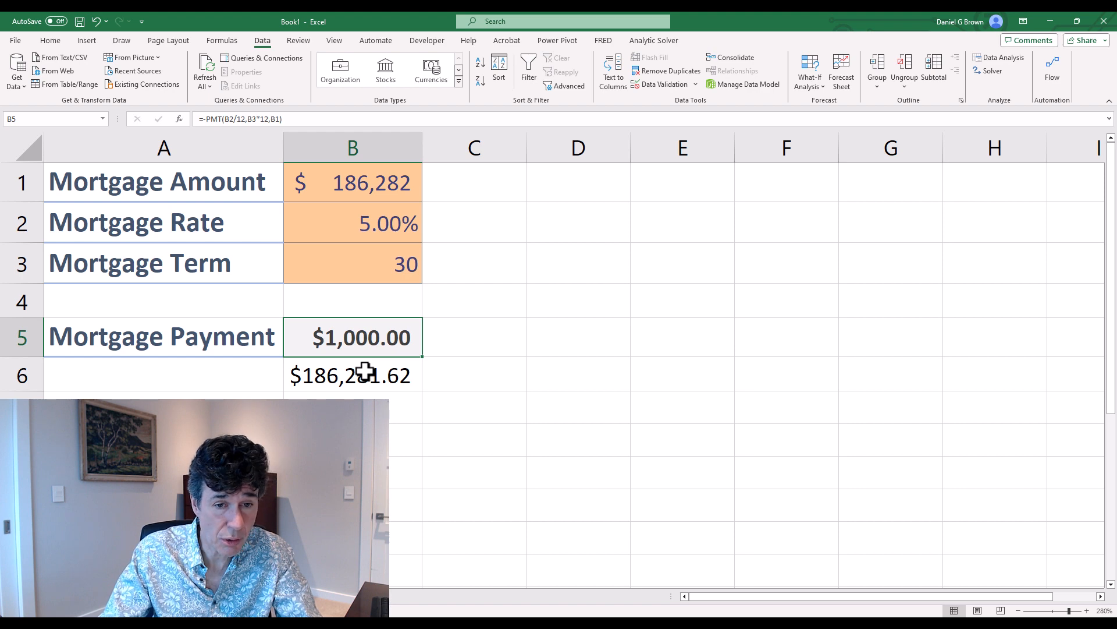
# - Clear the PV check from B6 and head to File for the Excel Options
pyautogui.click(352, 374)
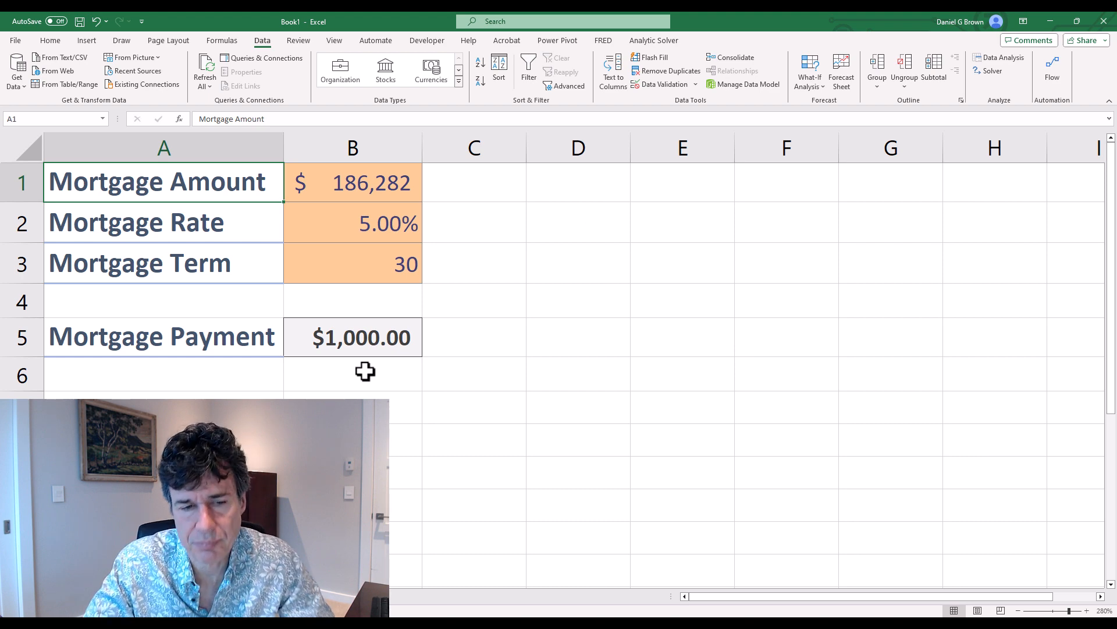
pyautogui.click(163, 221)
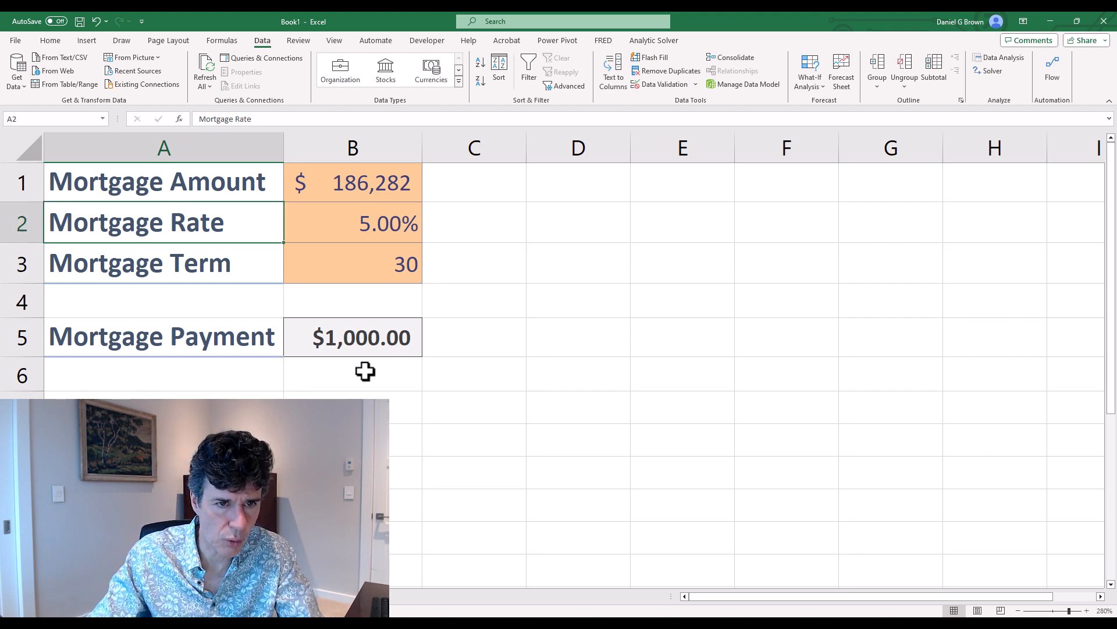
pyautogui.click(352, 336)
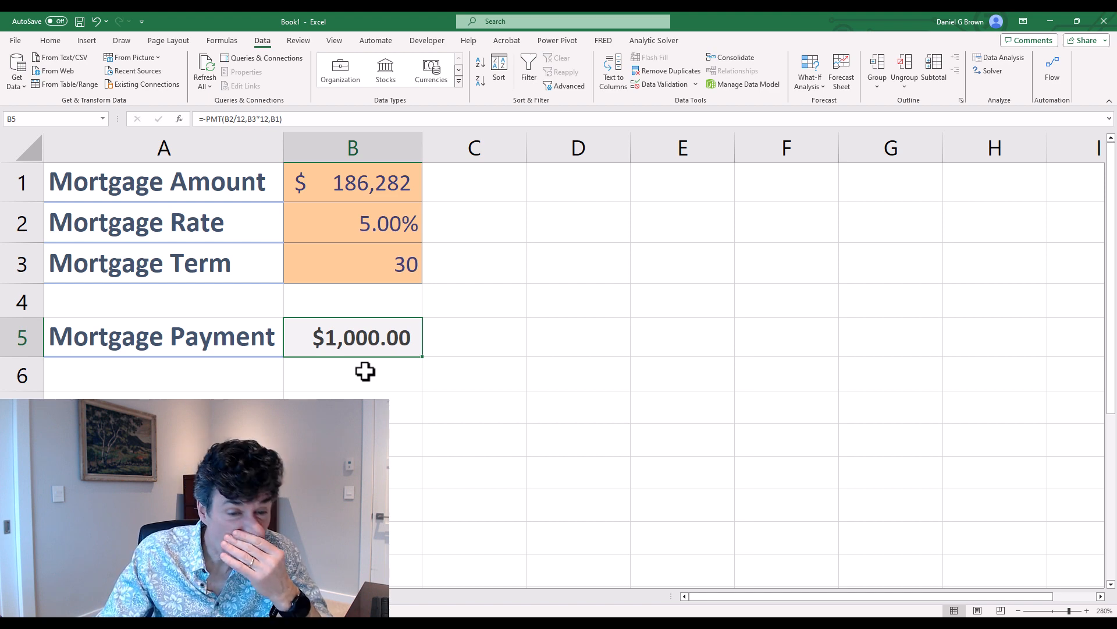
pyautogui.moveTo(322, 271)
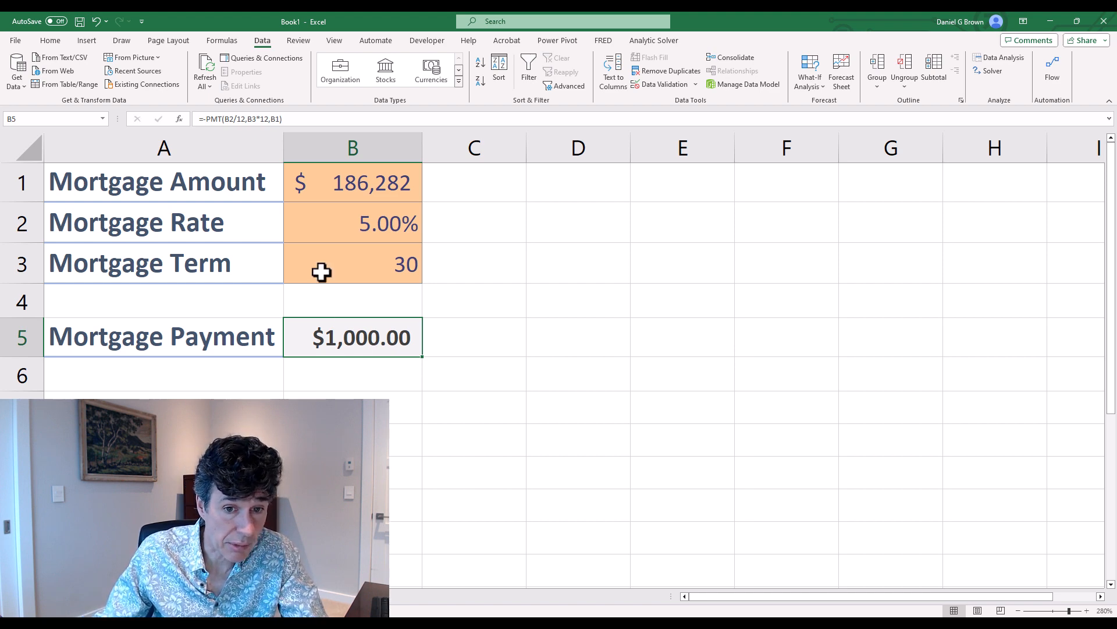
pyautogui.moveTo(354, 338)
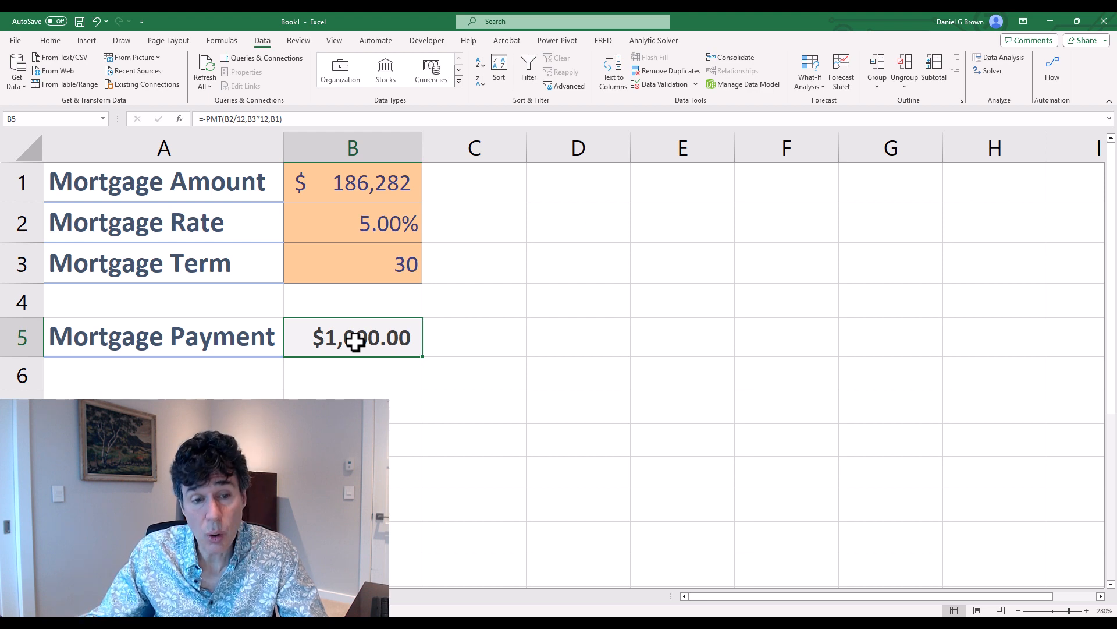
pyautogui.moveTo(335, 350)
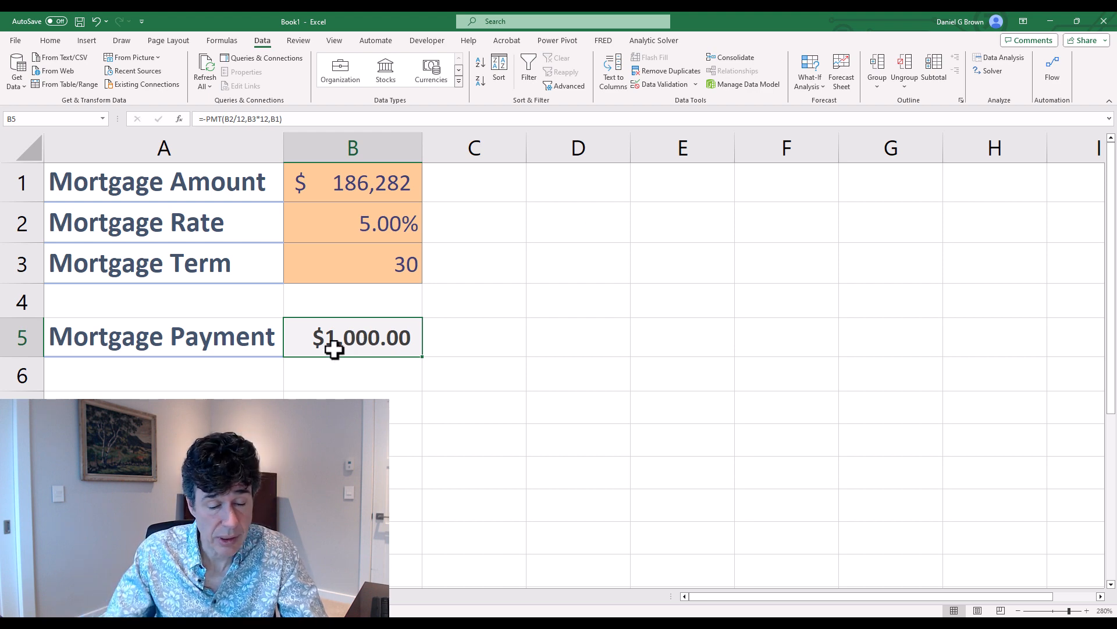
pyautogui.click(14, 40)
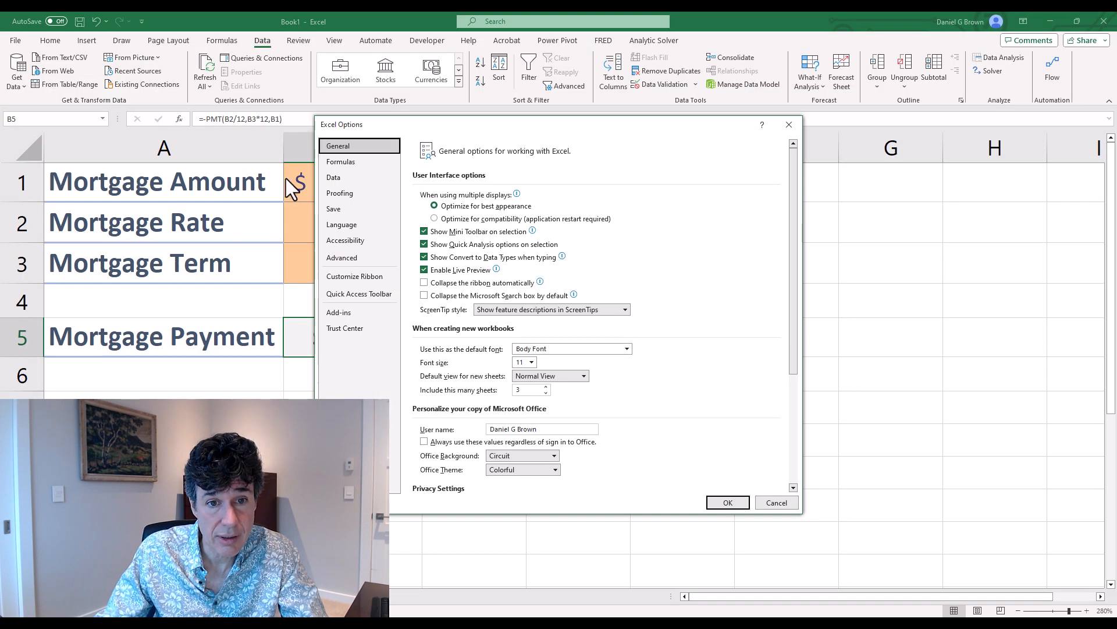
# - In the Formulas options set Maximum Change to 0.000001 and apply the settings
pyautogui.click(340, 161)
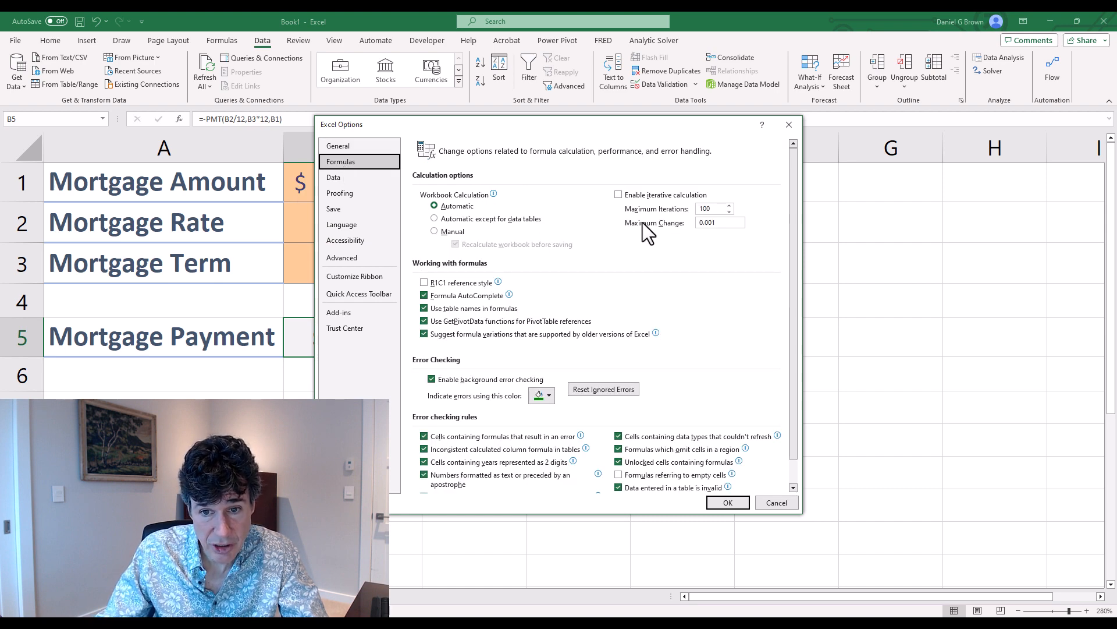
pyautogui.moveTo(655, 242)
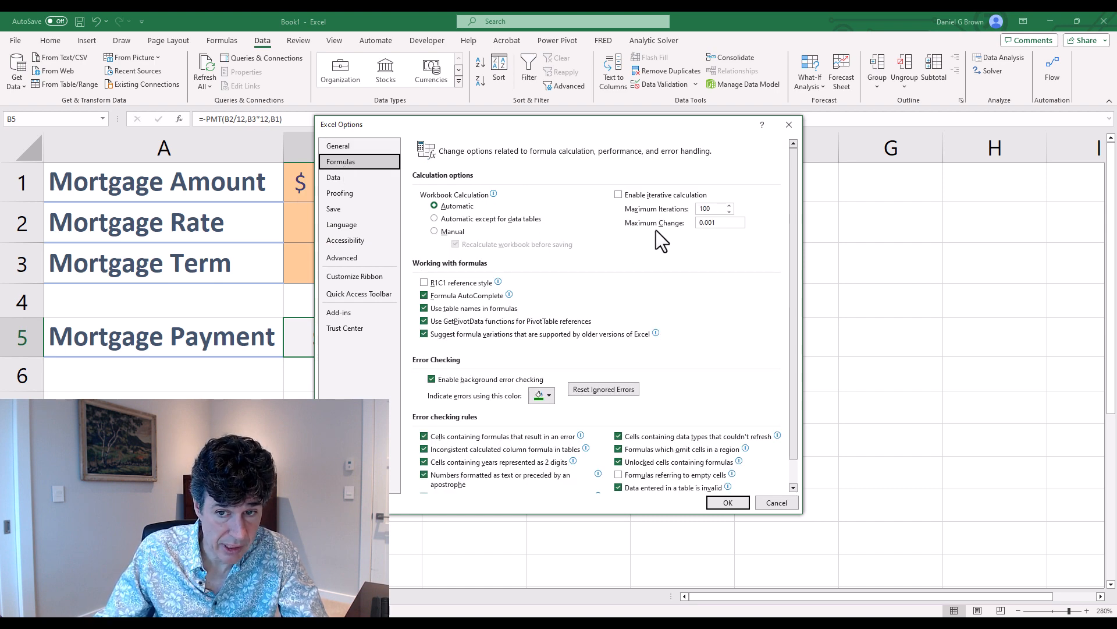
pyautogui.click(719, 222)
pyautogui.write('0.000001')
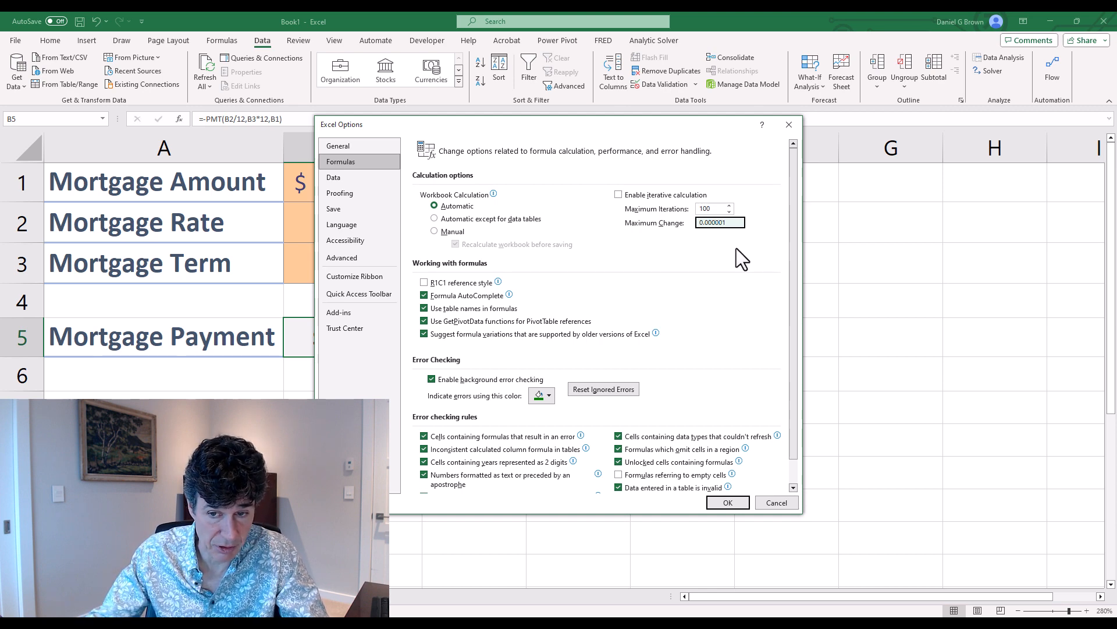
pyautogui.click(727, 503)
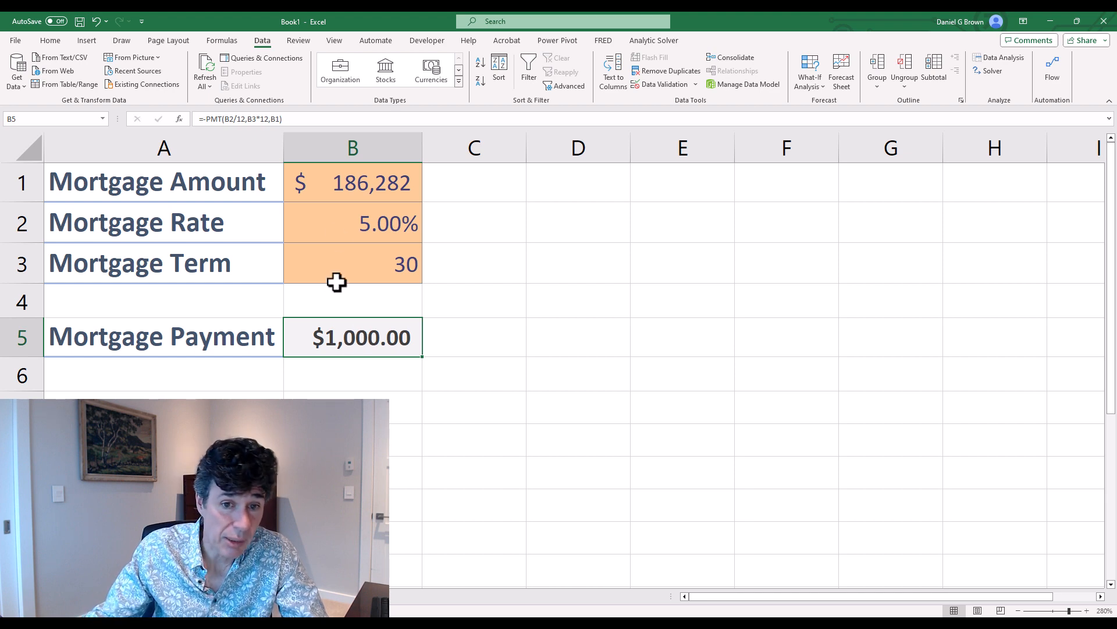
# - Reset B1 to $100,000 and confirm the payment recalculates to $536.82
pyautogui.click(351, 221)
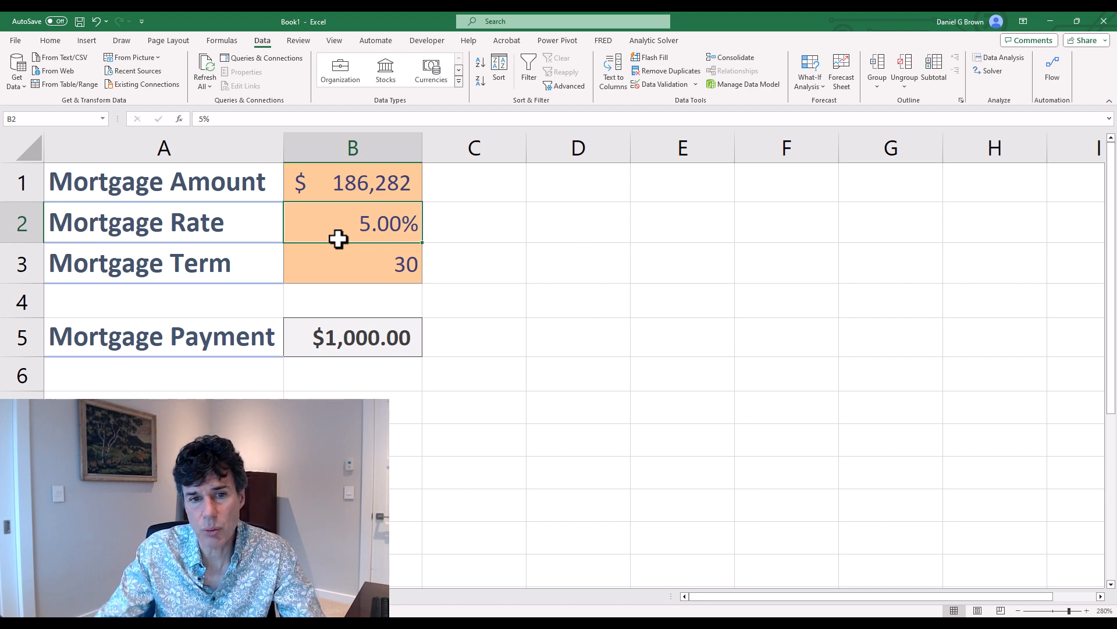
pyautogui.click(351, 337)
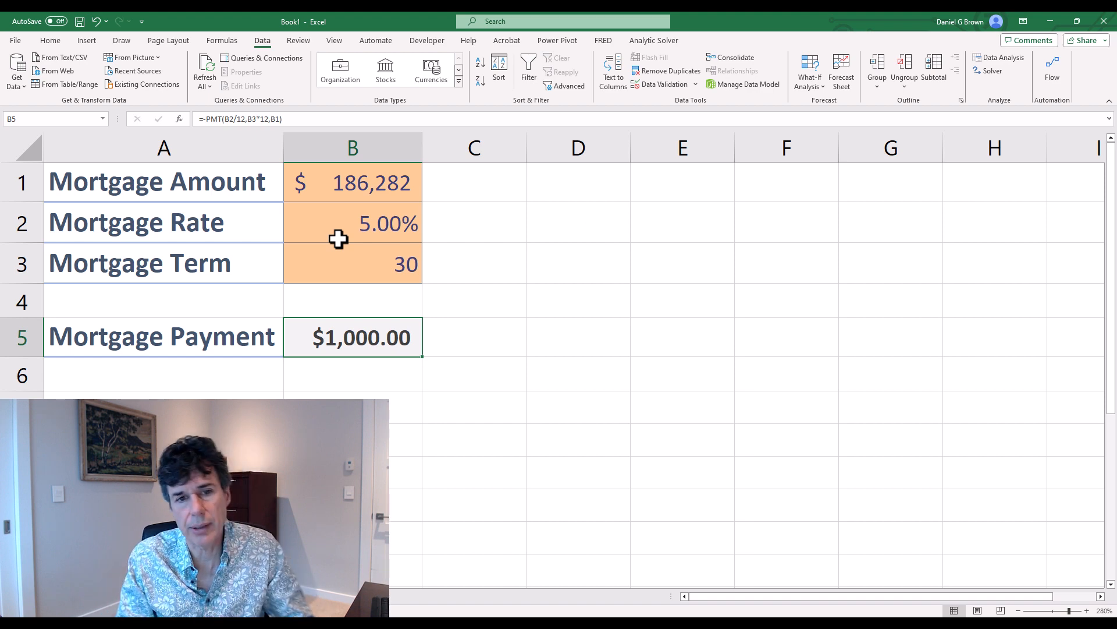
pyautogui.click(351, 182)
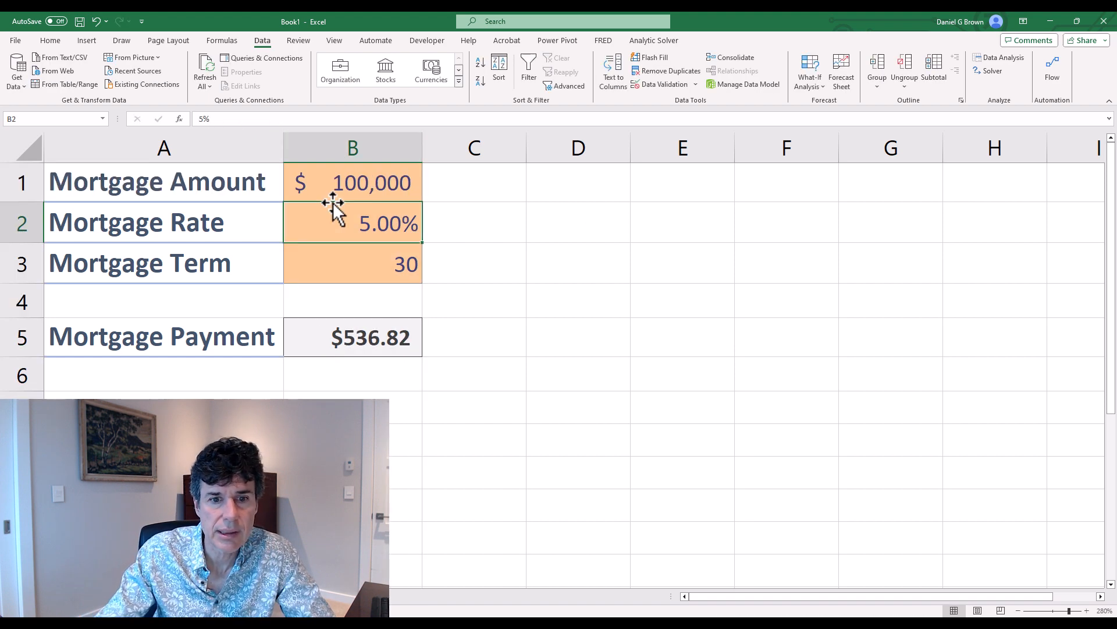
pyautogui.click(351, 336)
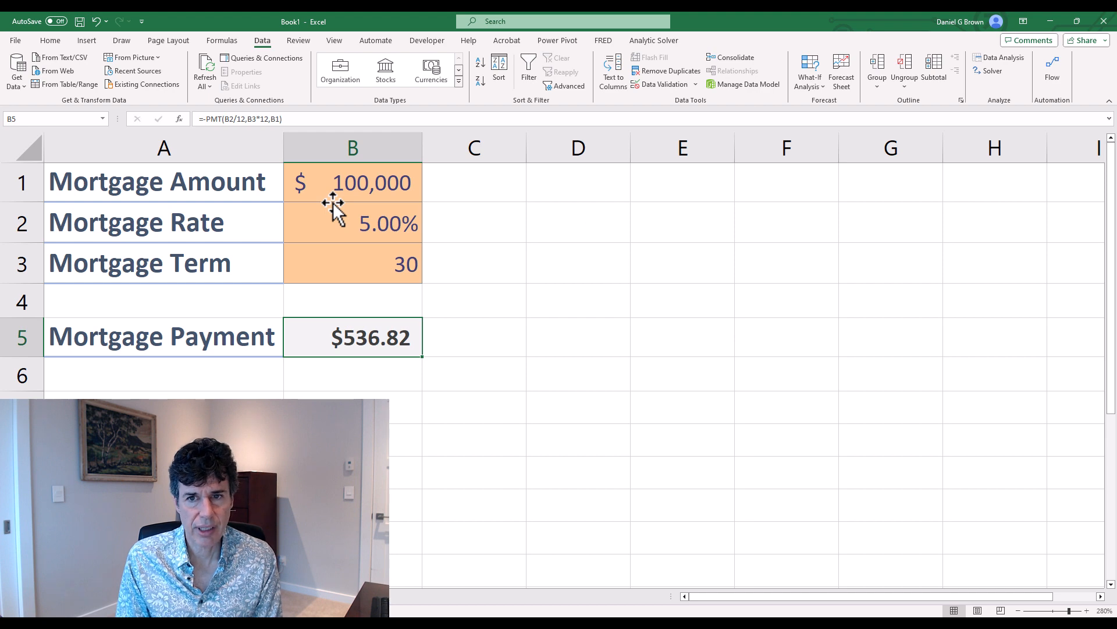
pyautogui.moveTo(786, 98)
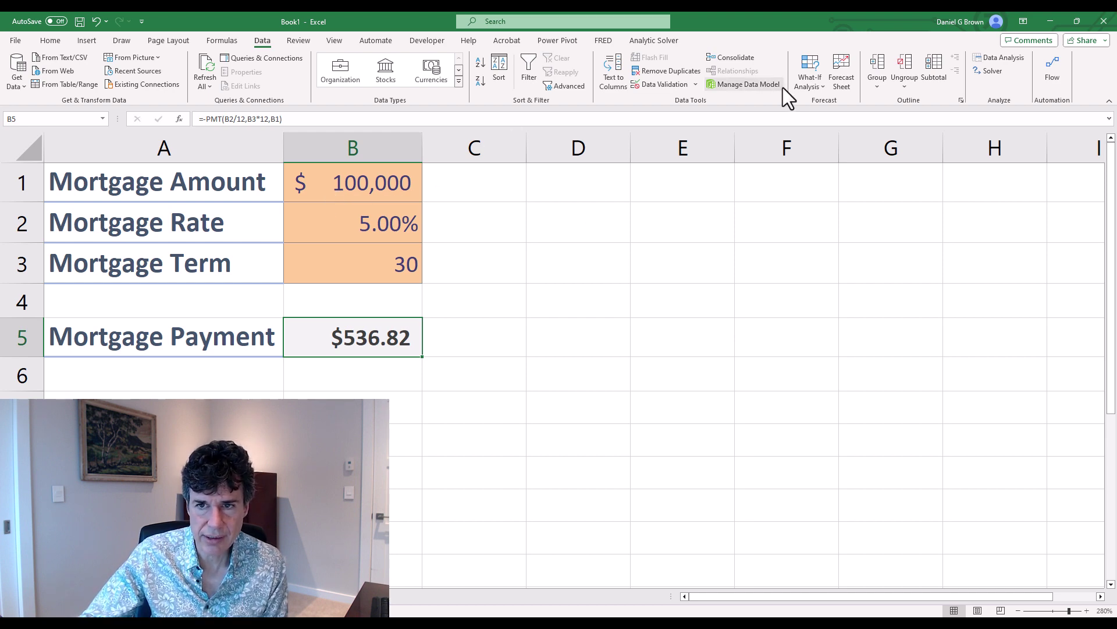
pyautogui.click(811, 71)
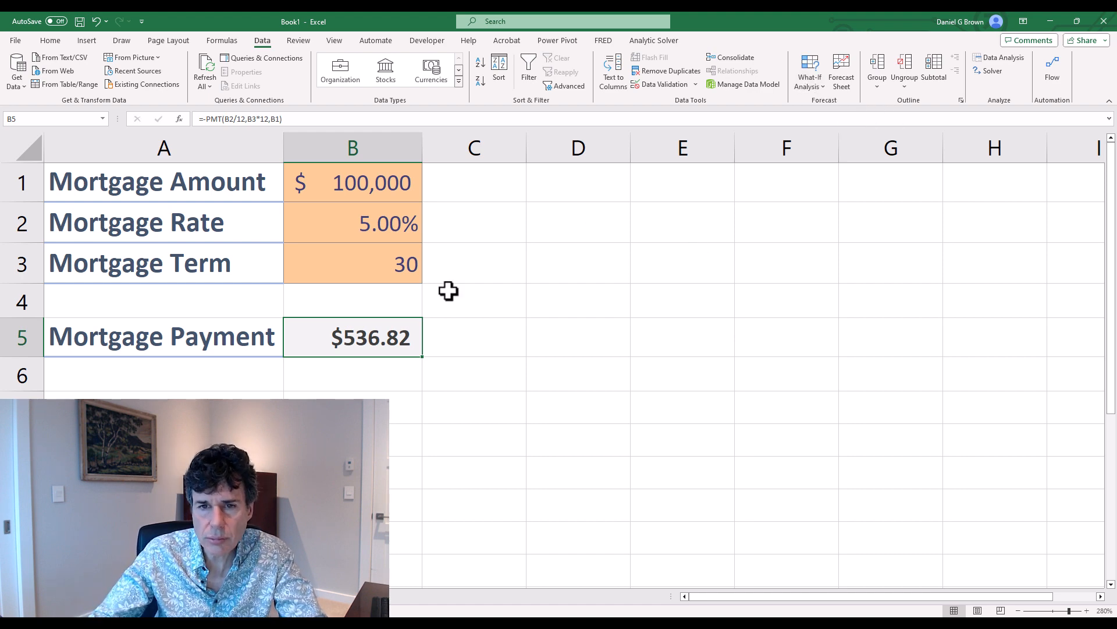
# - Link E2 to the payment with =B5, start D3 at 3% and build =D3+0.5% increments down to 7%
pyautogui.click(577, 221)
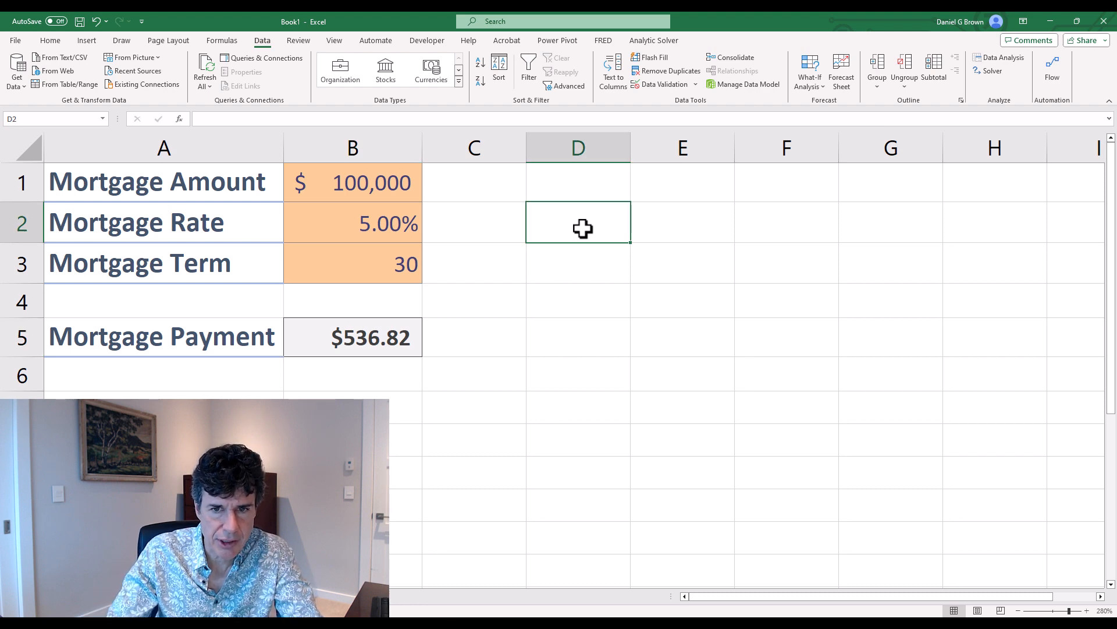
pyautogui.click(681, 221)
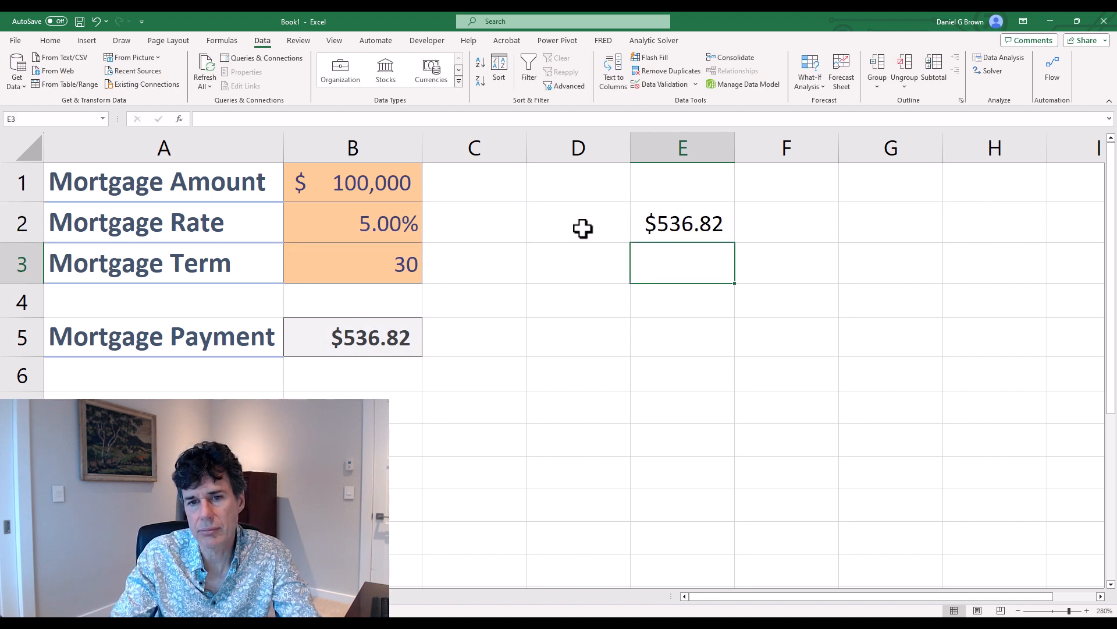
pyautogui.click(578, 262)
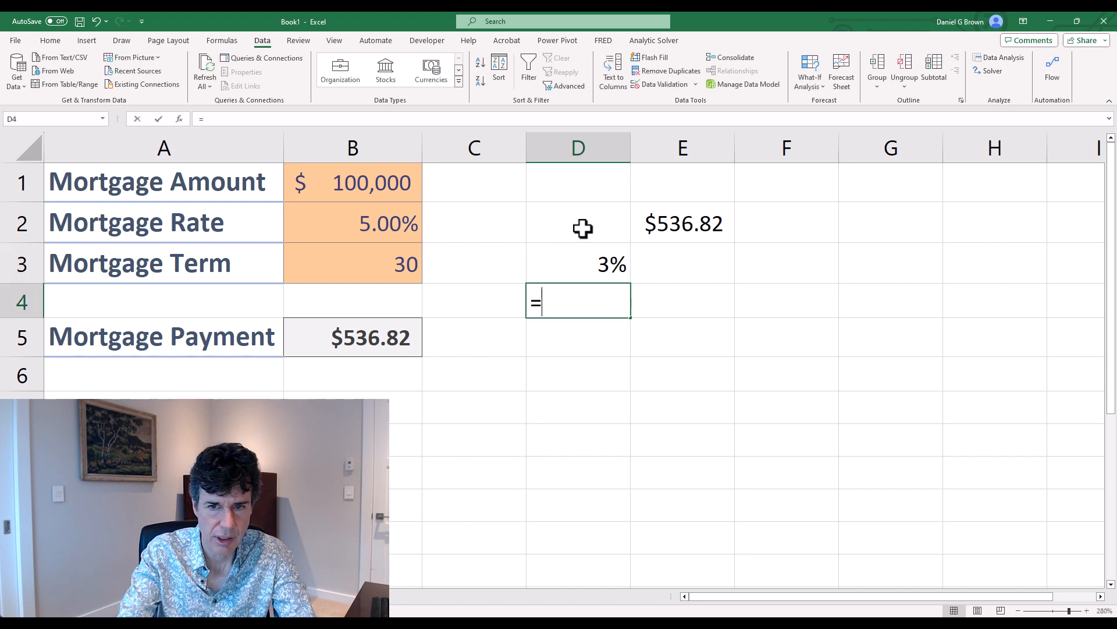
pyautogui.click(577, 264)
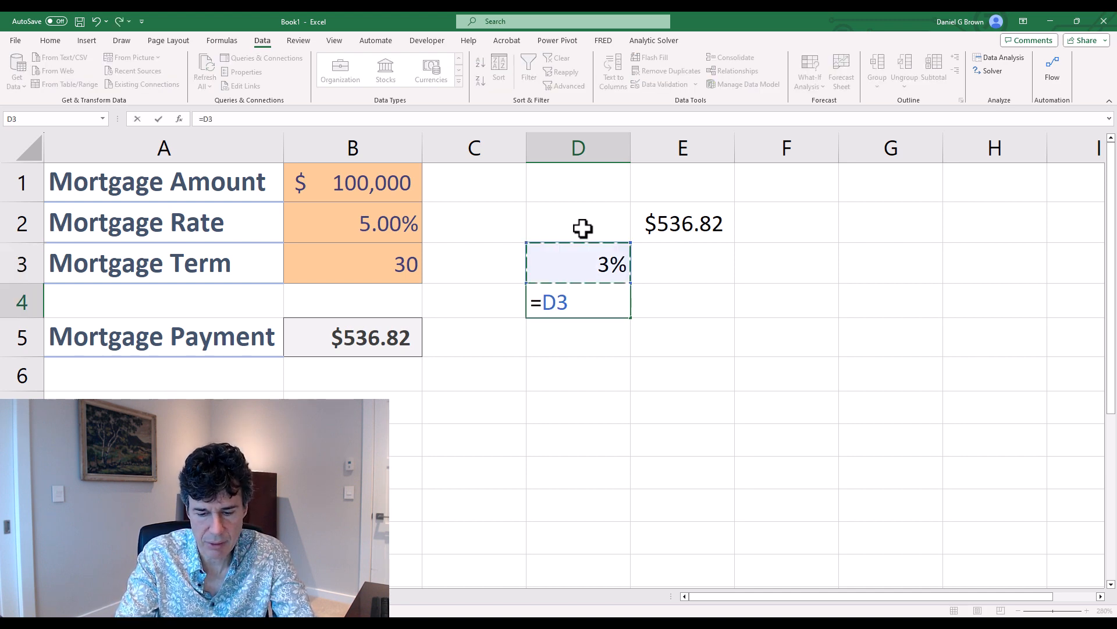
pyautogui.write('+.')
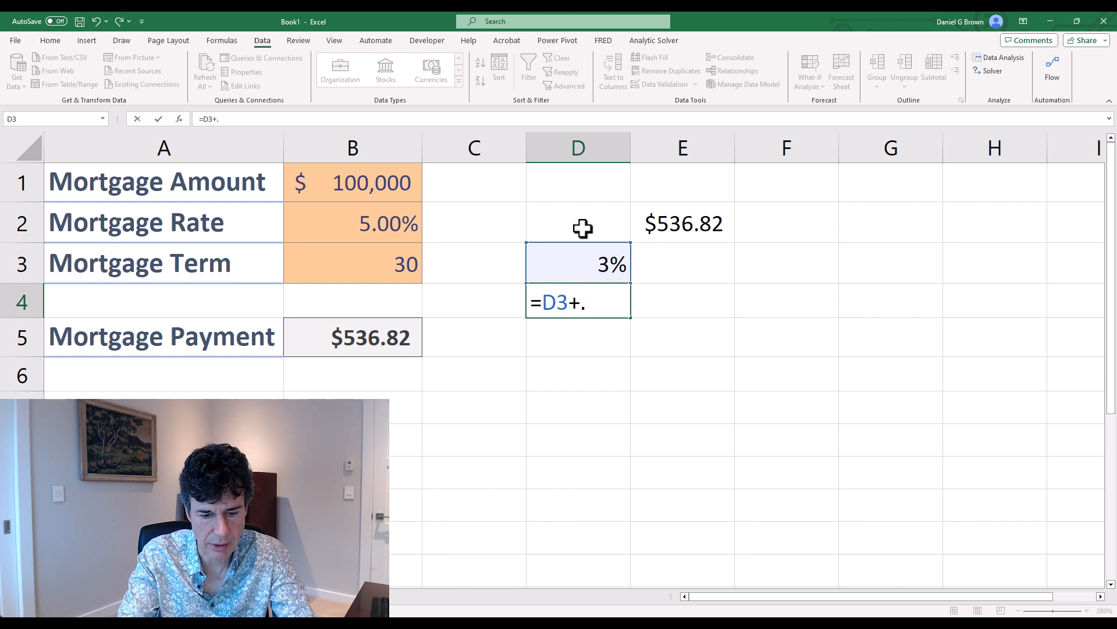
pyautogui.press('Return')
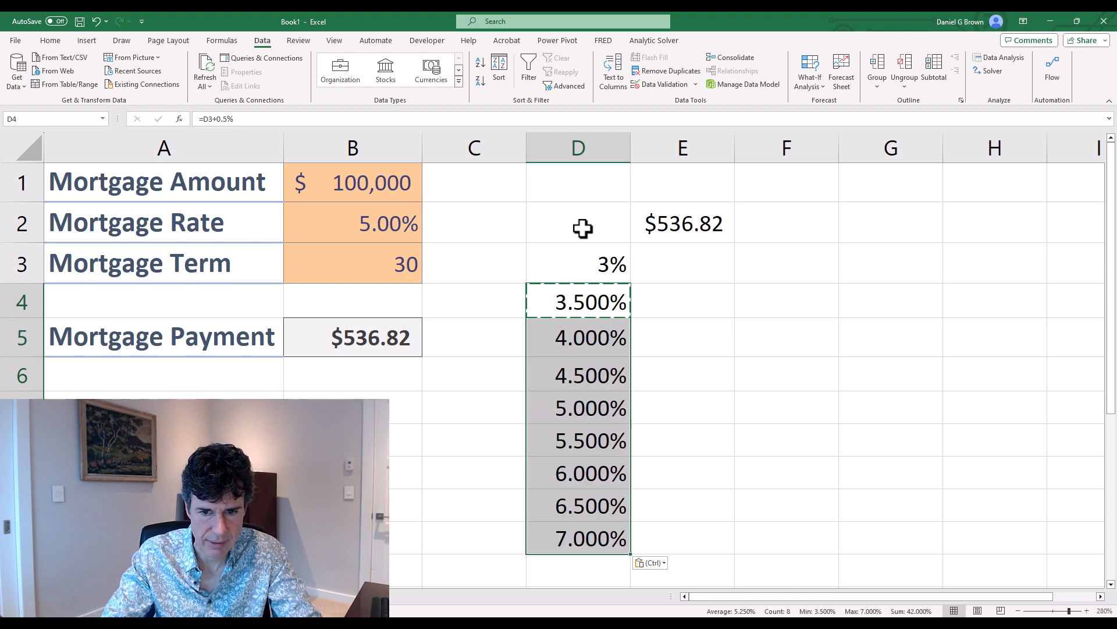
# - Format the column D rates as percentages with two decimals
pyautogui.press('ctrl+1')
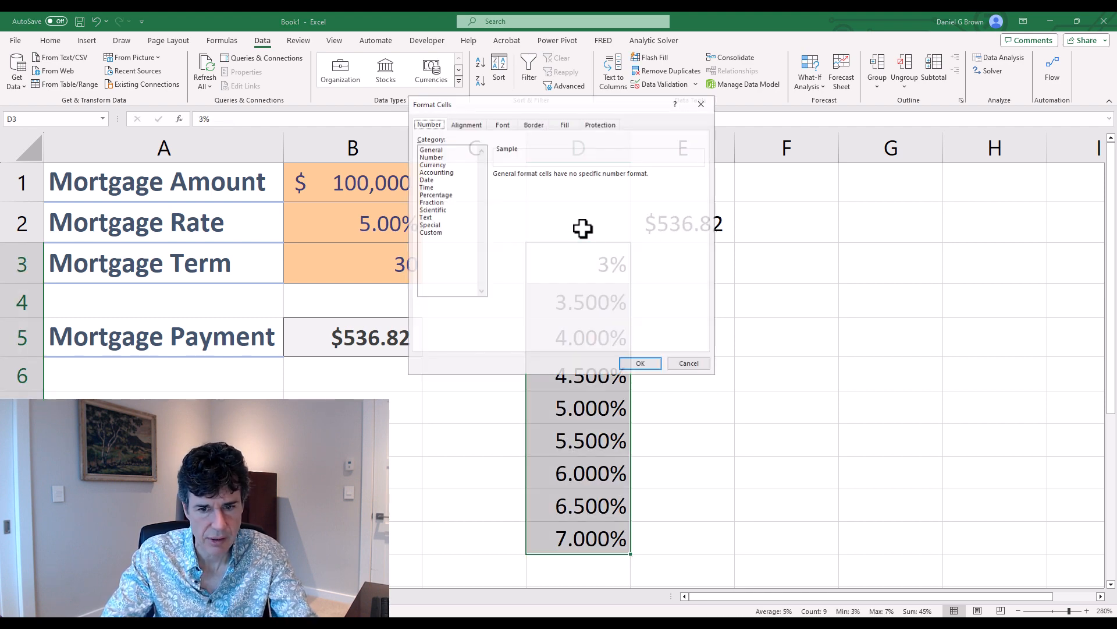
pyautogui.click(431, 156)
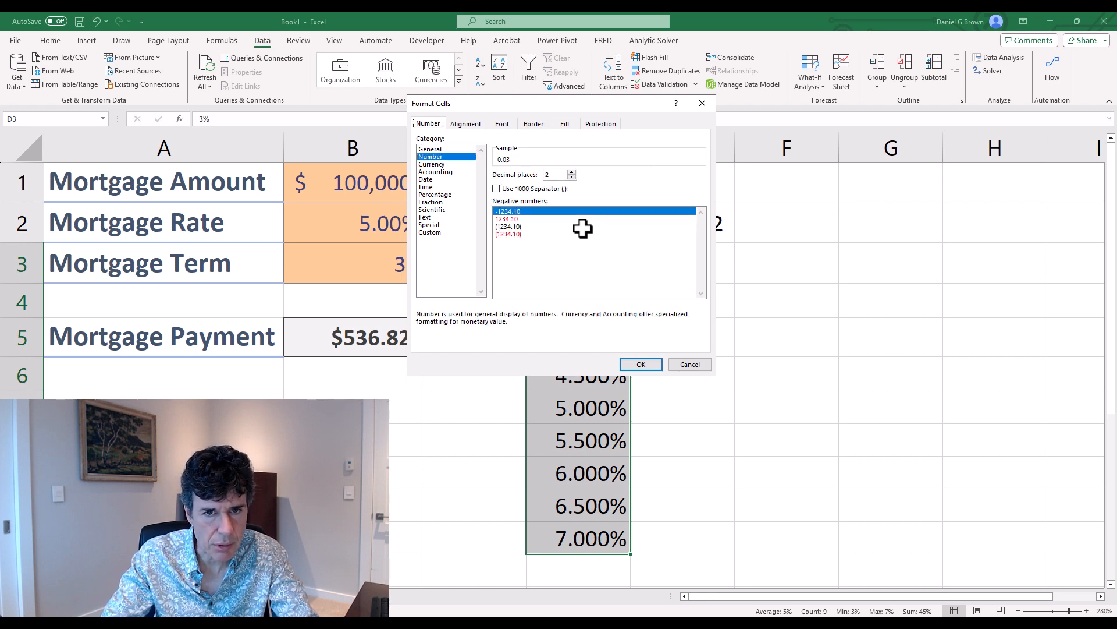
pyautogui.click(431, 201)
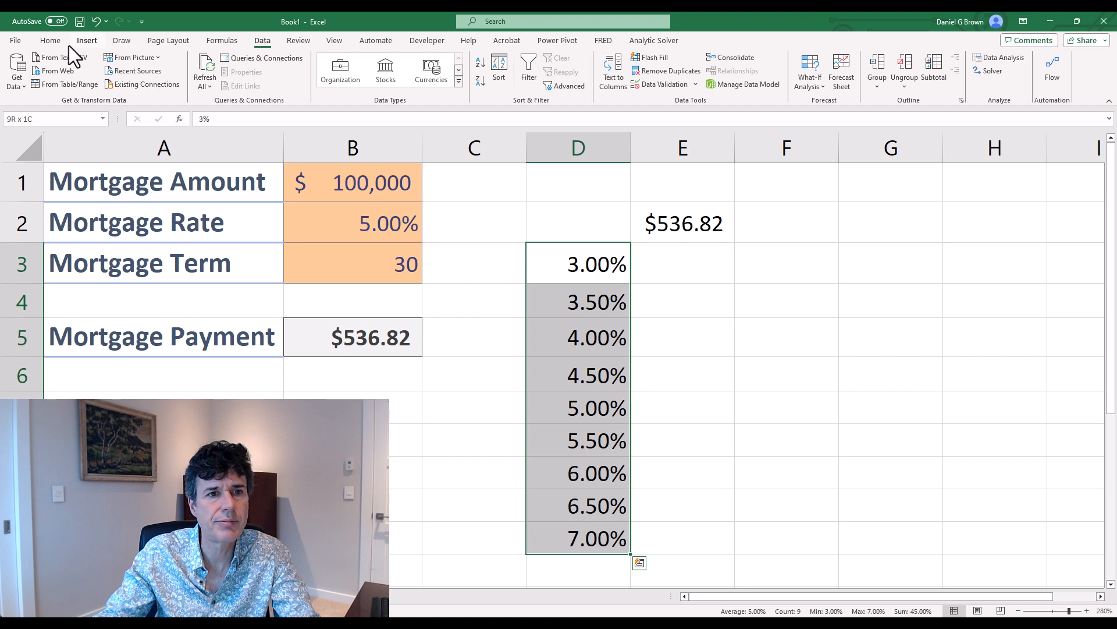
# - Apply orange fill to the D3:D11 rates and bold orange font to the E2 payment link
pyautogui.click(50, 40)
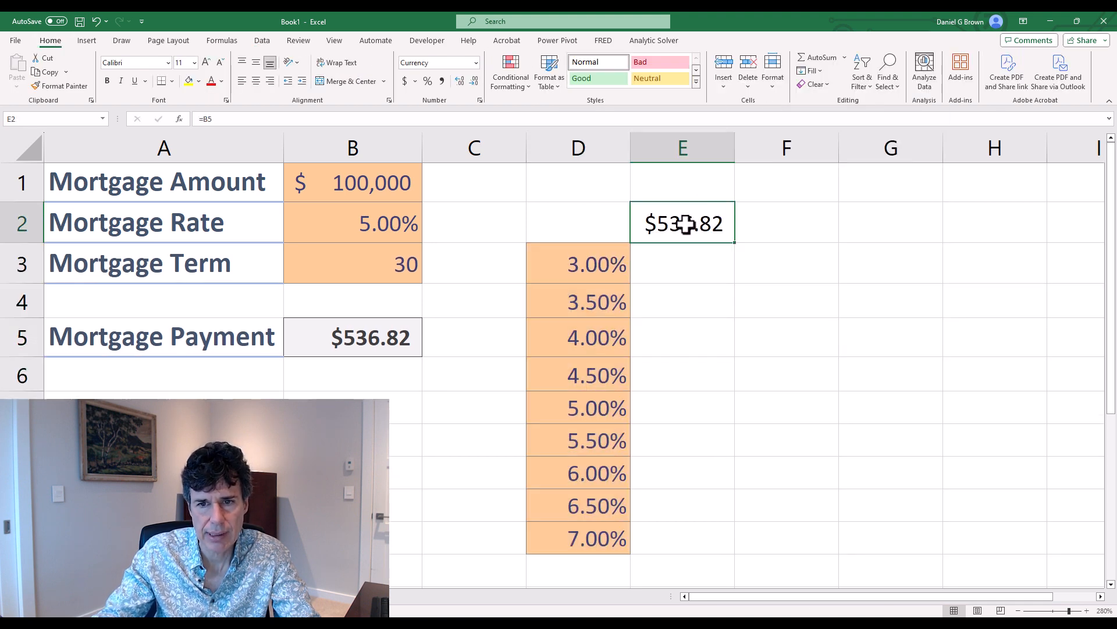
pyautogui.click(695, 80)
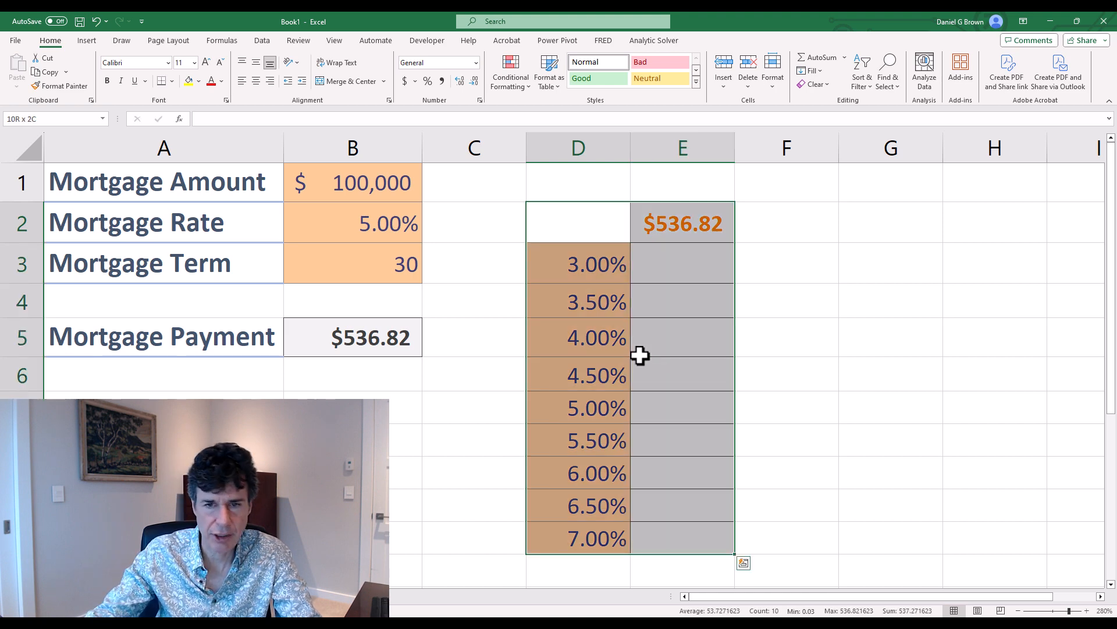
pyautogui.moveTo(339, 217)
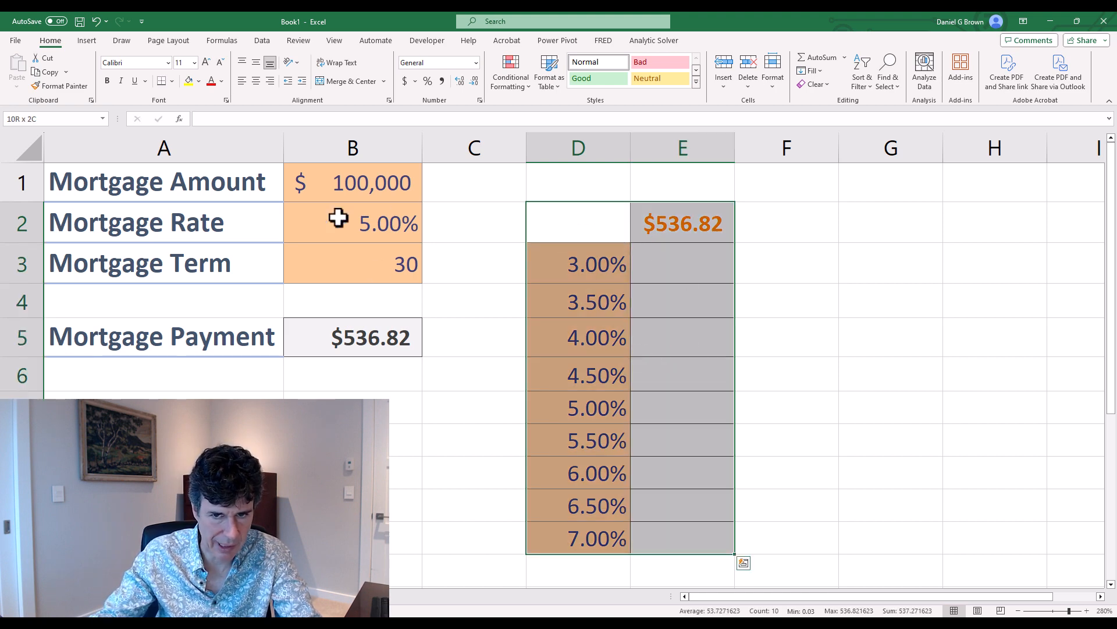
pyautogui.moveTo(682, 223)
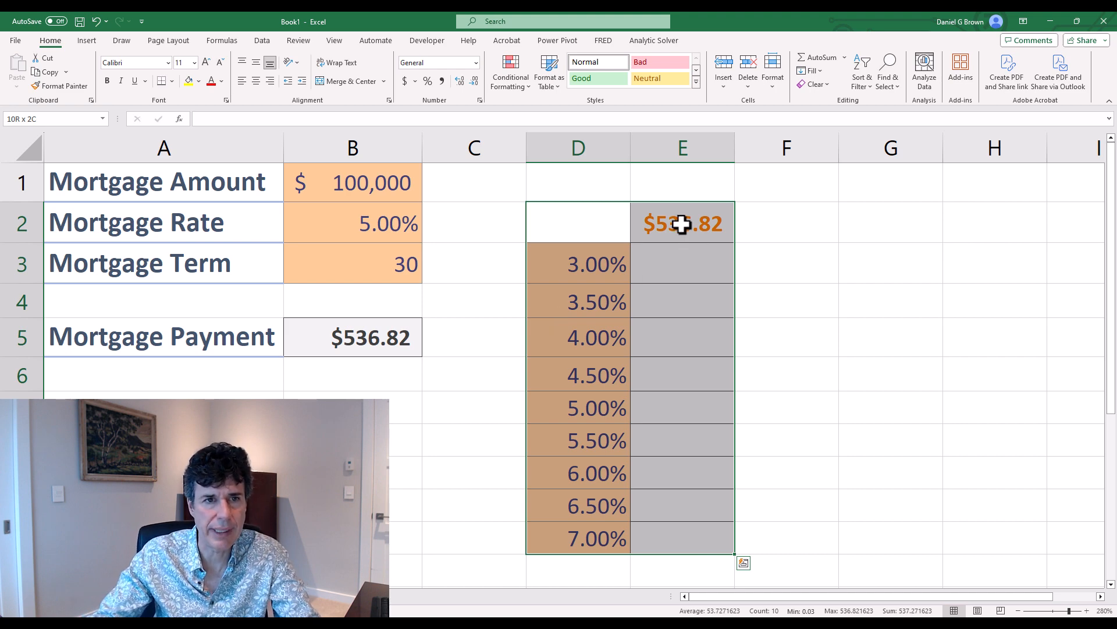
pyautogui.moveTo(579, 151)
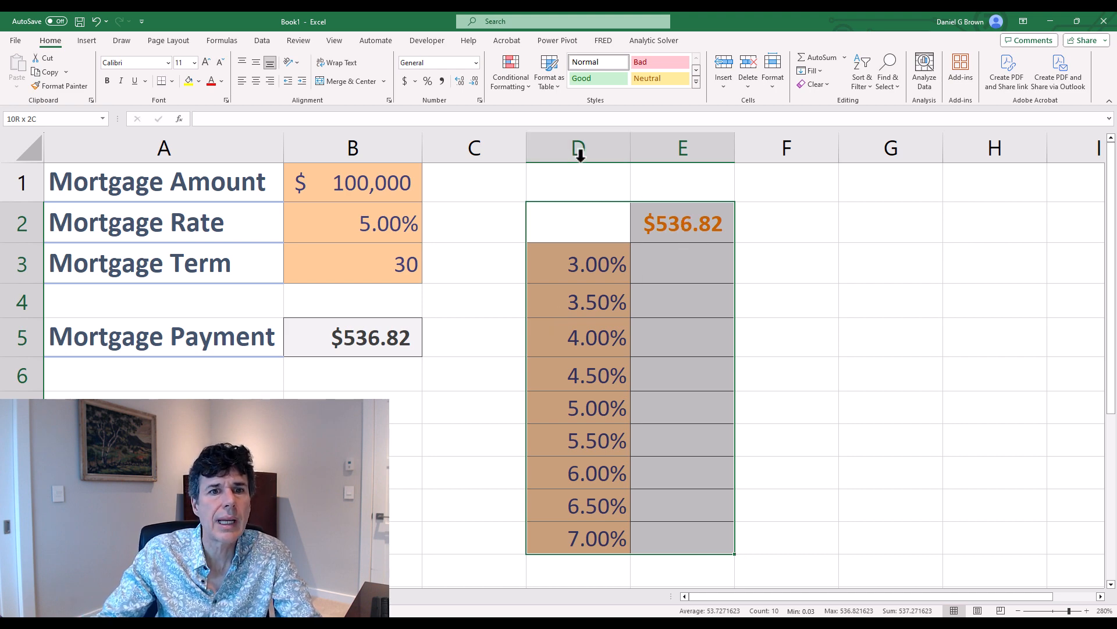
# - Create a one-variable data table over D2:E11 with column input cell B2
pyautogui.click(262, 39)
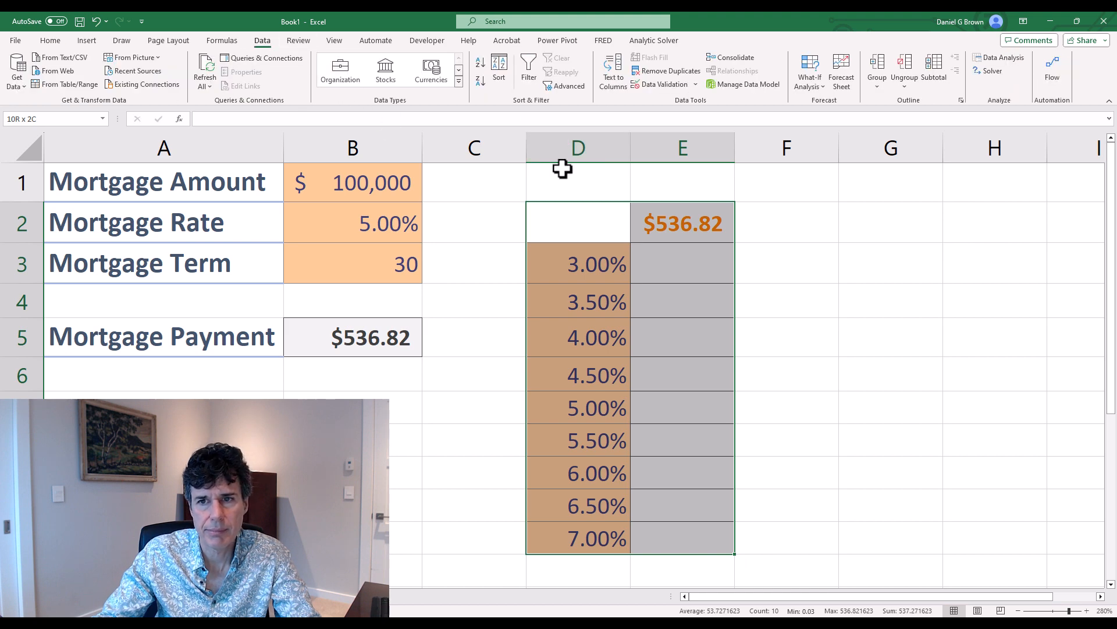
pyautogui.click(809, 71)
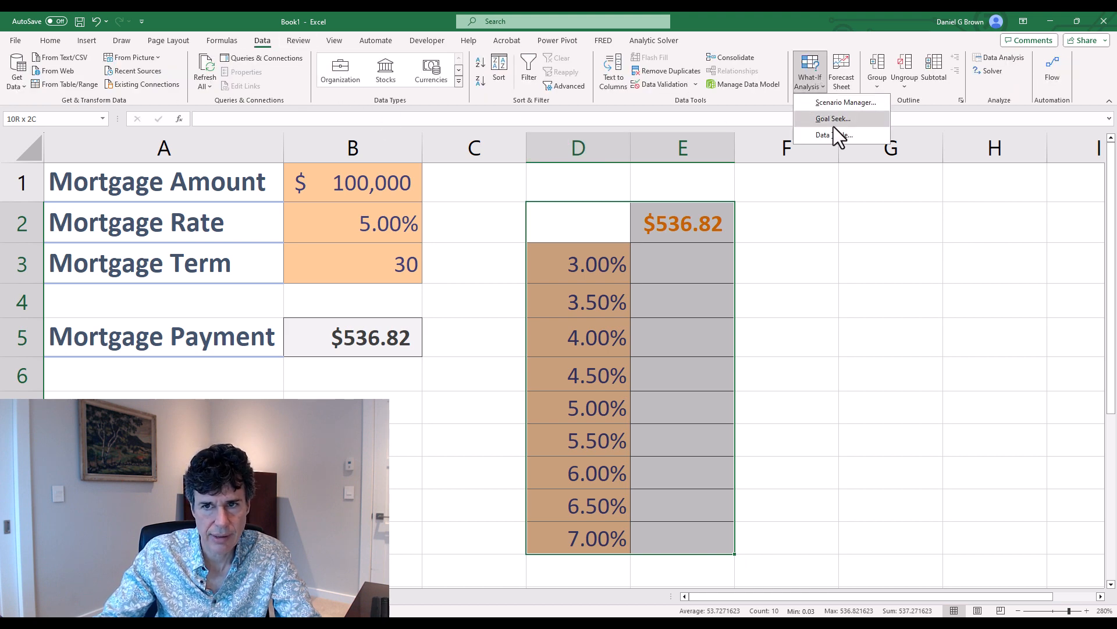
pyautogui.click(830, 135)
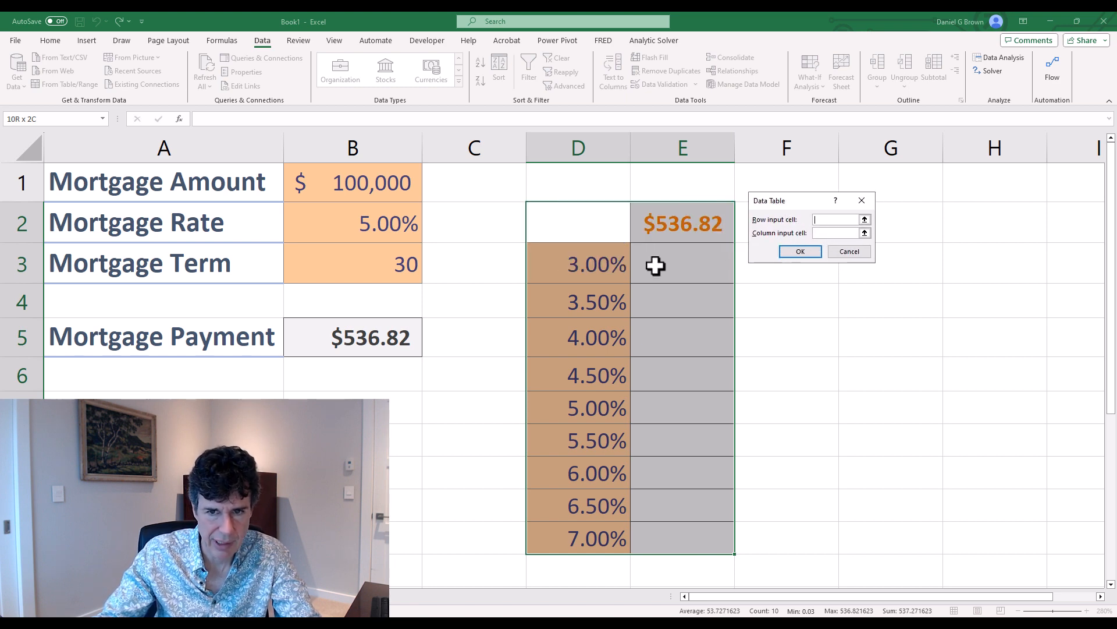
pyautogui.moveTo(579, 407)
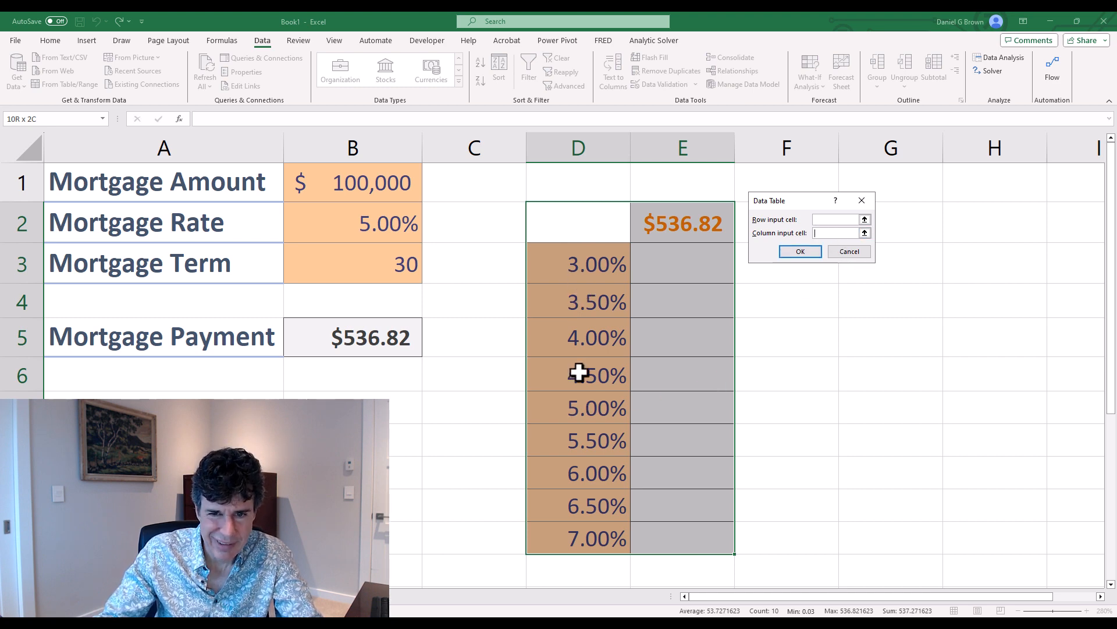
pyautogui.moveTo(833, 247)
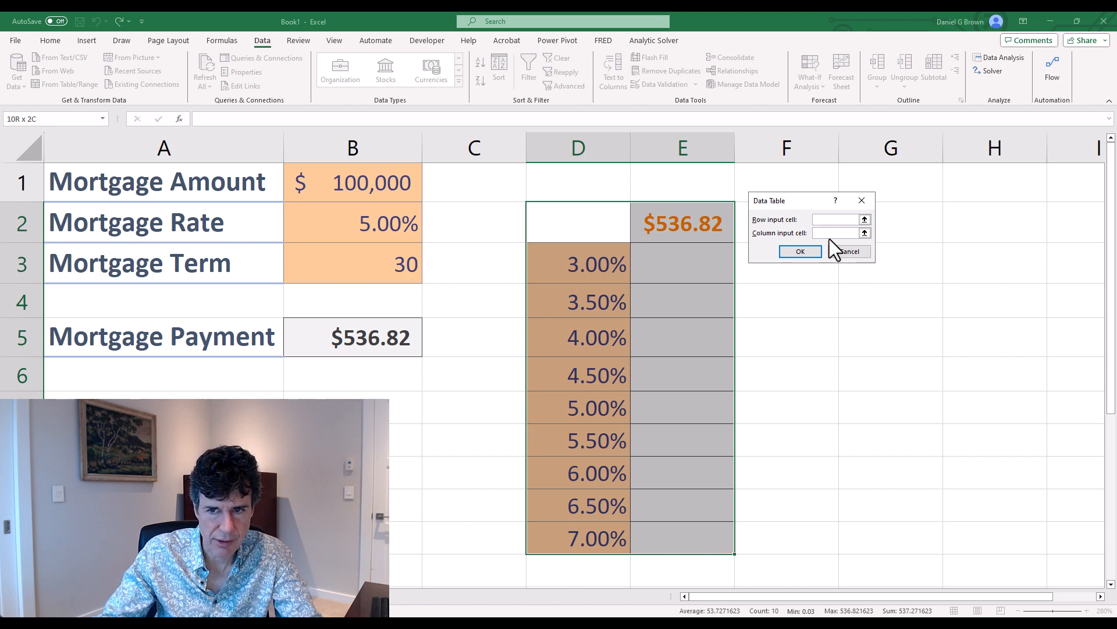
pyautogui.click(351, 223)
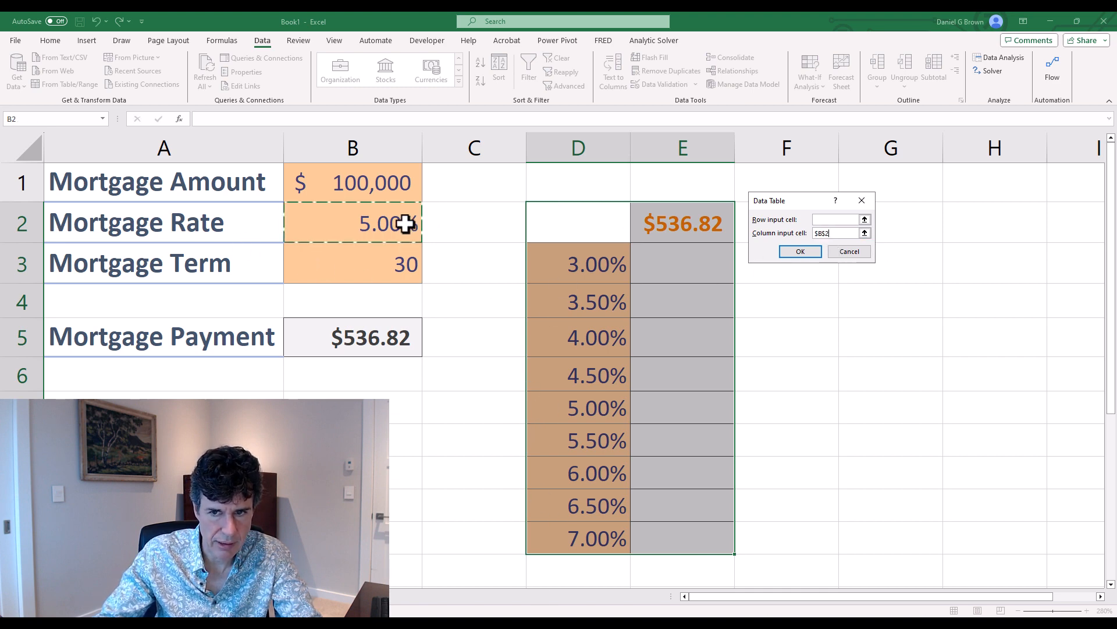
pyautogui.click(799, 251)
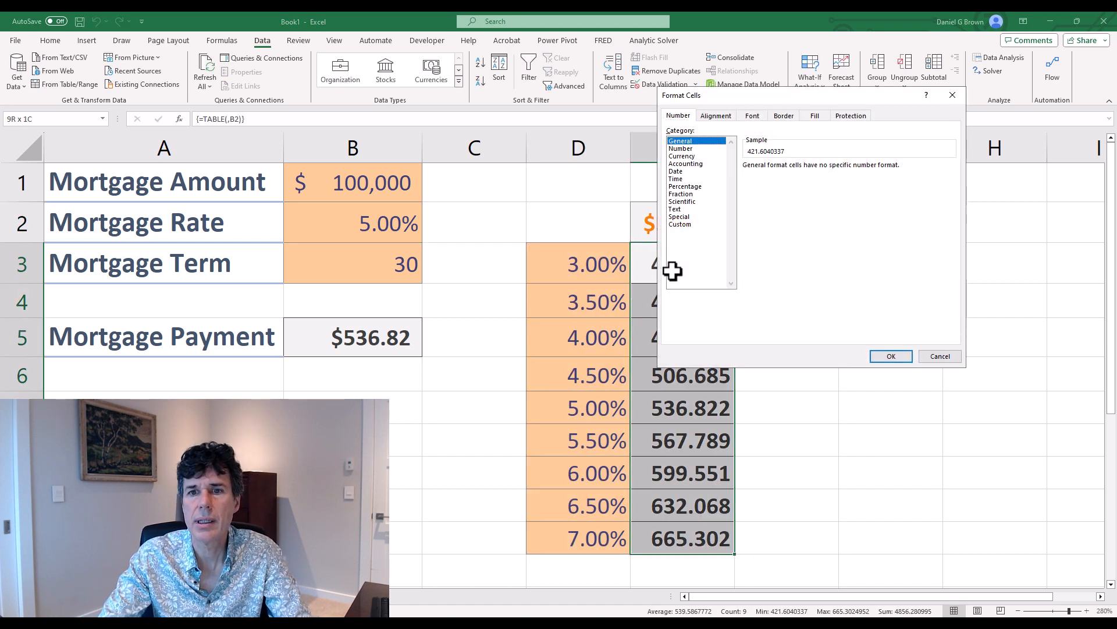
# - Format the E3:E11 results as two-decimal currency ($421.60–$665.30) and inspect a few cells
pyautogui.click(681, 155)
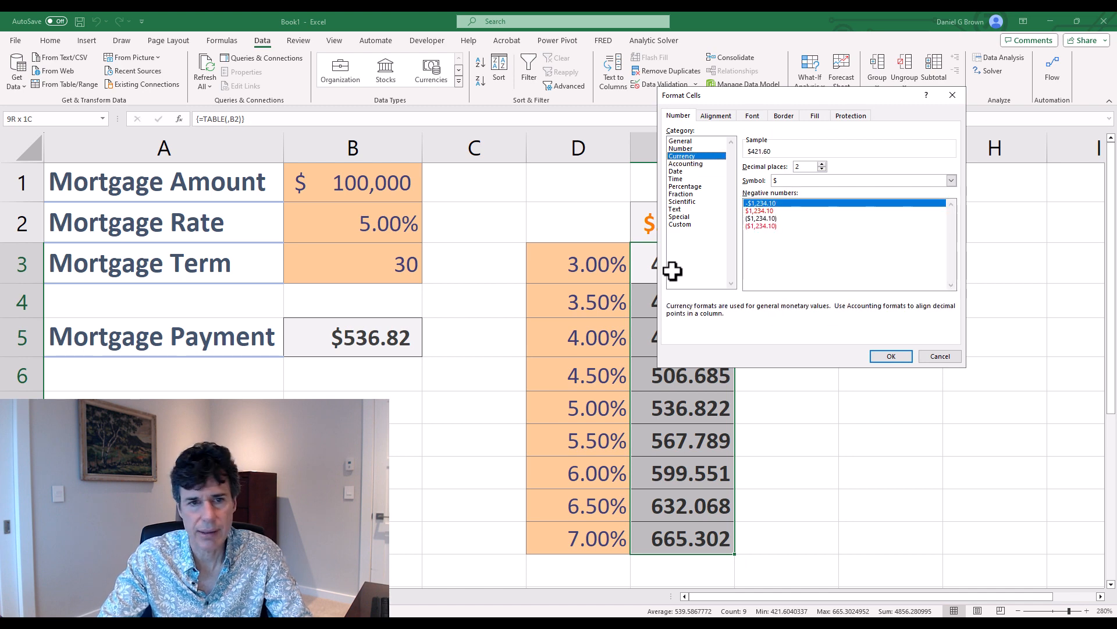
pyautogui.click(891, 356)
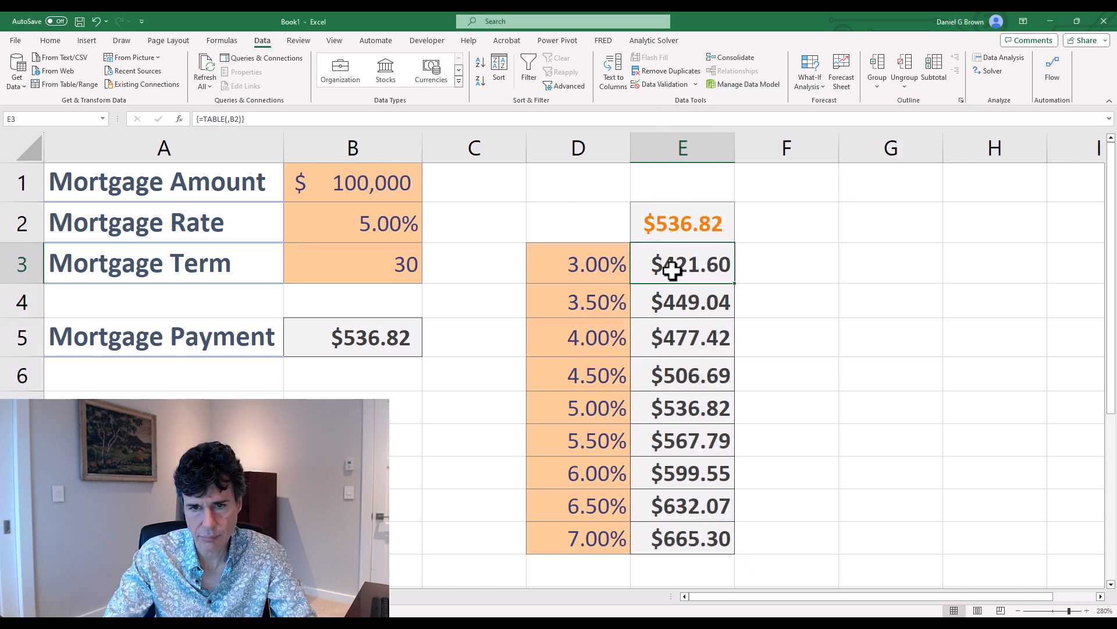
pyautogui.click(681, 300)
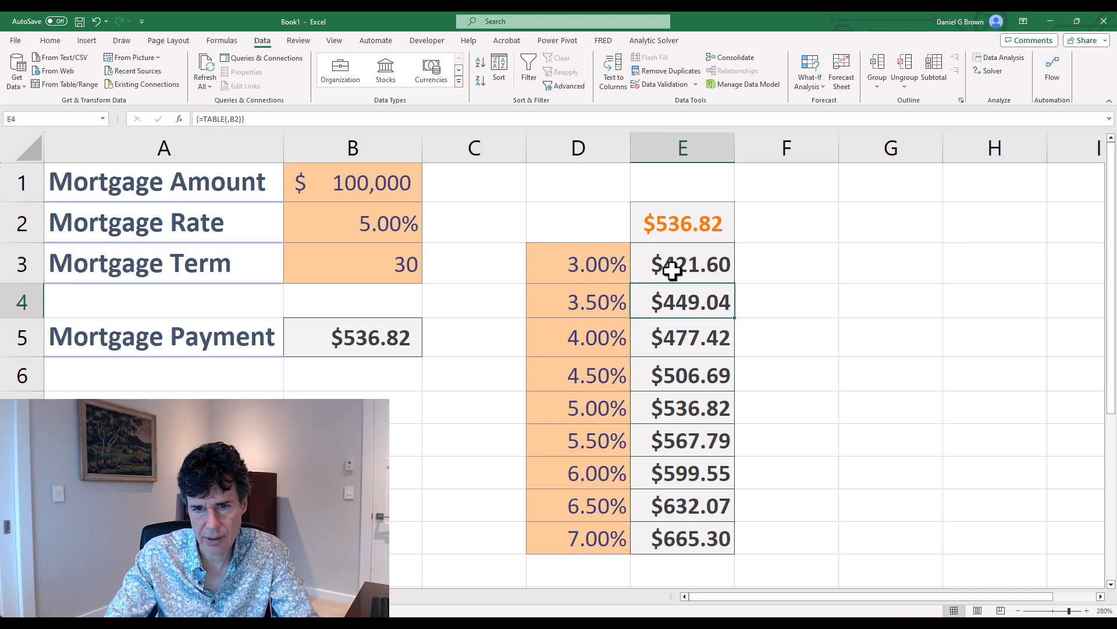
pyautogui.click(681, 264)
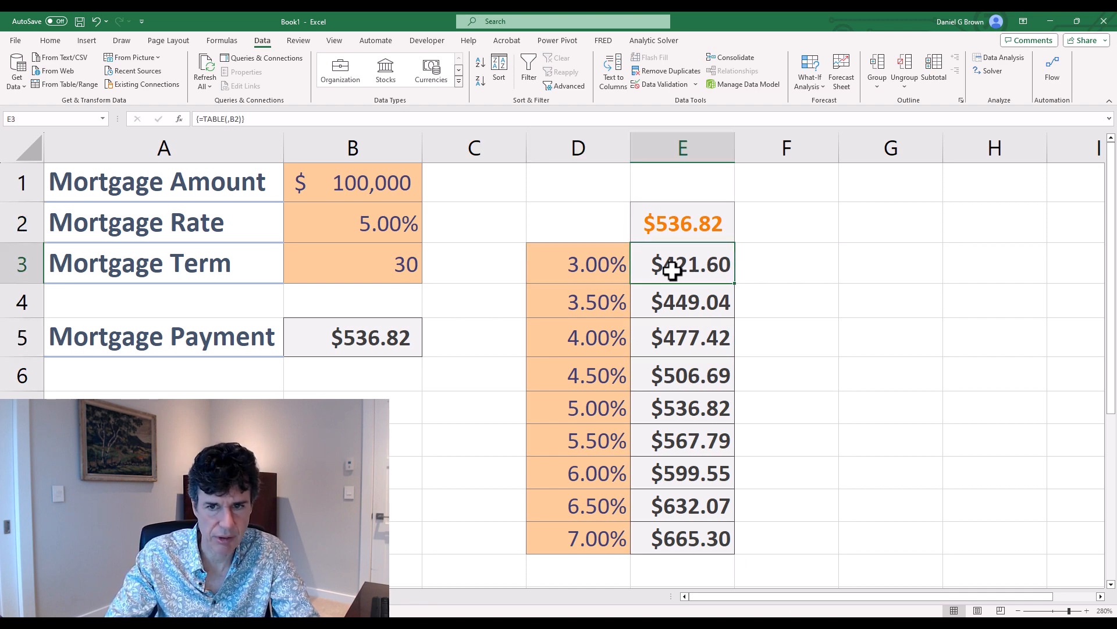
pyautogui.click(682, 407)
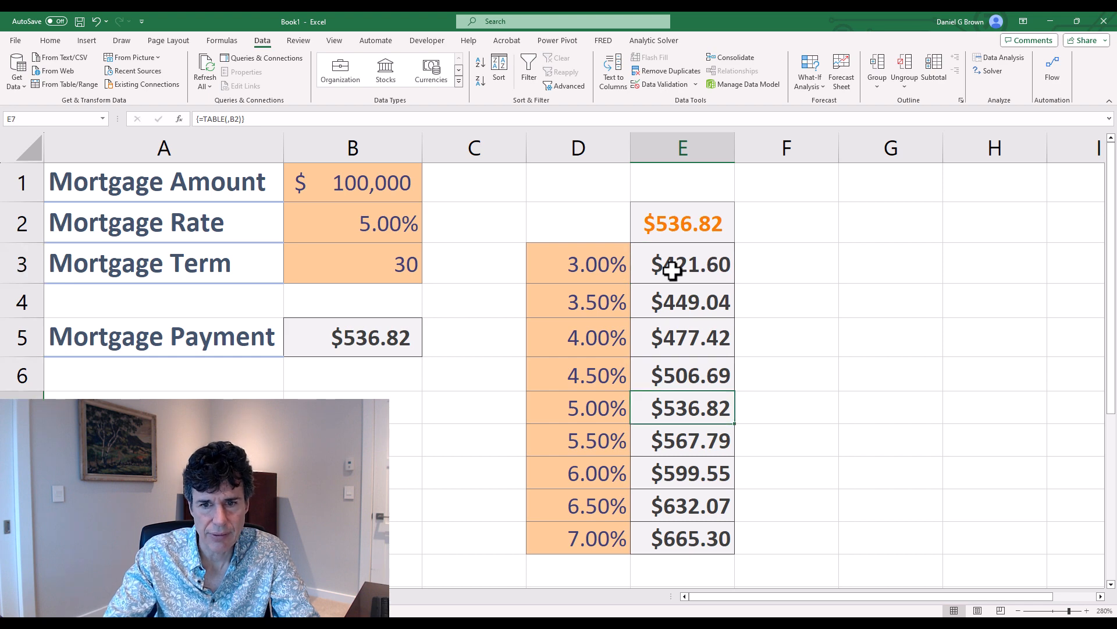
# - Change the rate in B2 to 6% and the amount in B1 to $125,000, giving a $749.44 payment
pyautogui.click(682, 505)
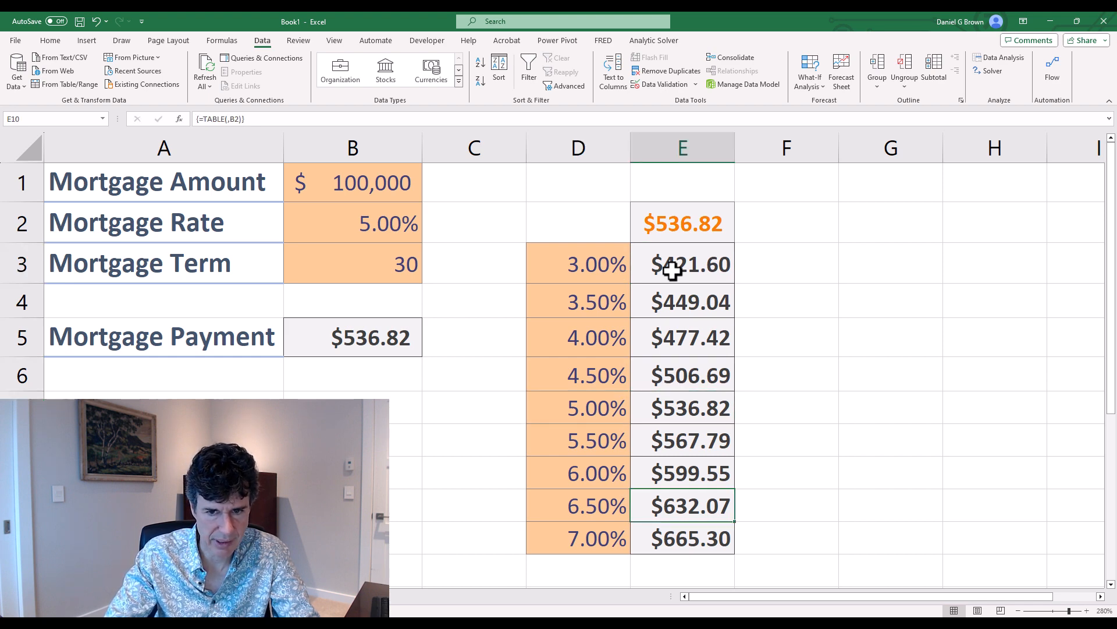
pyautogui.click(681, 473)
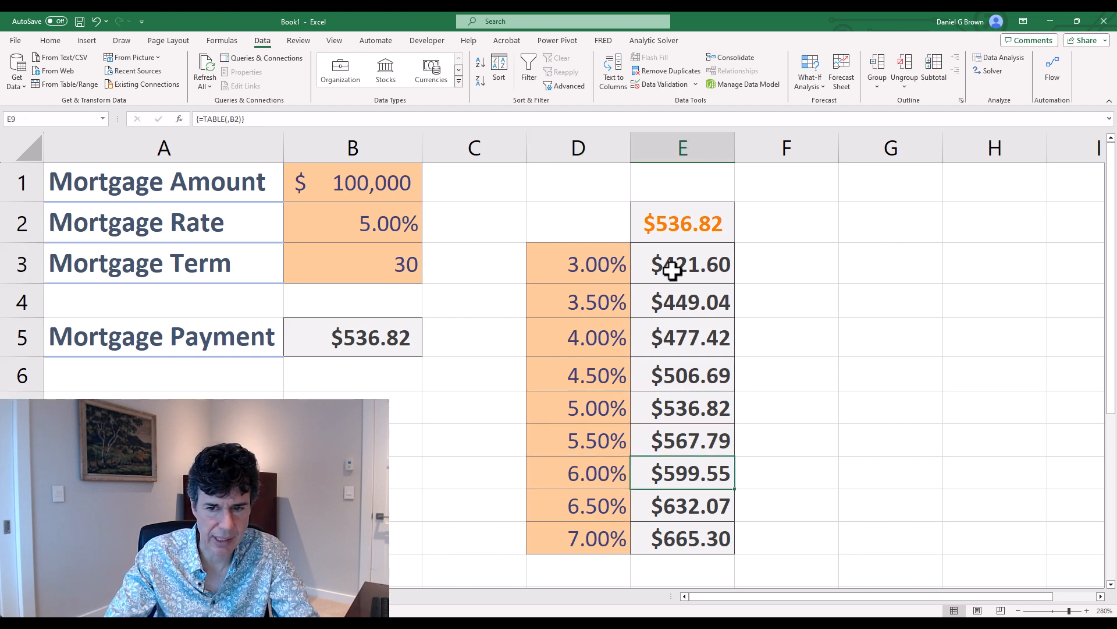
pyautogui.click(163, 182)
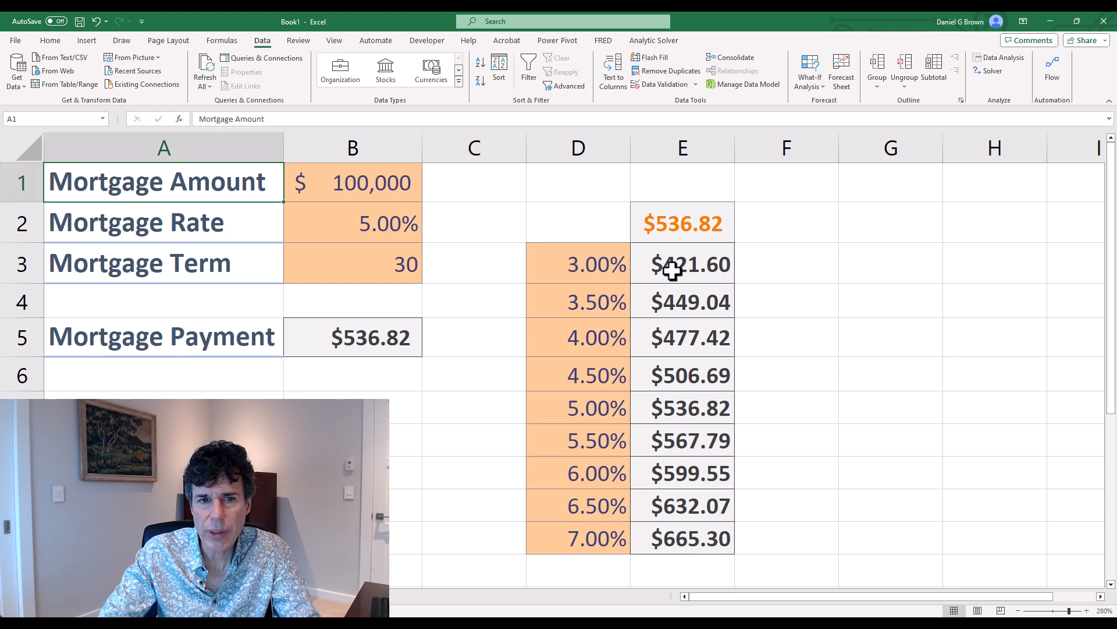
pyautogui.click(351, 222)
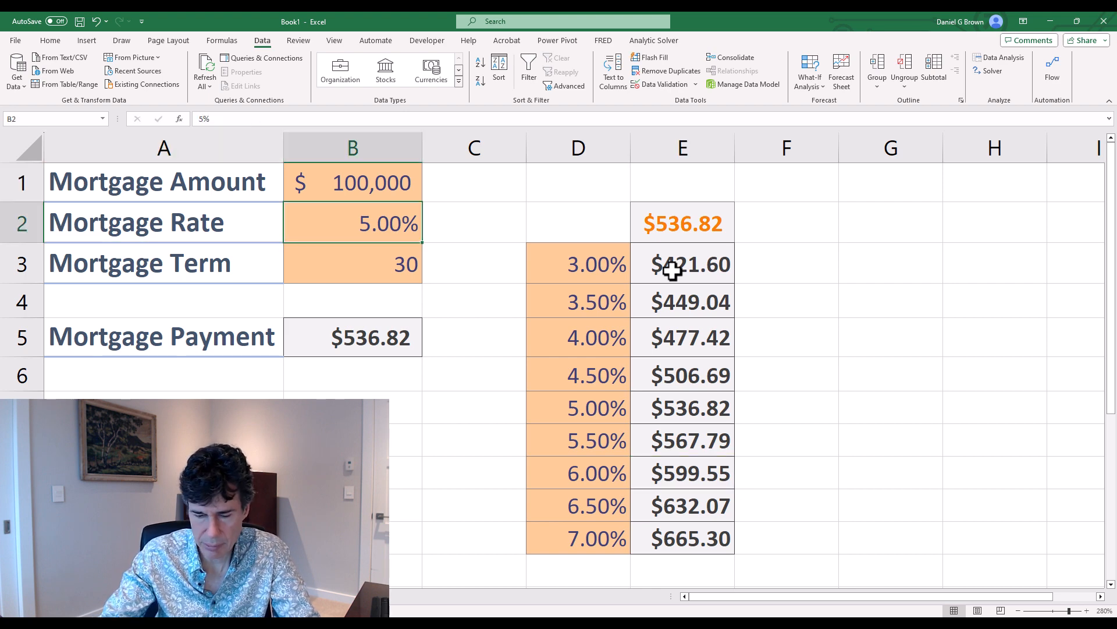
pyautogui.write('6%')
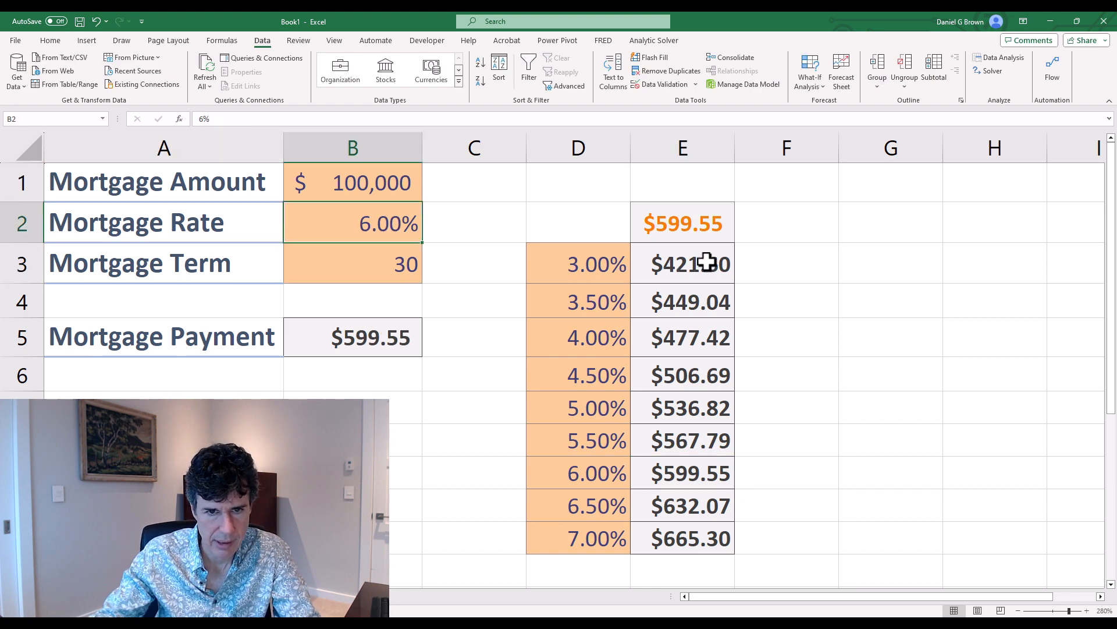
pyautogui.moveTo(620, 477)
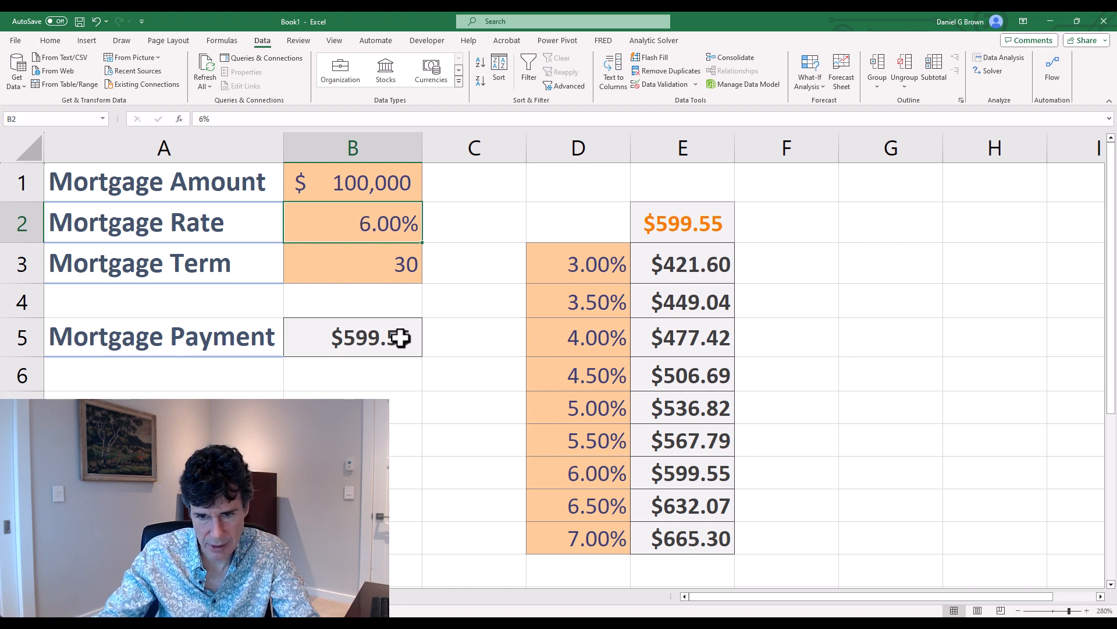
pyautogui.moveTo(577, 316)
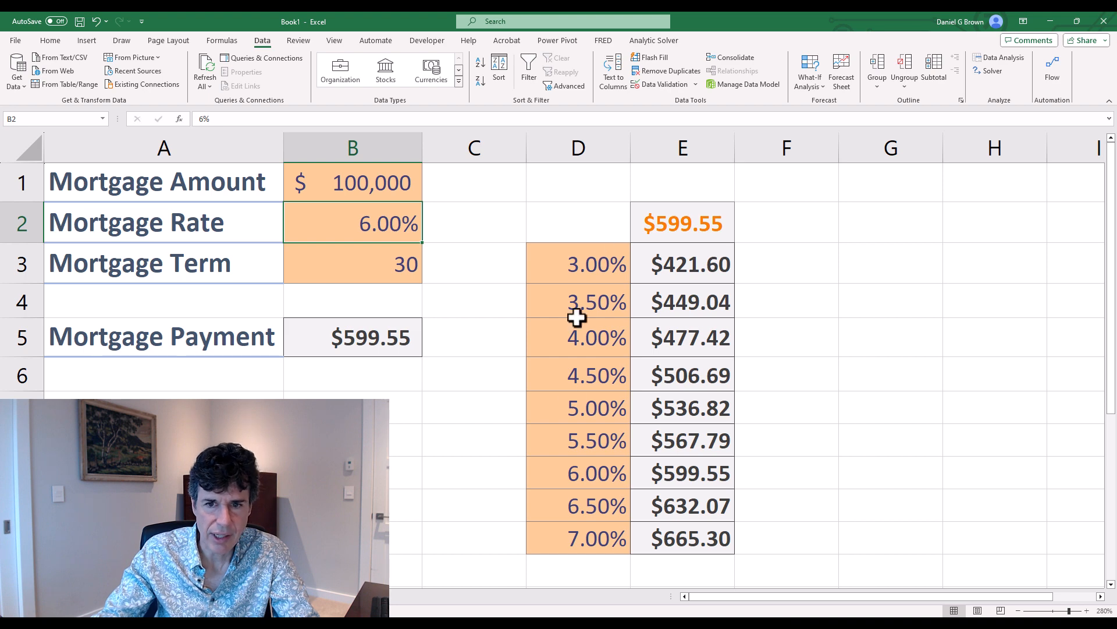
pyautogui.moveTo(621, 484)
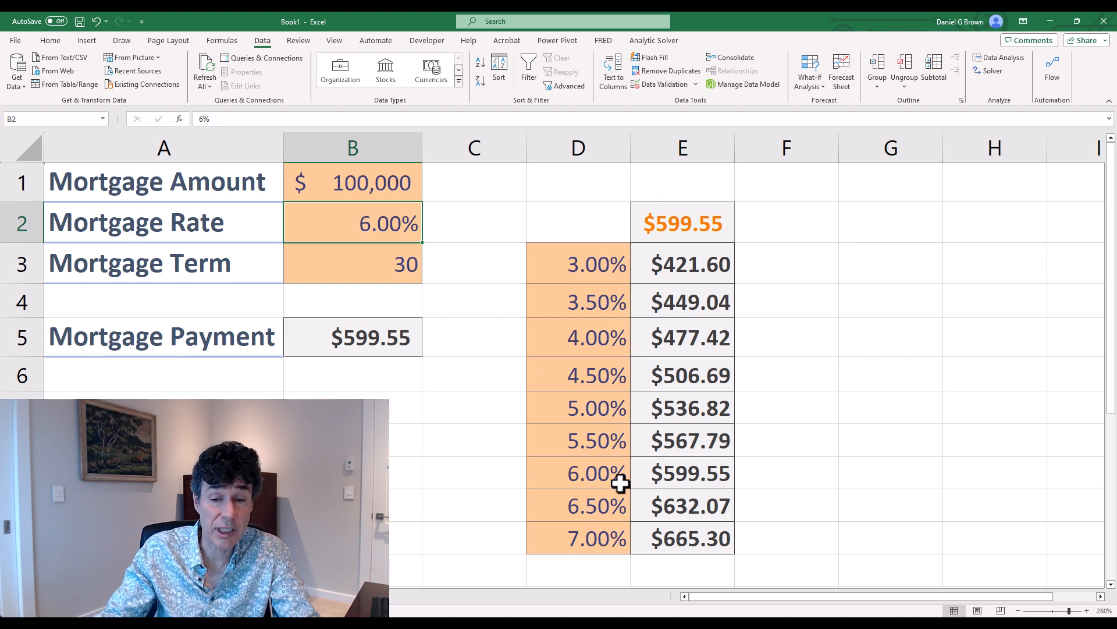
pyautogui.moveTo(659, 285)
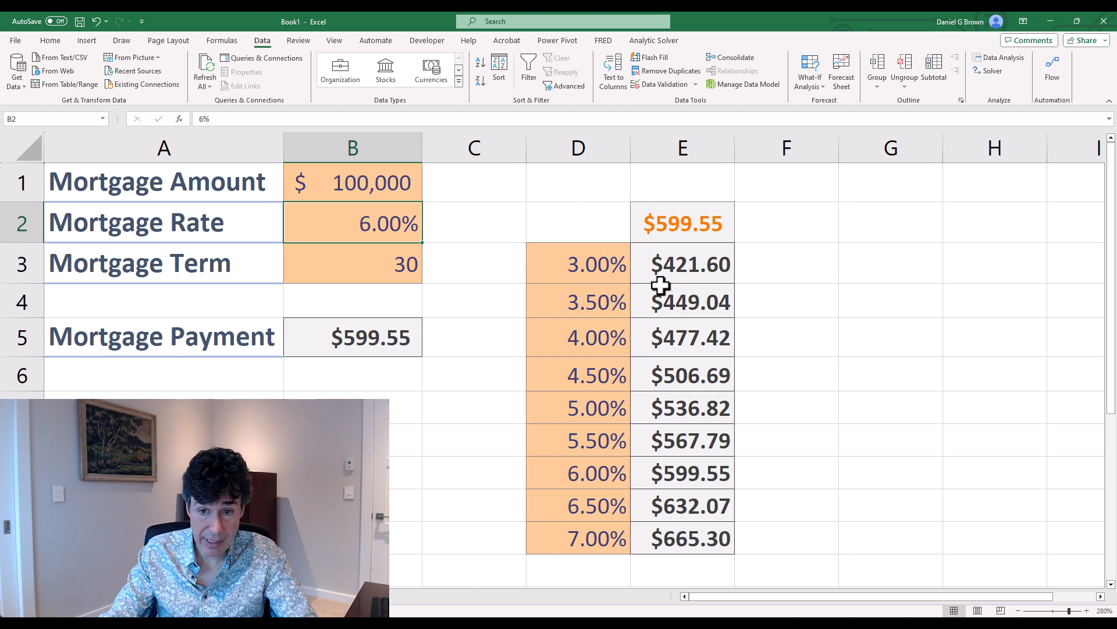
pyautogui.moveTo(570, 282)
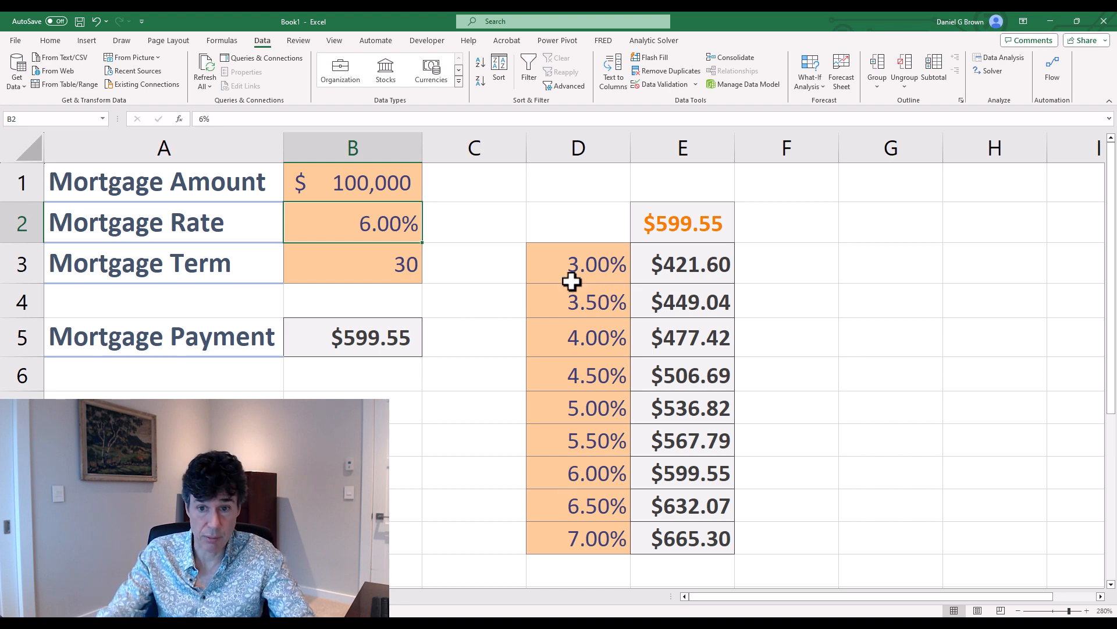
pyautogui.click(352, 182)
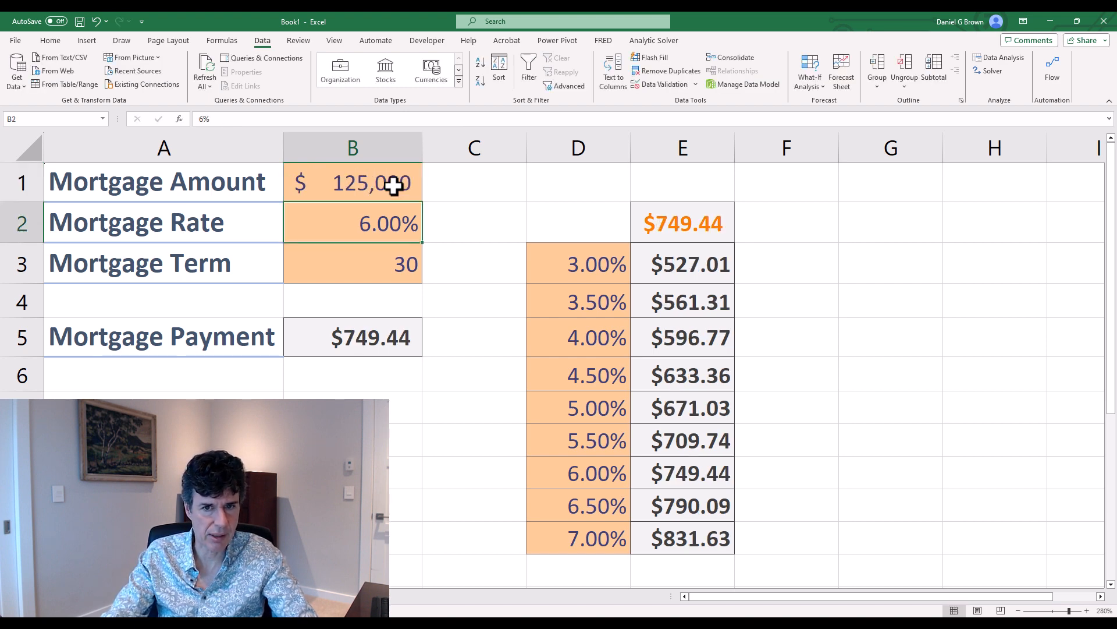
pyautogui.moveTo(577, 270)
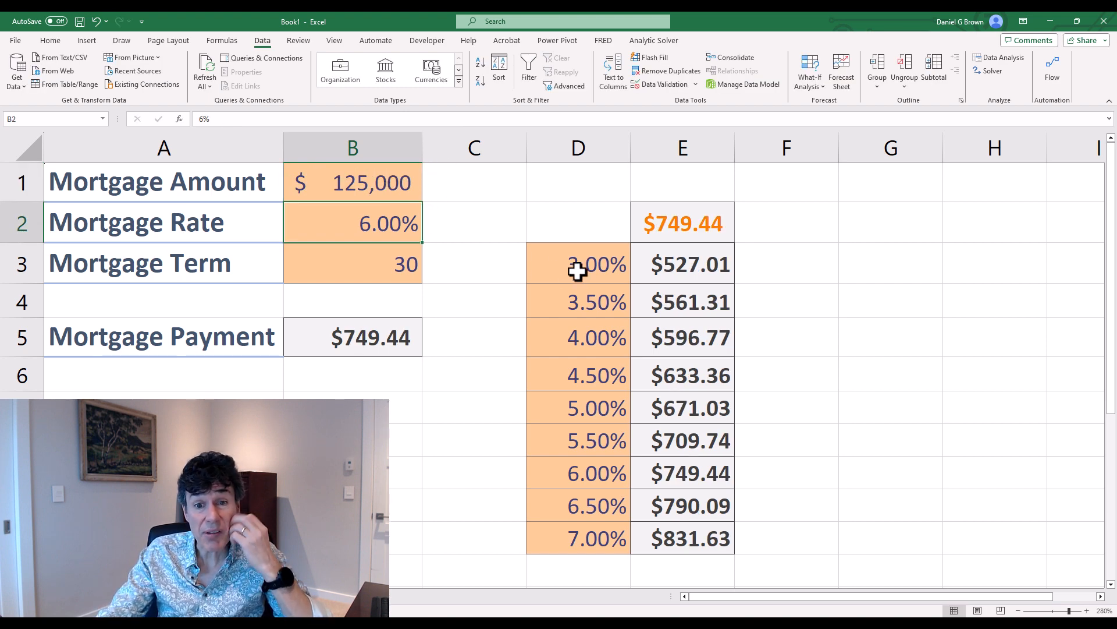
pyautogui.moveTo(674, 474)
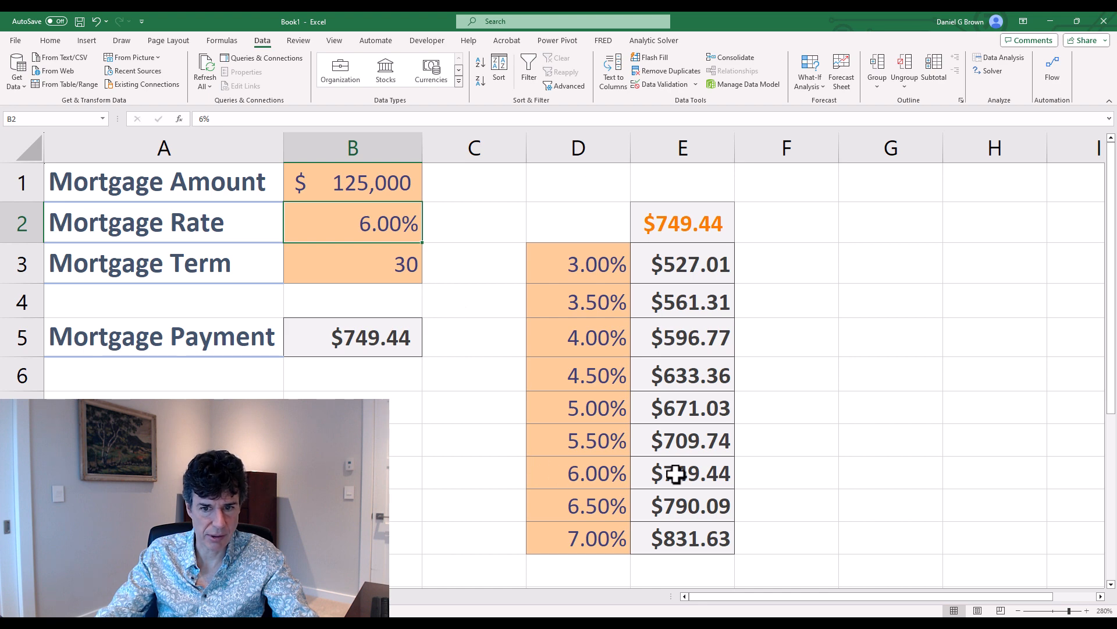
pyautogui.moveTo(658, 231)
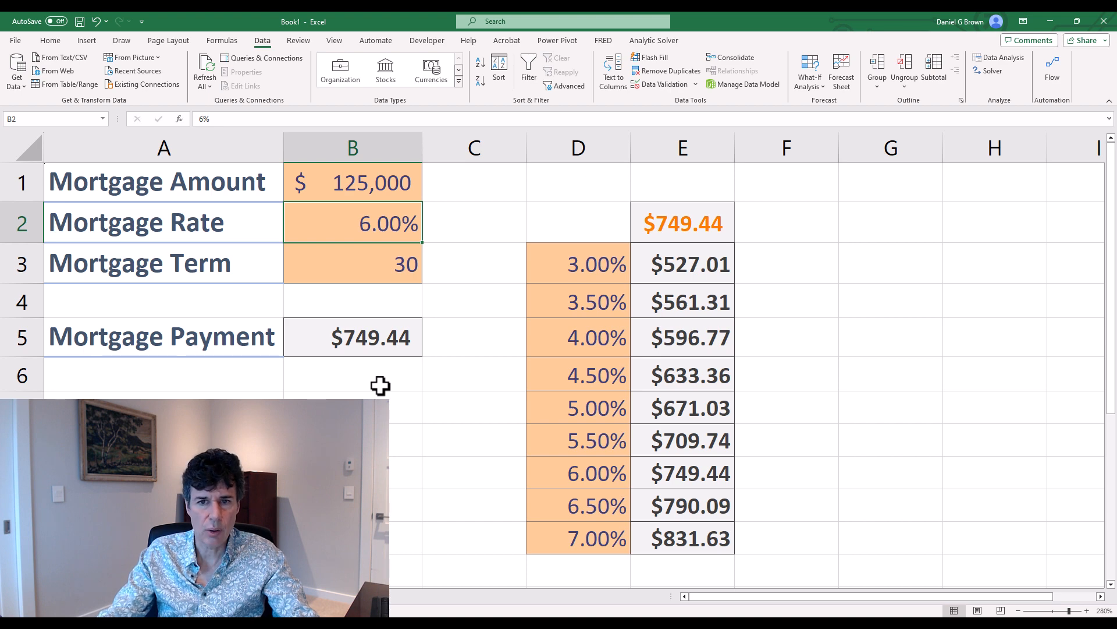
pyautogui.moveTo(508, 350)
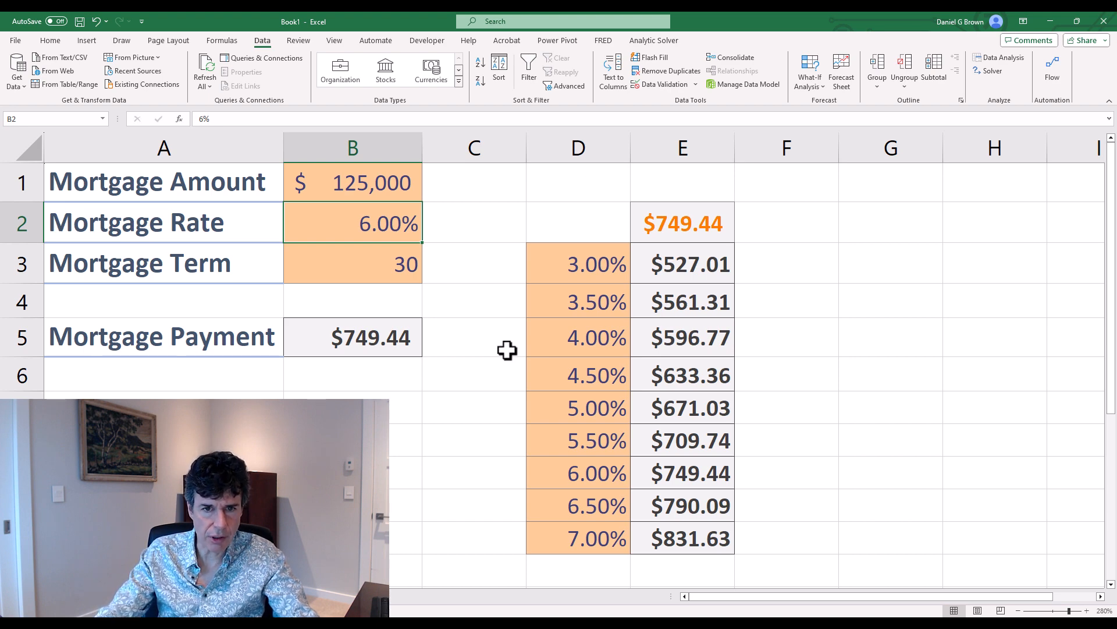
pyautogui.moveTo(571, 307)
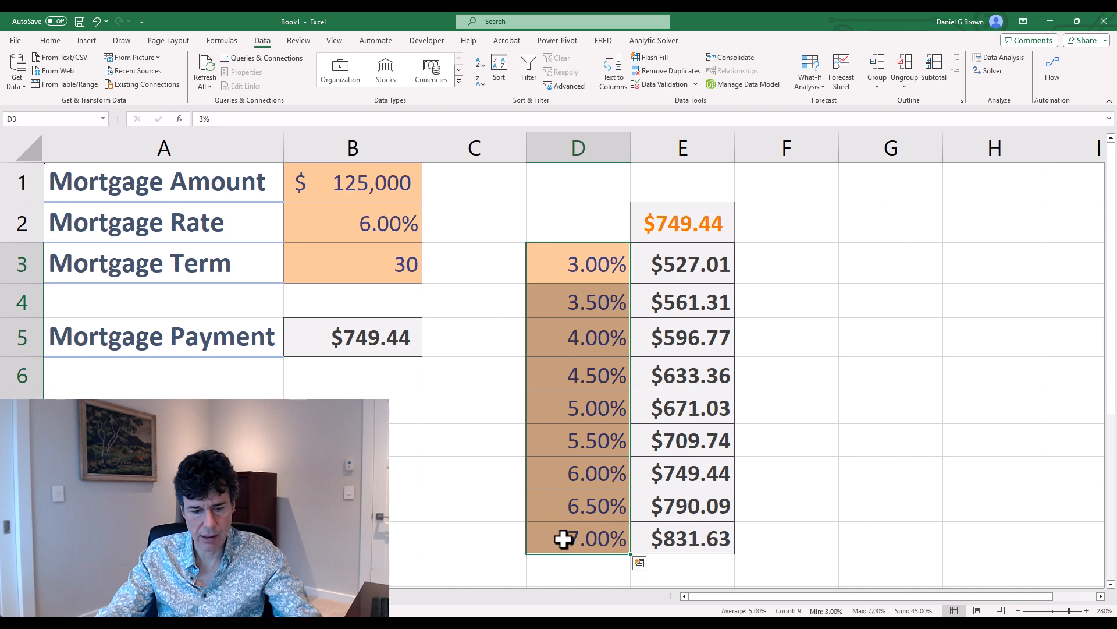
# - Paste the 3%–7% rates into G3 and enter terms 15, 20, 30 across H2:J2
pyautogui.click(890, 263)
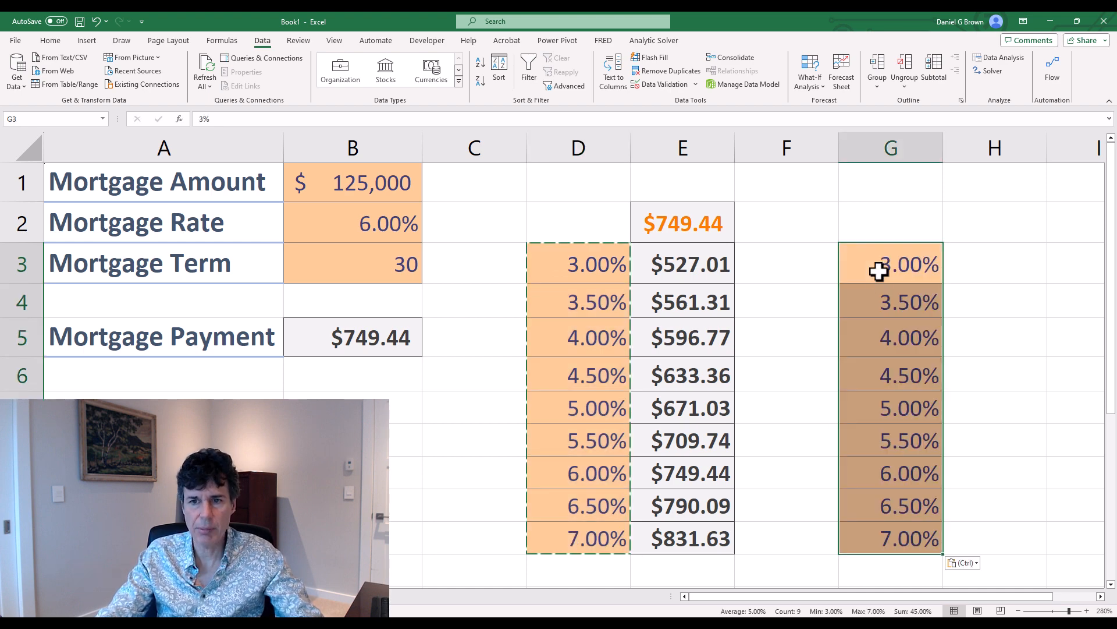
pyautogui.click(889, 221)
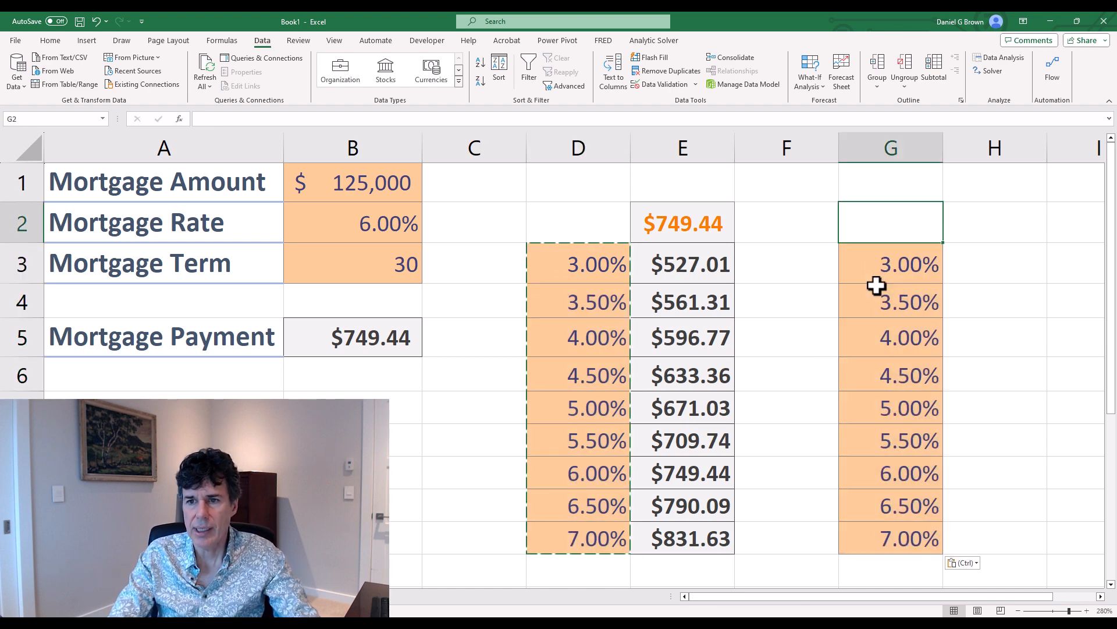
pyautogui.write('15')
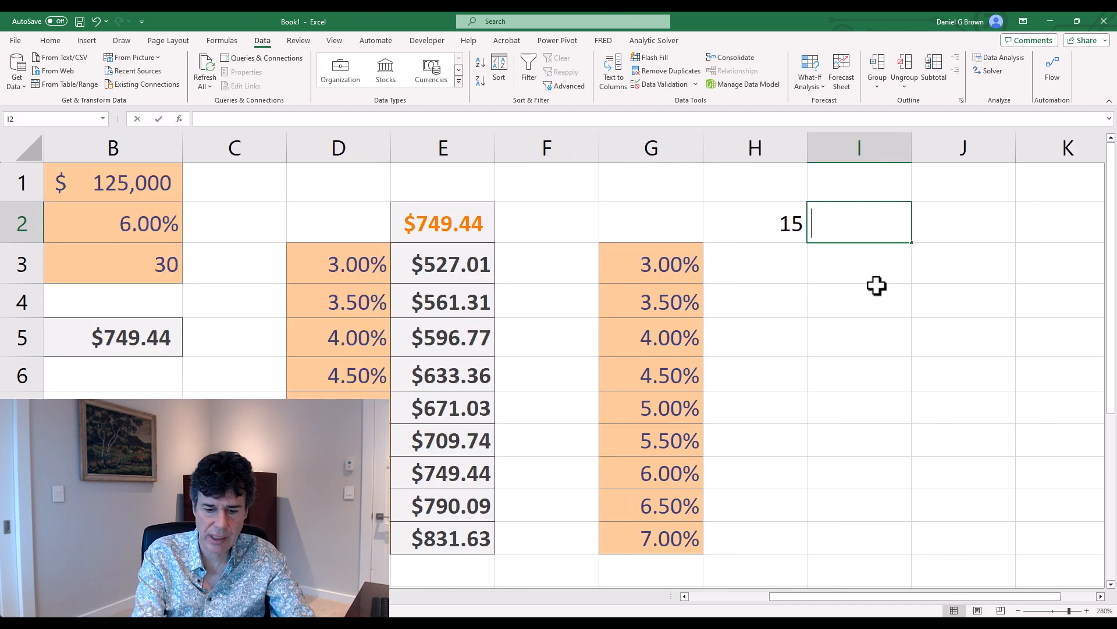
pyautogui.write('20\t30')
pyautogui.click(651, 221)
pyautogui.write('=B2')
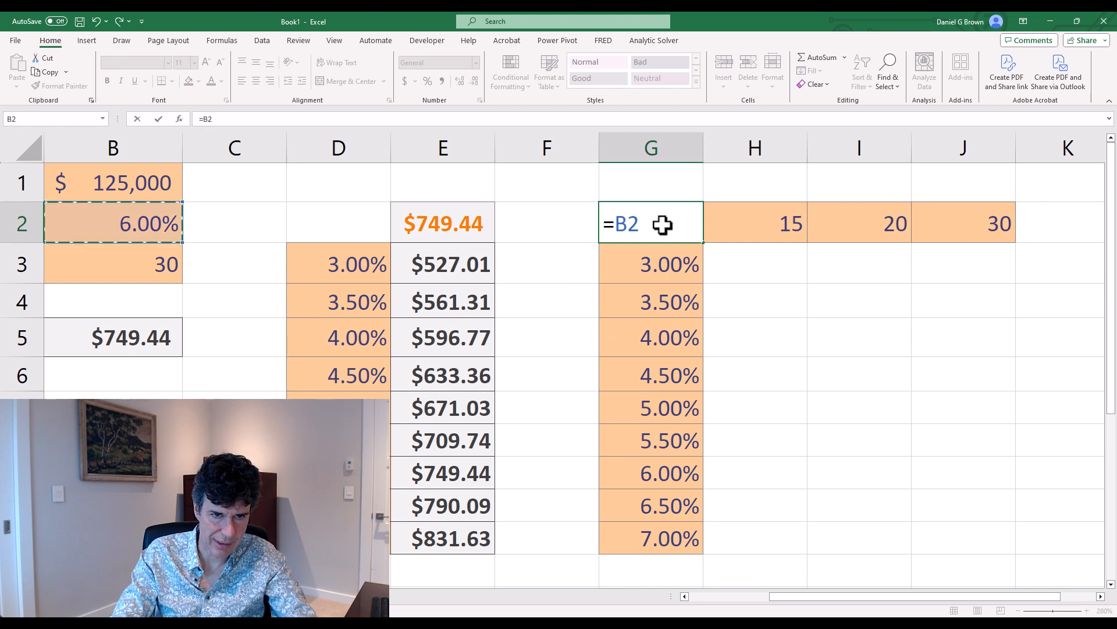
# - Link G2 to the payment with =B5, format H3:J11 as currency, and select G2:J11
pyautogui.press('Enter')
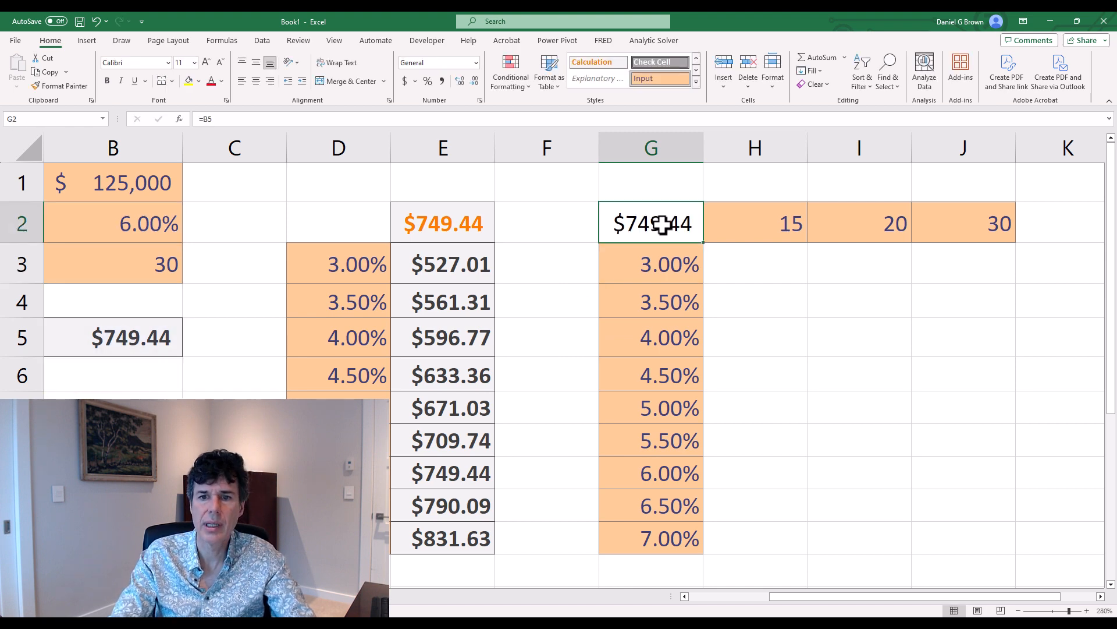
pyautogui.click(695, 84)
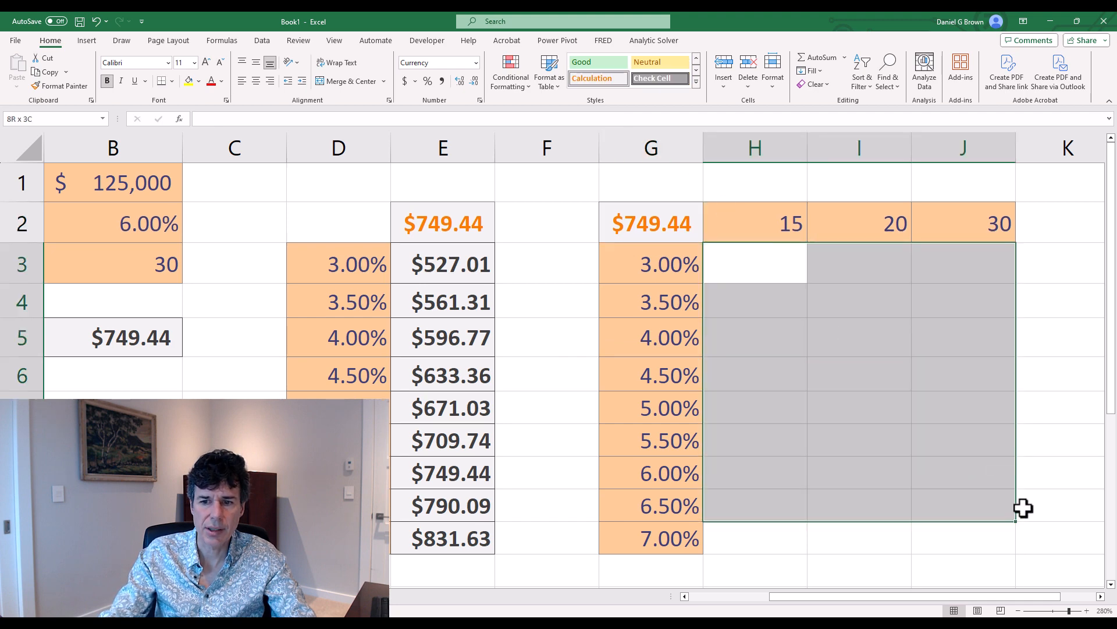
pyautogui.click(695, 89)
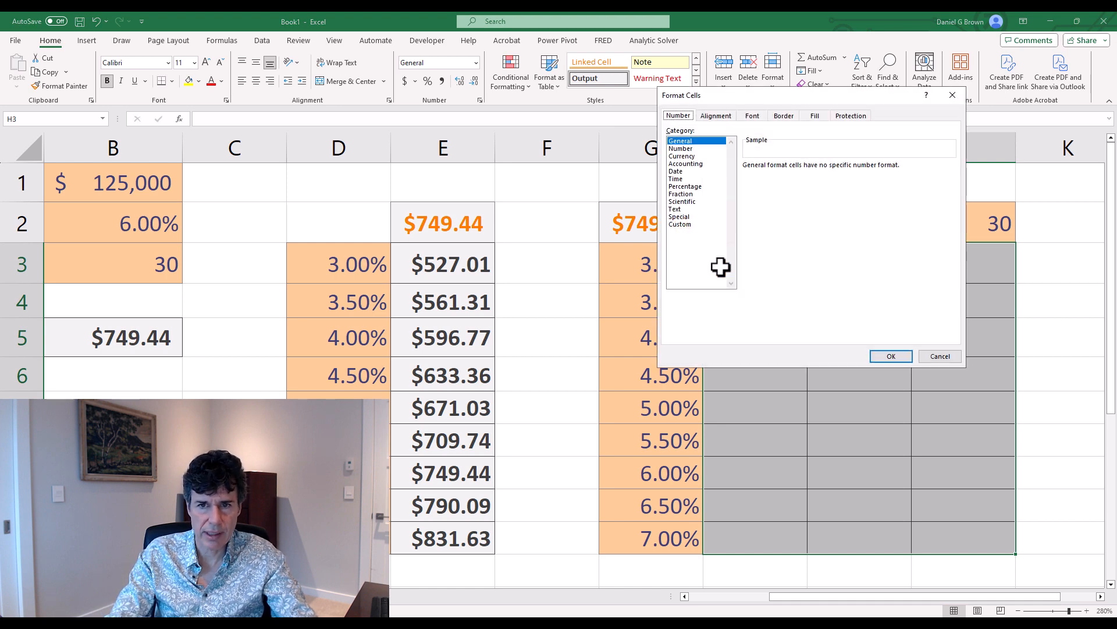
pyautogui.click(681, 155)
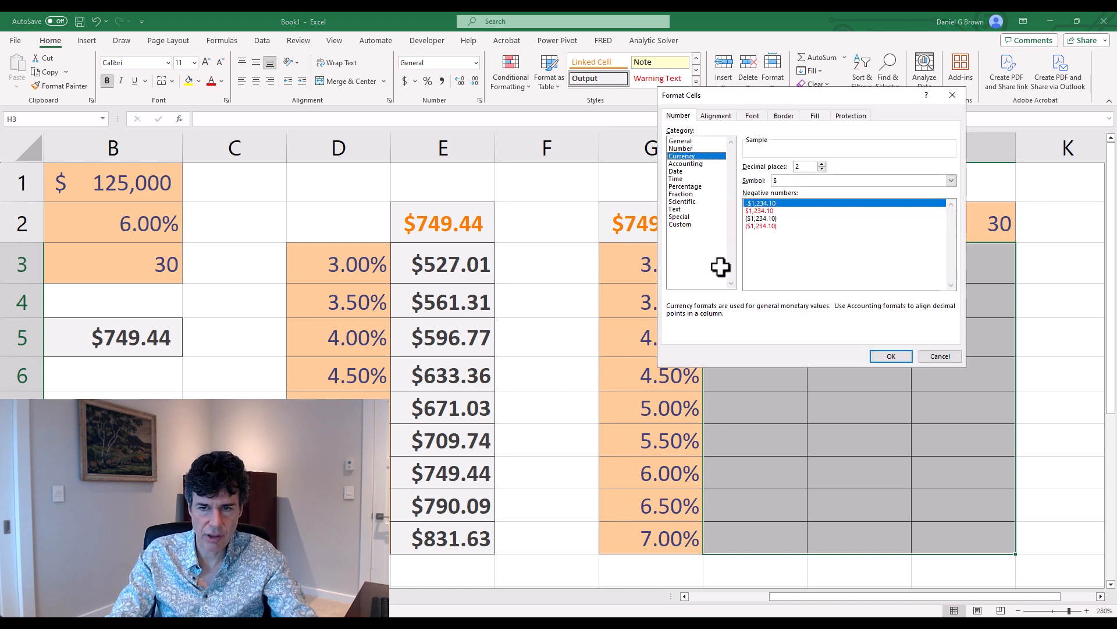
pyautogui.click(890, 356)
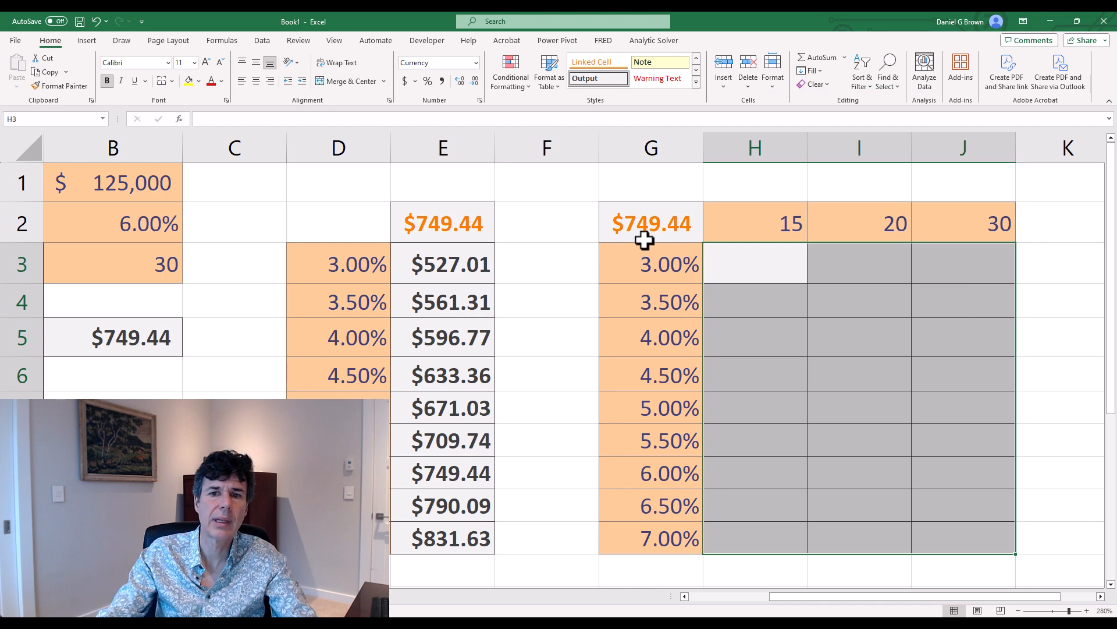
pyautogui.click(649, 222)
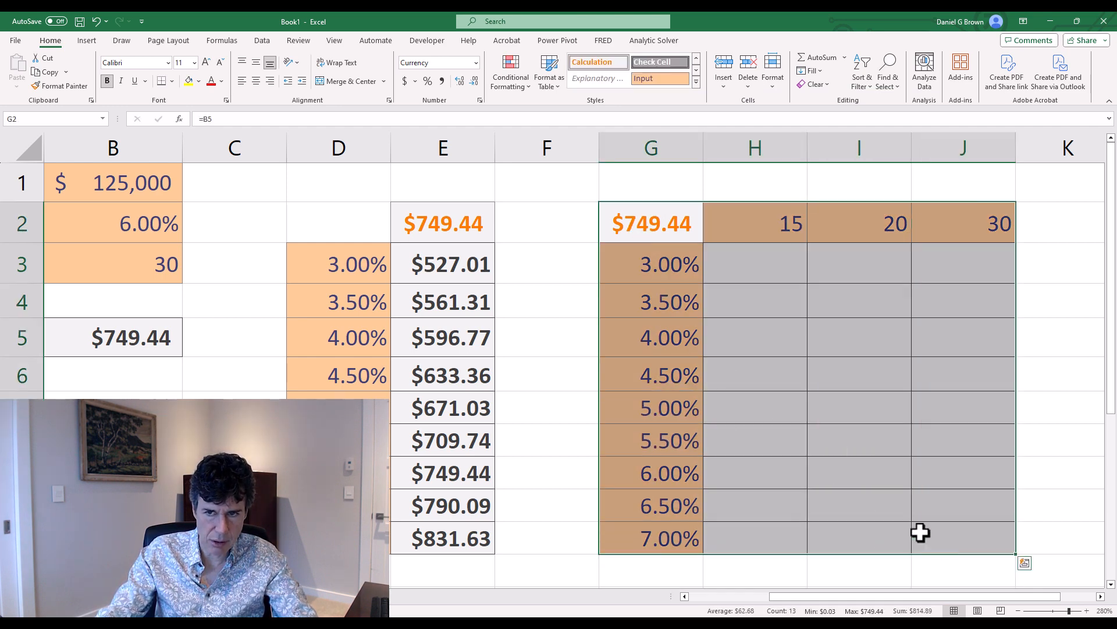
pyautogui.moveTo(196, 44)
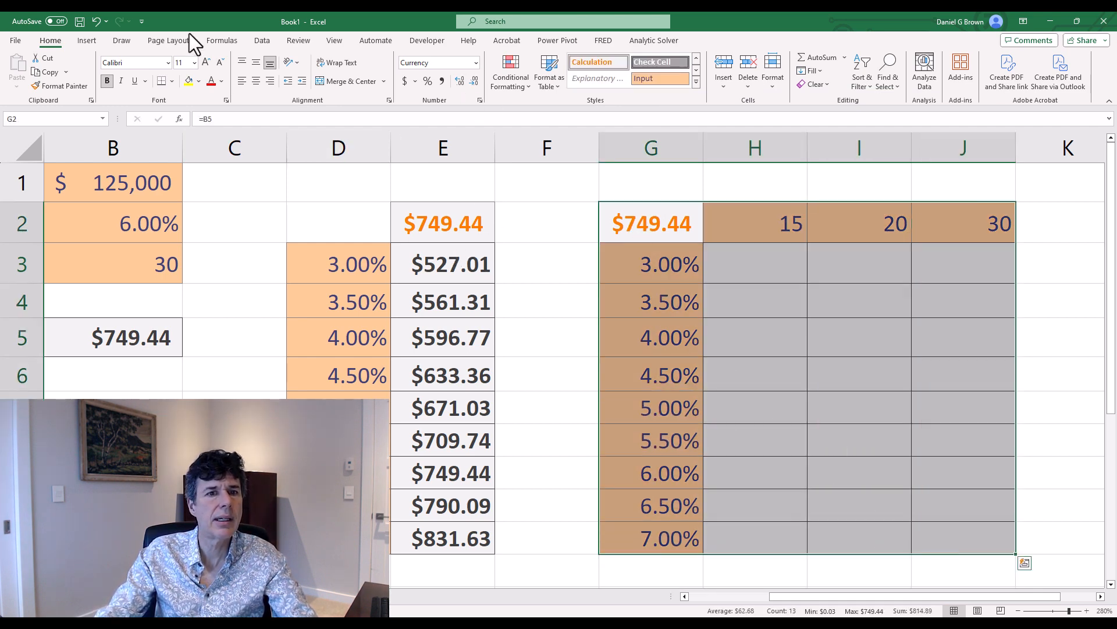
# - Create a two-variable data table with row input cell B3 and column input cell B2
pyautogui.click(809, 71)
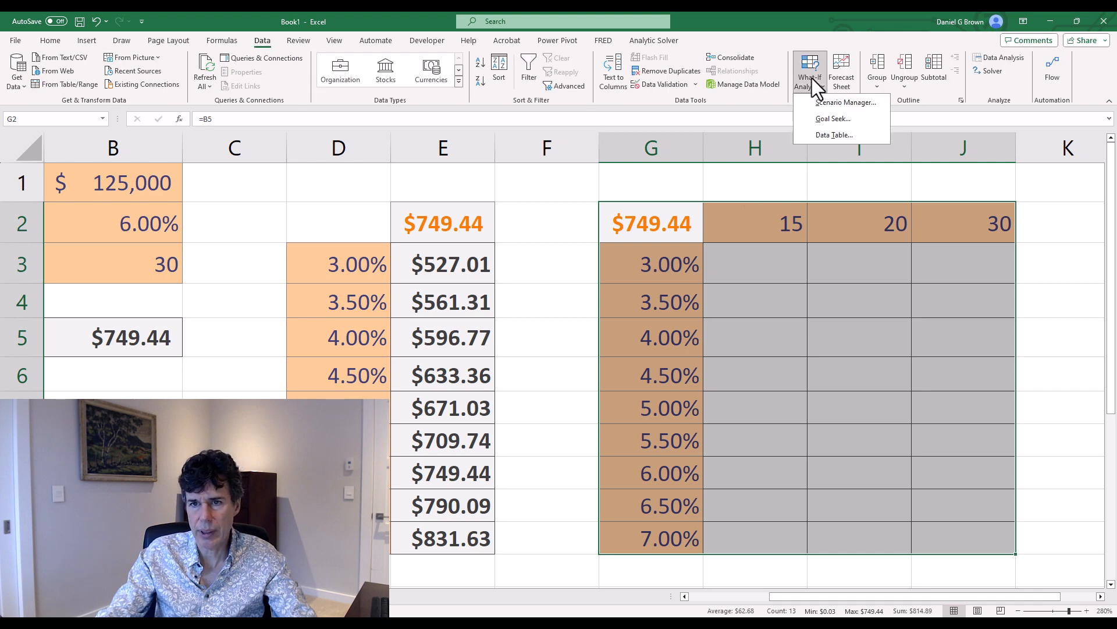
pyautogui.click(833, 135)
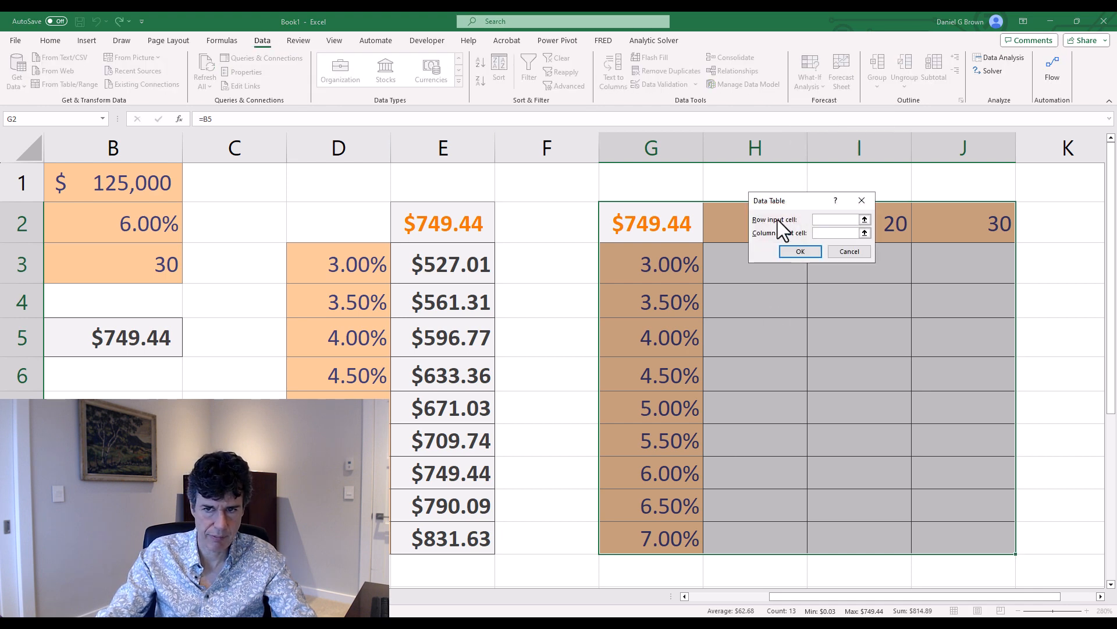
pyautogui.moveTo(769, 200); pyautogui.dragTo(768, 279)
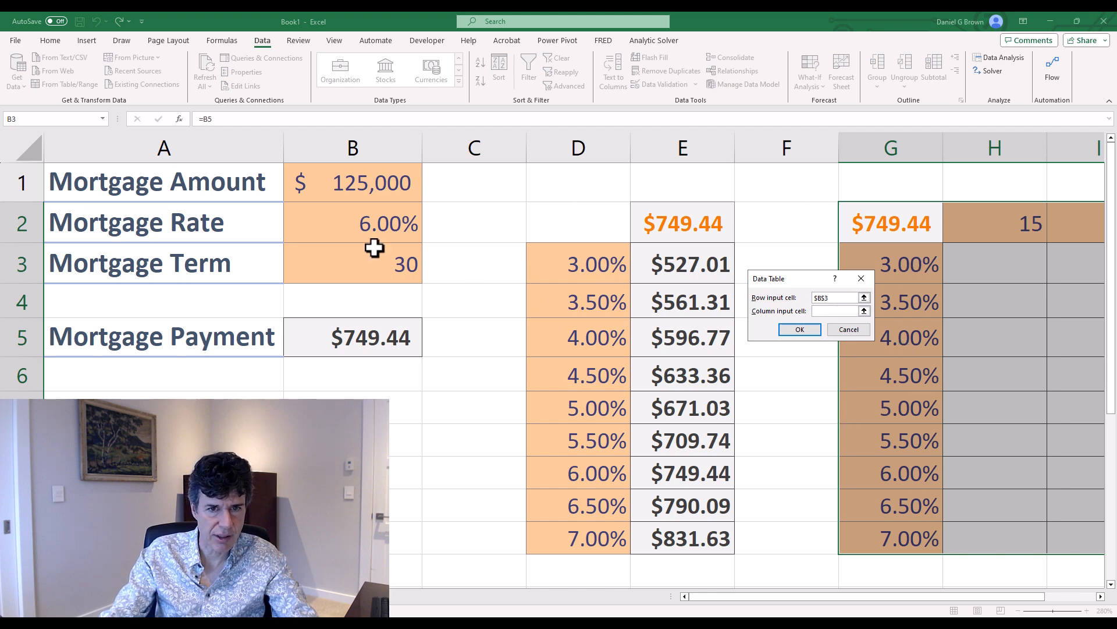
pyautogui.click(799, 329)
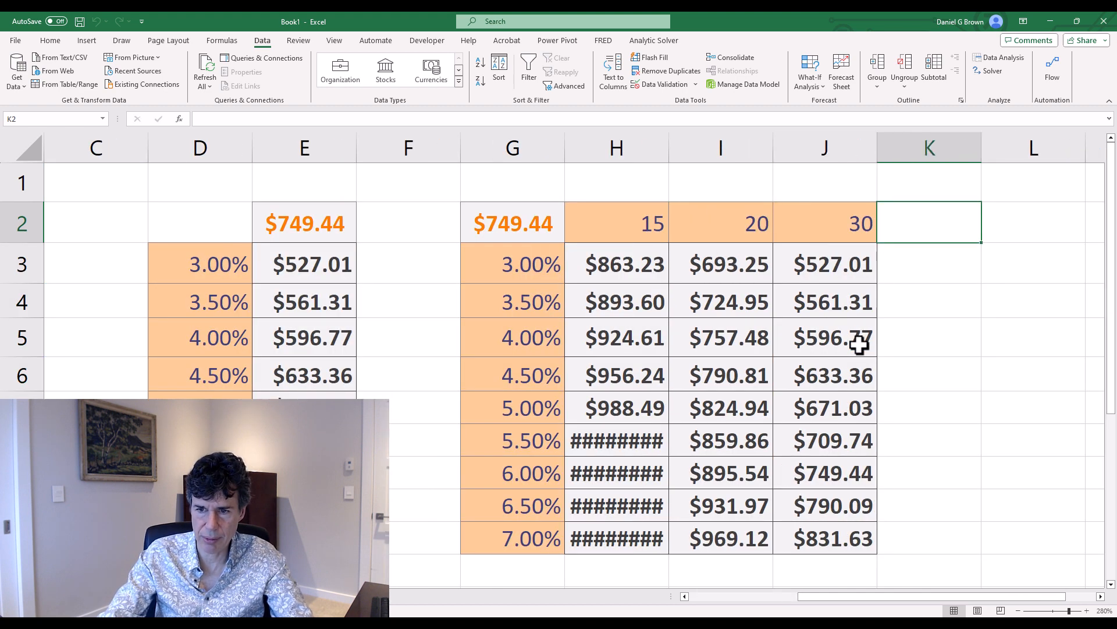
# - Set the loan to 4% over 20 years ($757.48) and inspect the TABLE formula in H5 and G2's link
pyautogui.click(720, 224)
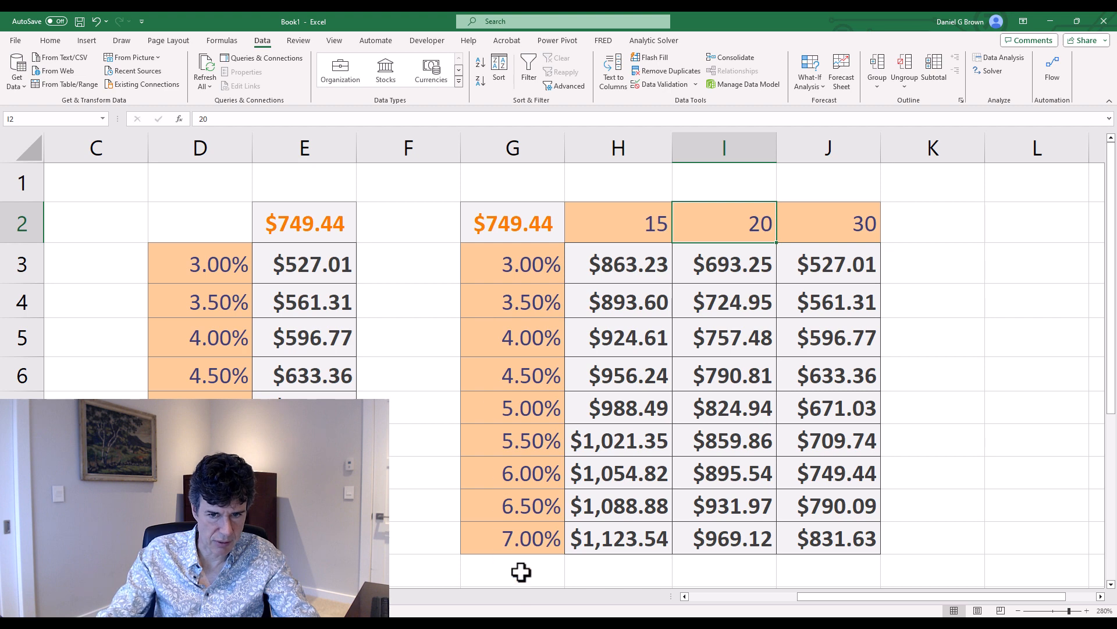
pyautogui.moveTo(519, 422)
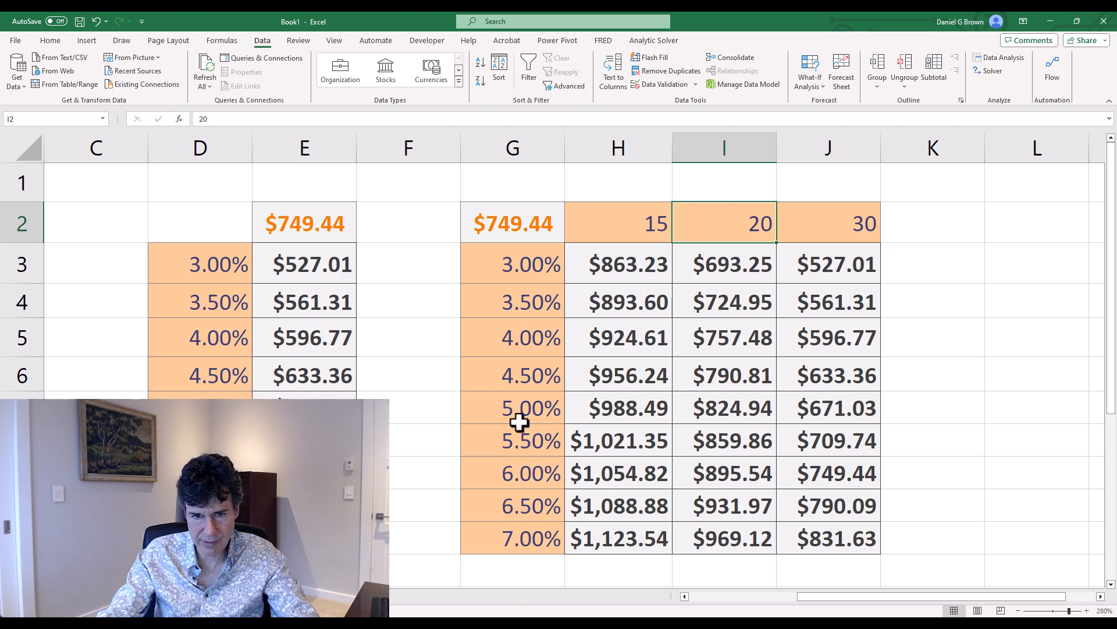
pyautogui.moveTo(716, 339)
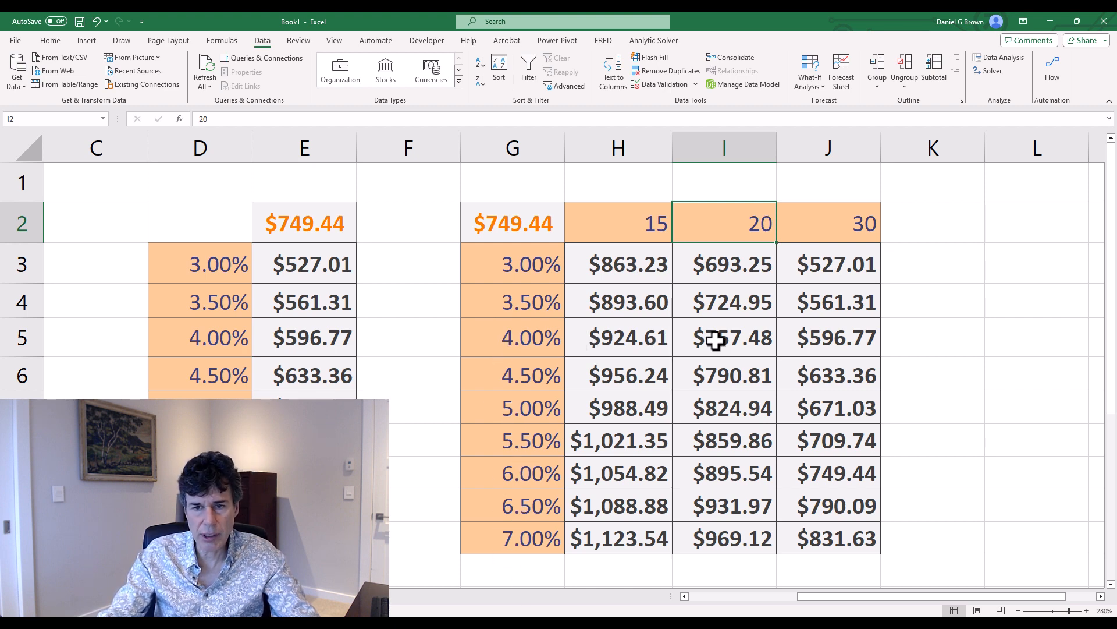
pyautogui.click(723, 338)
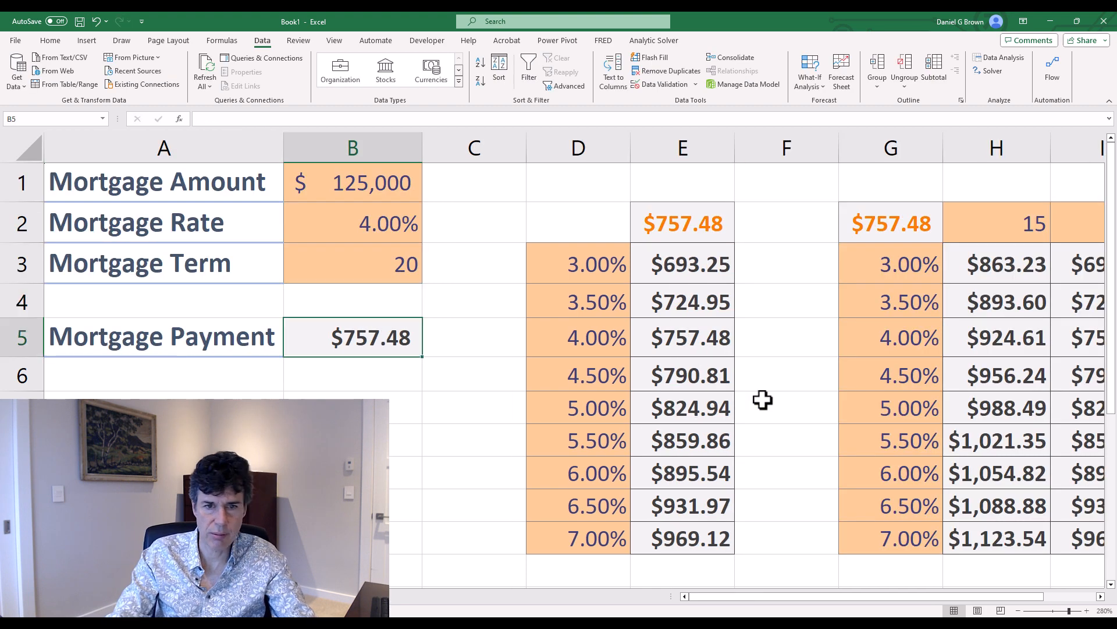
pyautogui.click(370, 337)
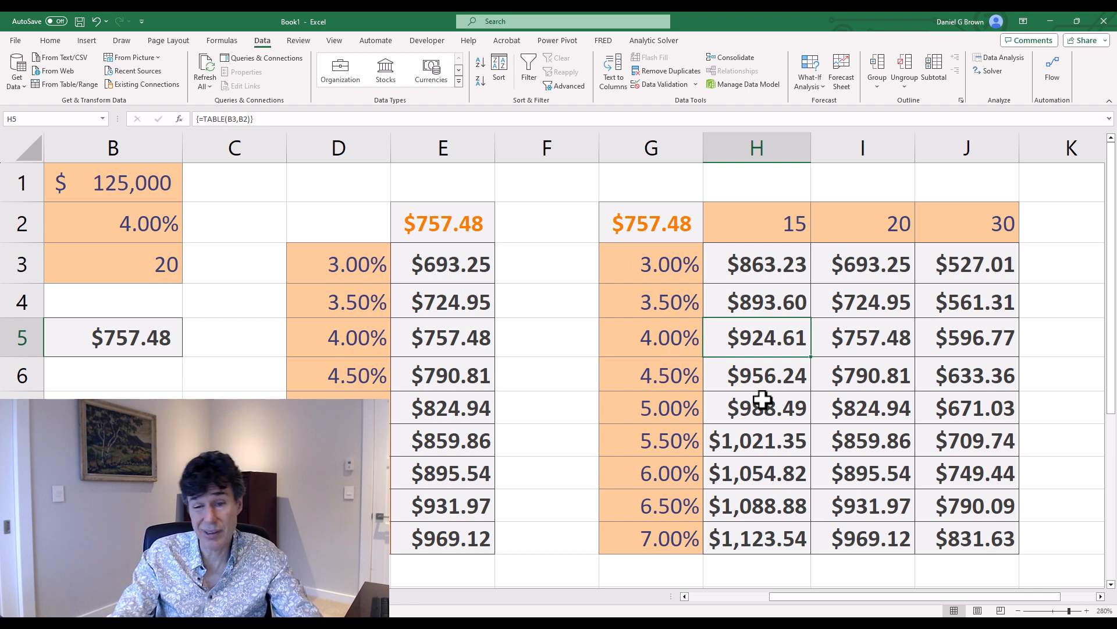
pyautogui.click(650, 223)
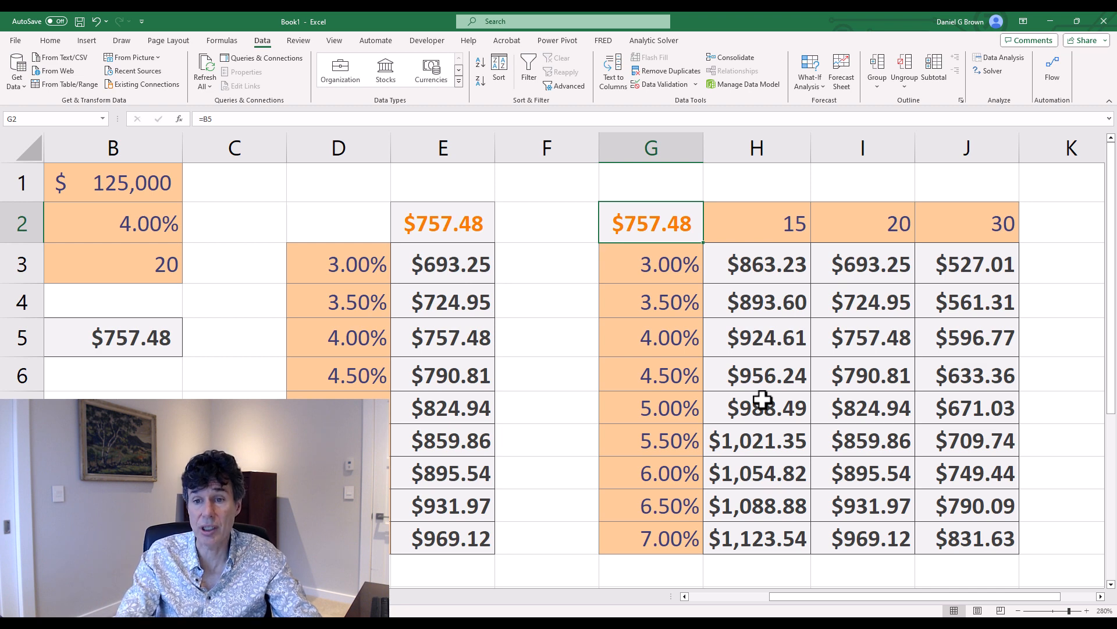
pyautogui.click(756, 440)
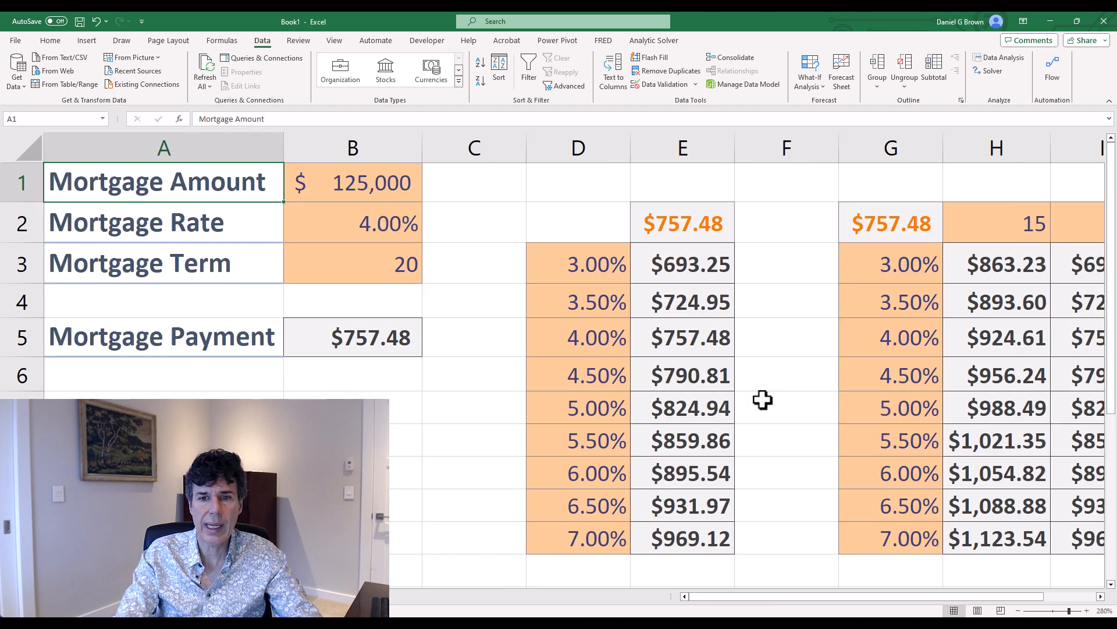
# - Try editing a single data table result and dismiss the 'function isn't valid' alert
pyautogui.click(995, 182)
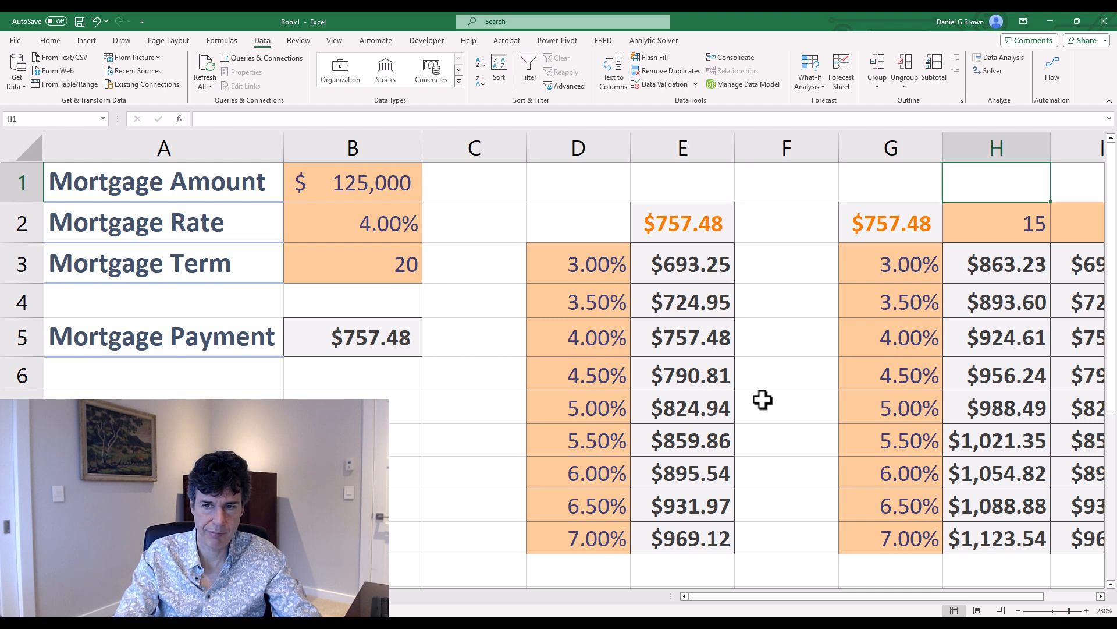
pyautogui.click(163, 182)
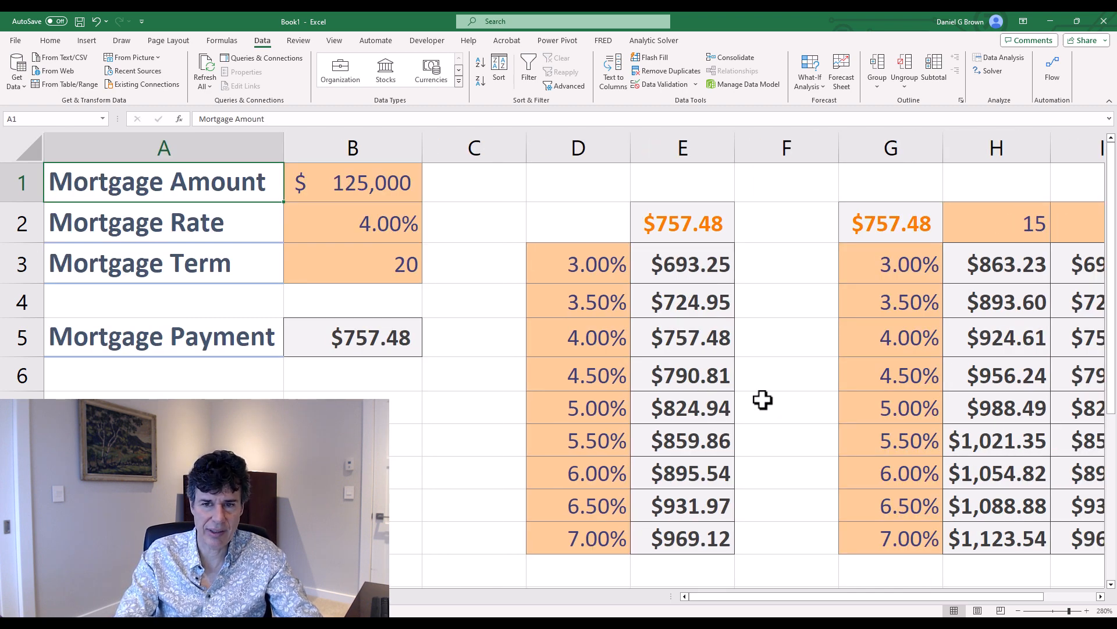
pyautogui.click(890, 182)
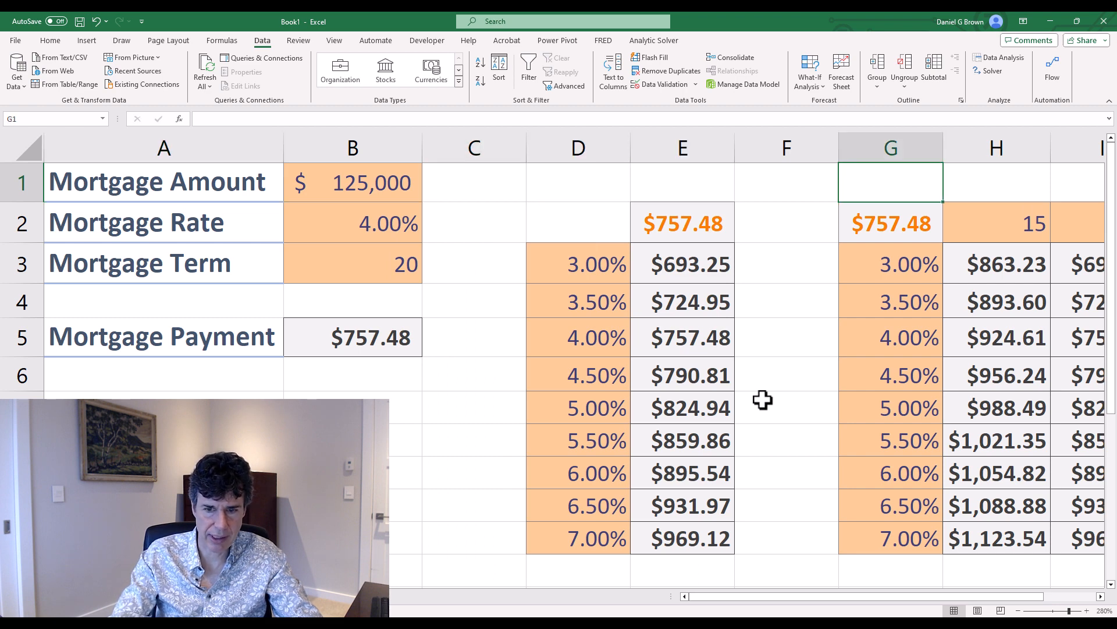
pyautogui.click(578, 336)
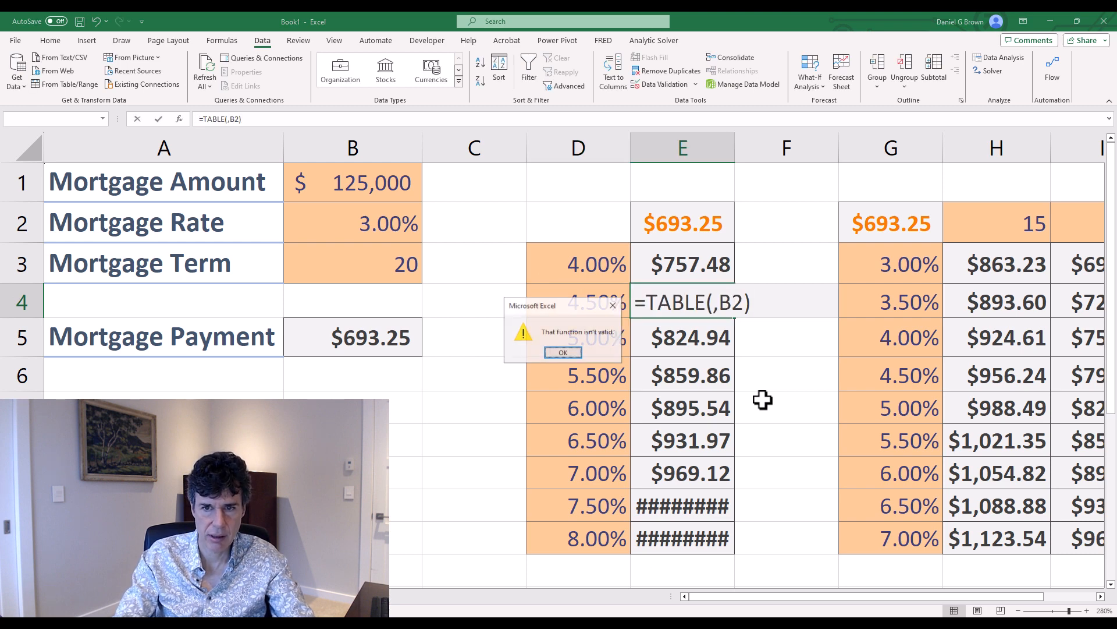
pyautogui.click(562, 352)
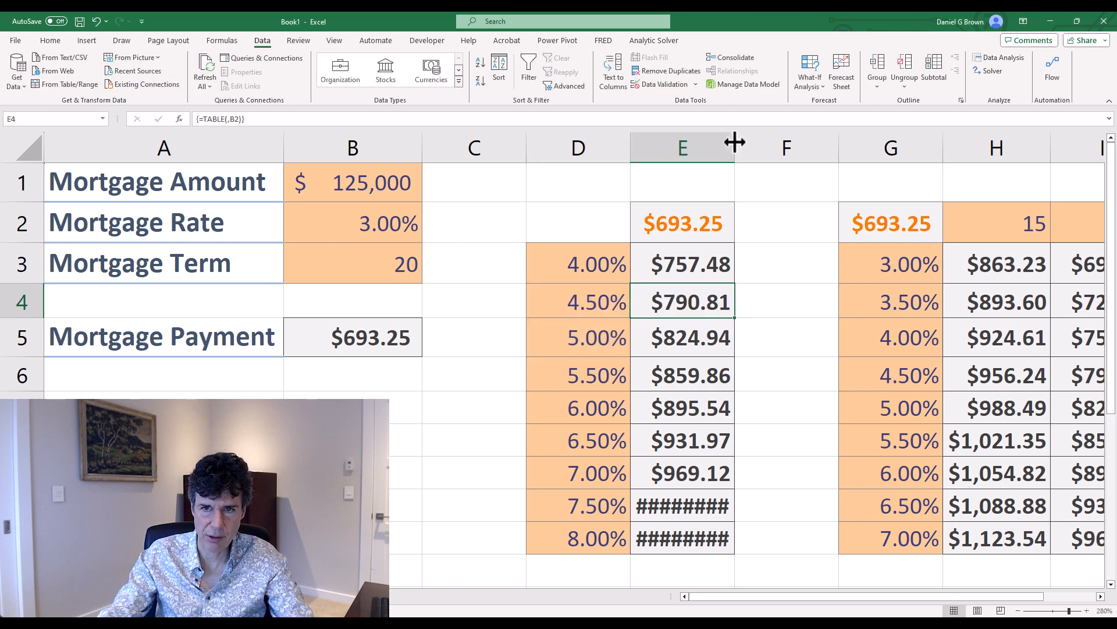
# - Start the table rates at 4% and set the loan to 2% over 25 years, checking the PMT formula
pyautogui.click(577, 263)
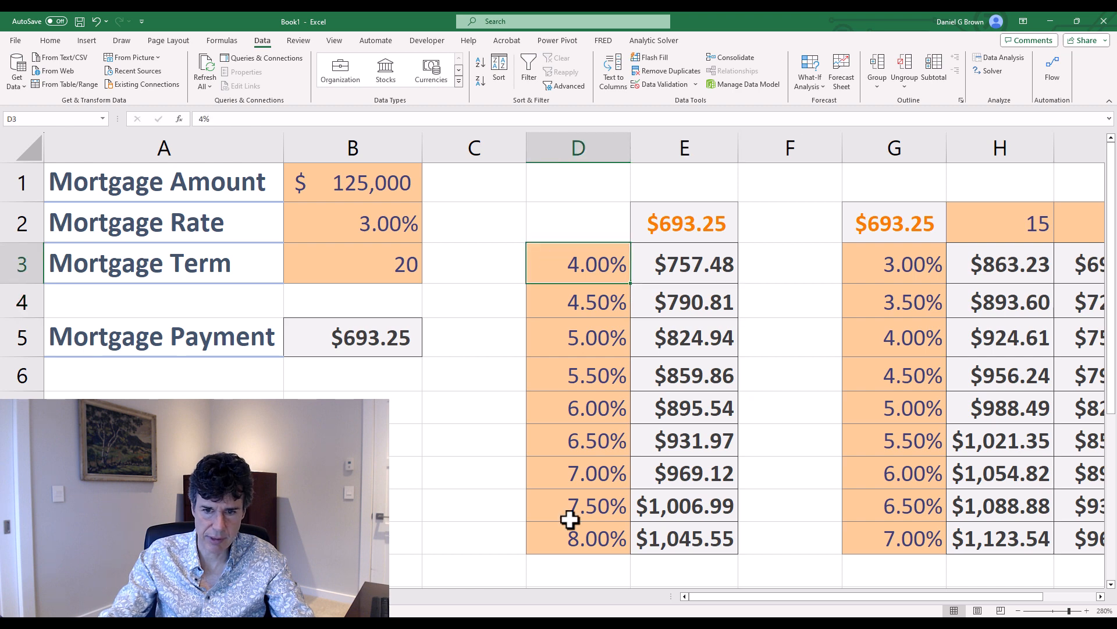
pyautogui.click(577, 300)
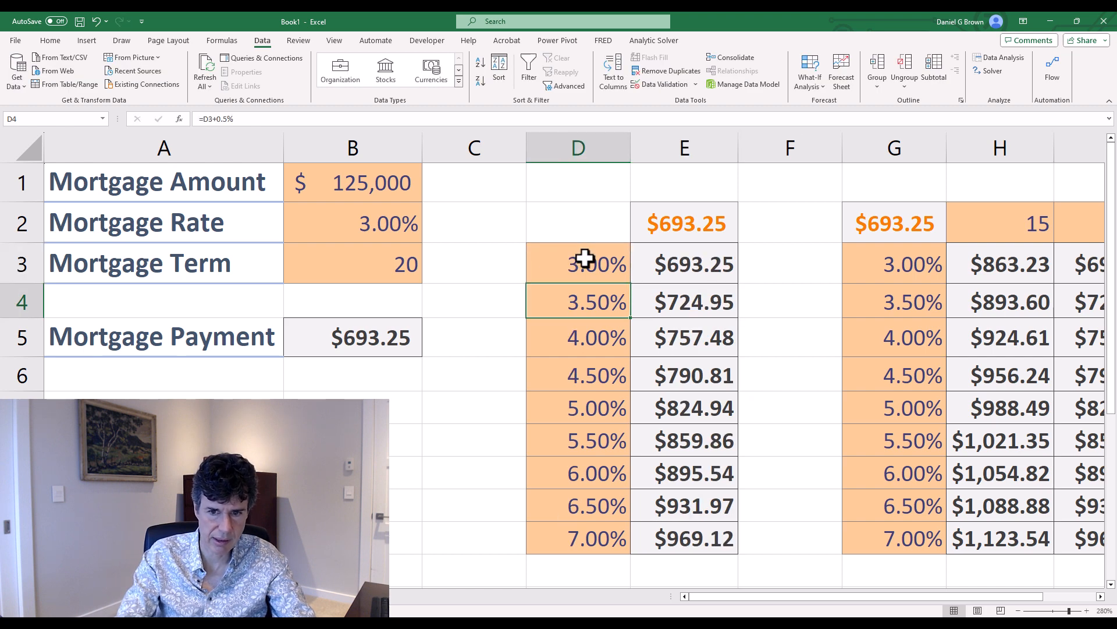
pyautogui.click(578, 263)
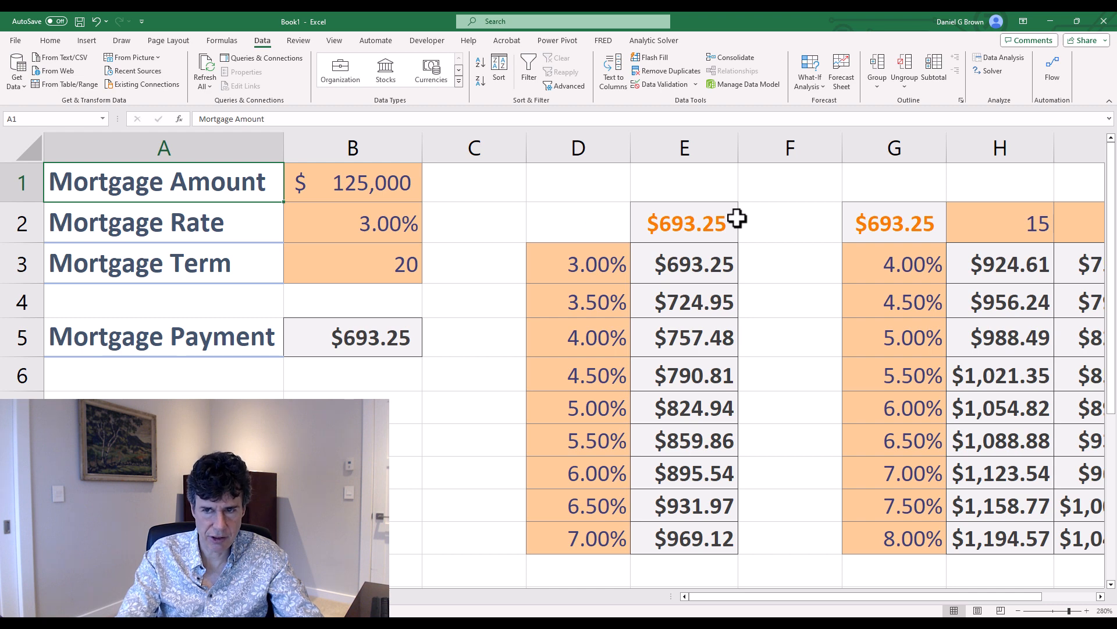
pyautogui.click(138, 262)
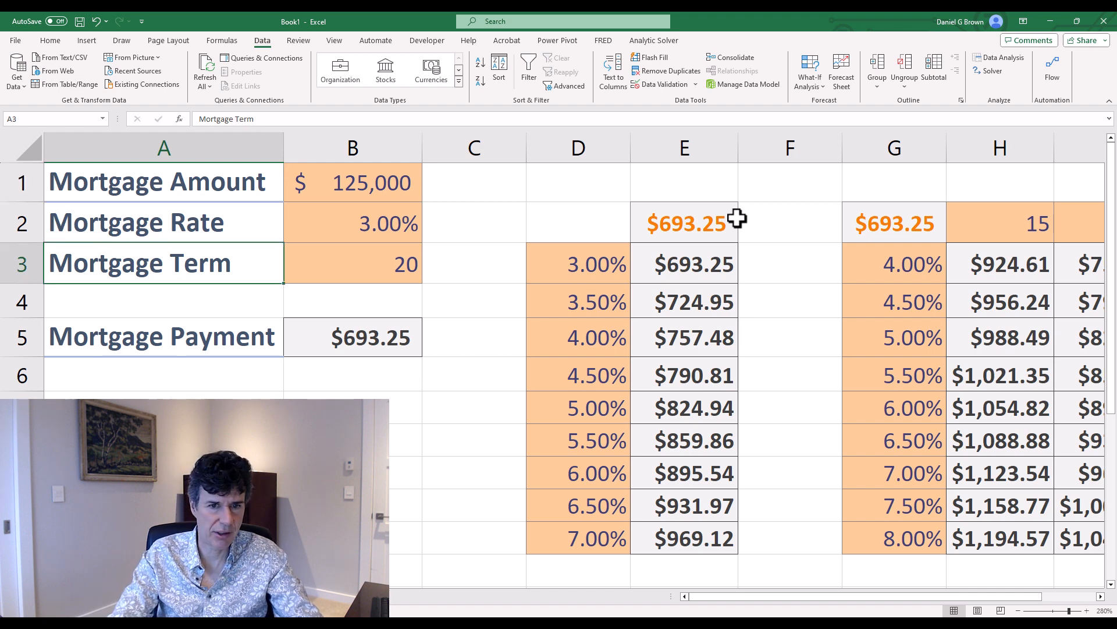
pyautogui.click(352, 336)
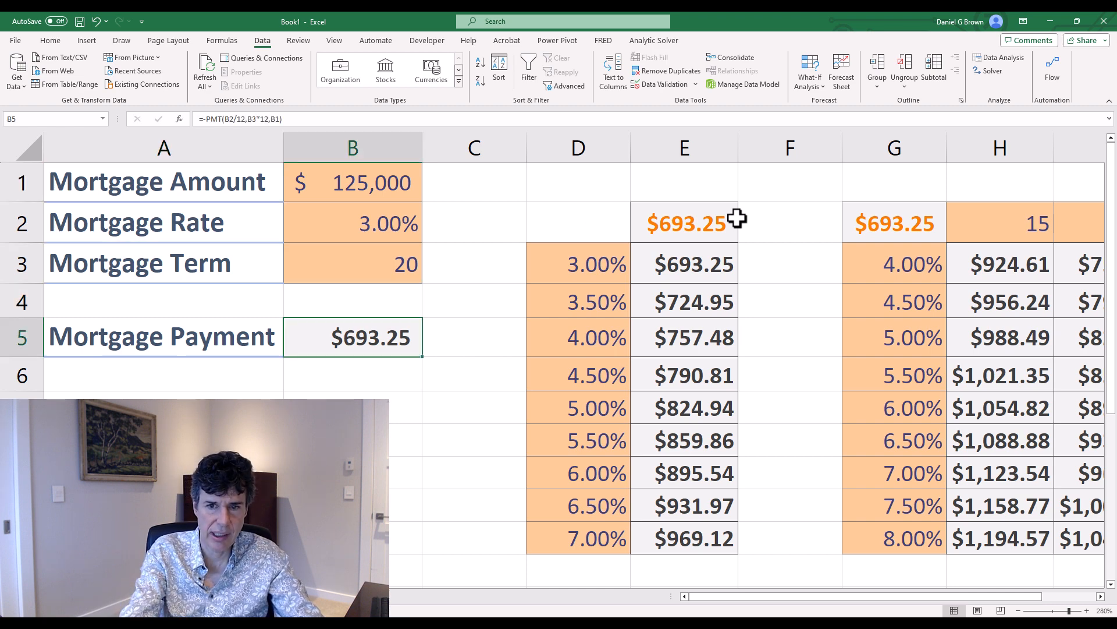
pyautogui.click(351, 222)
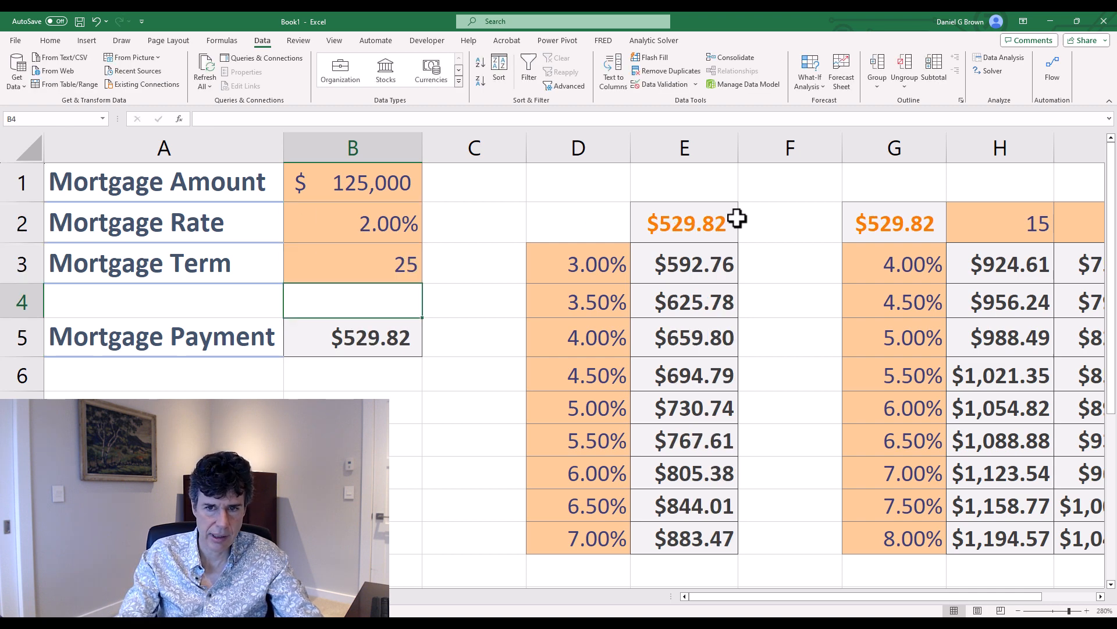
pyautogui.click(473, 263)
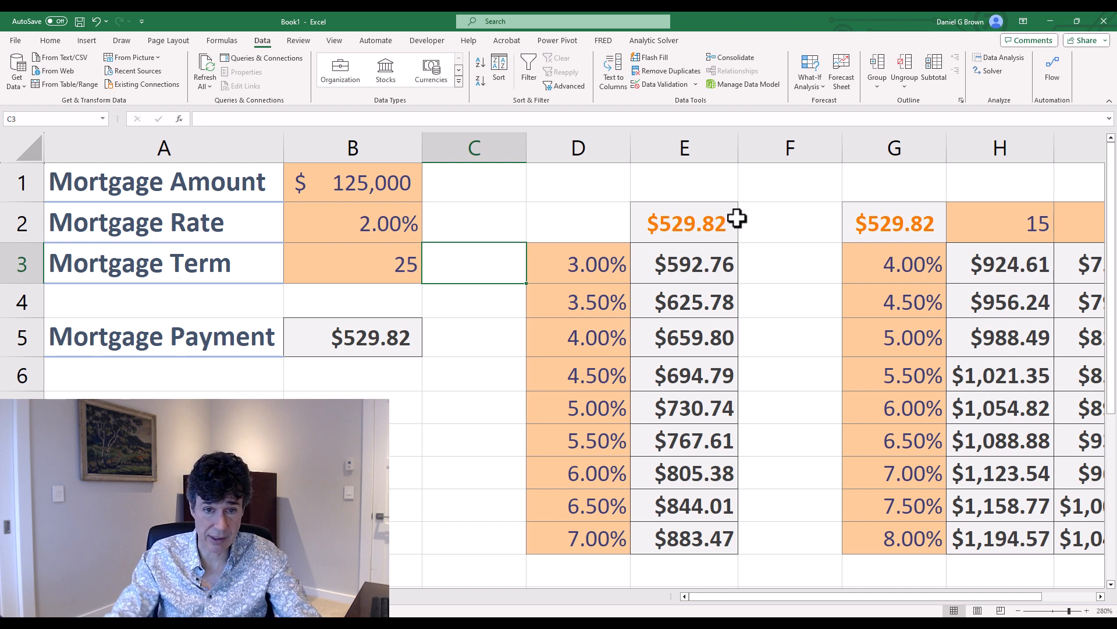
# - Set the mortgage amount to $150,000, giving a $635.78 payment, and point out the three inputs
pyautogui.click(352, 182)
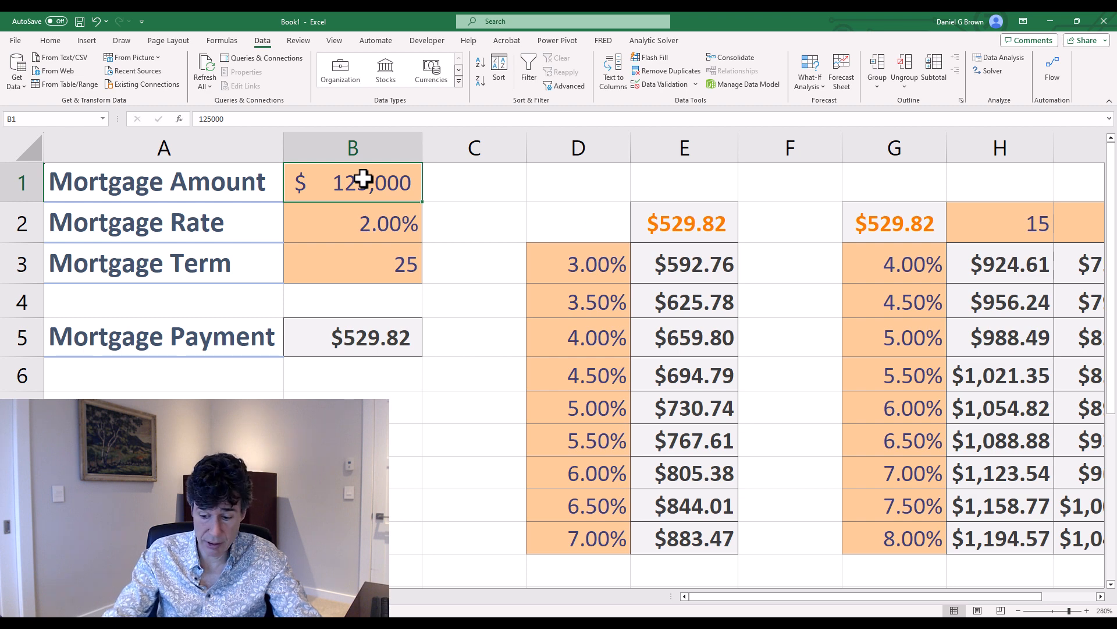
pyautogui.write('150000')
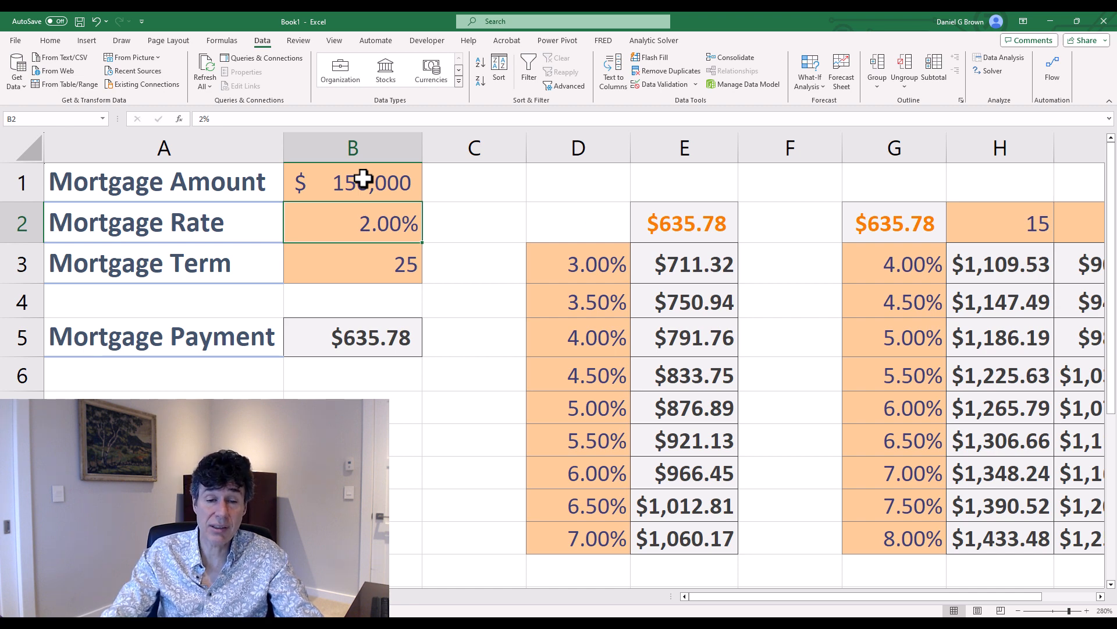
pyautogui.click(352, 181)
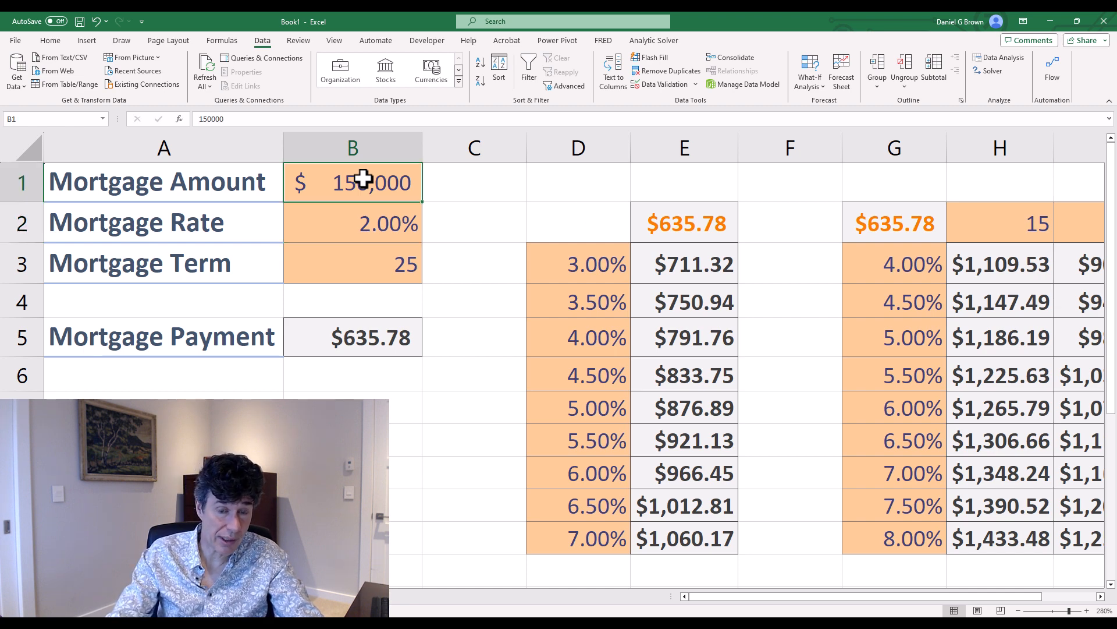
pyautogui.click(352, 221)
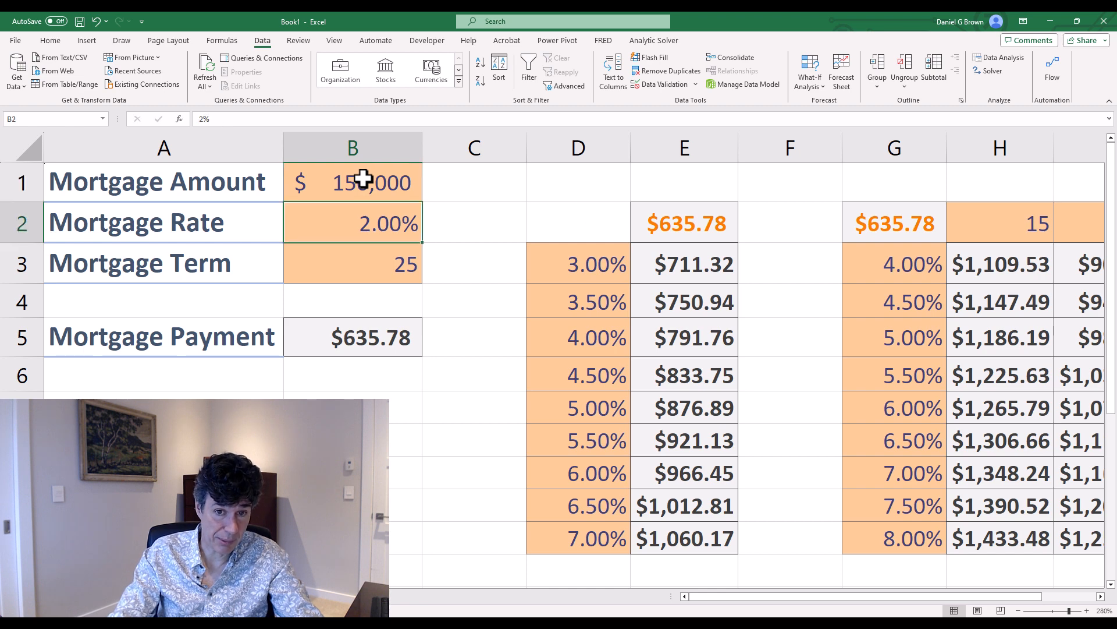
pyautogui.click(352, 181)
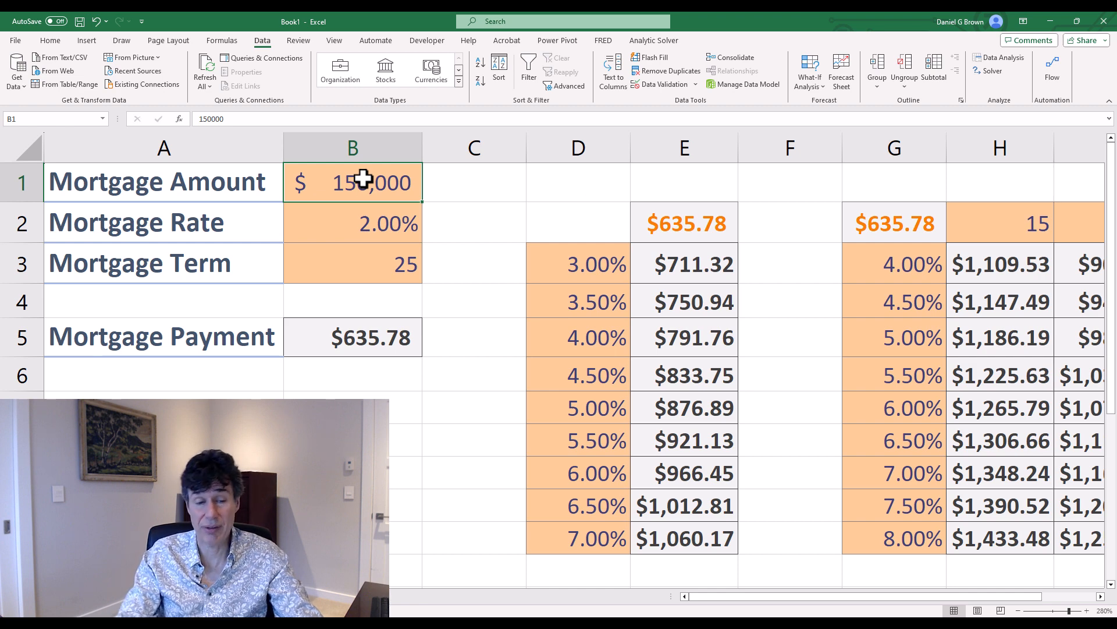
pyautogui.click(351, 262)
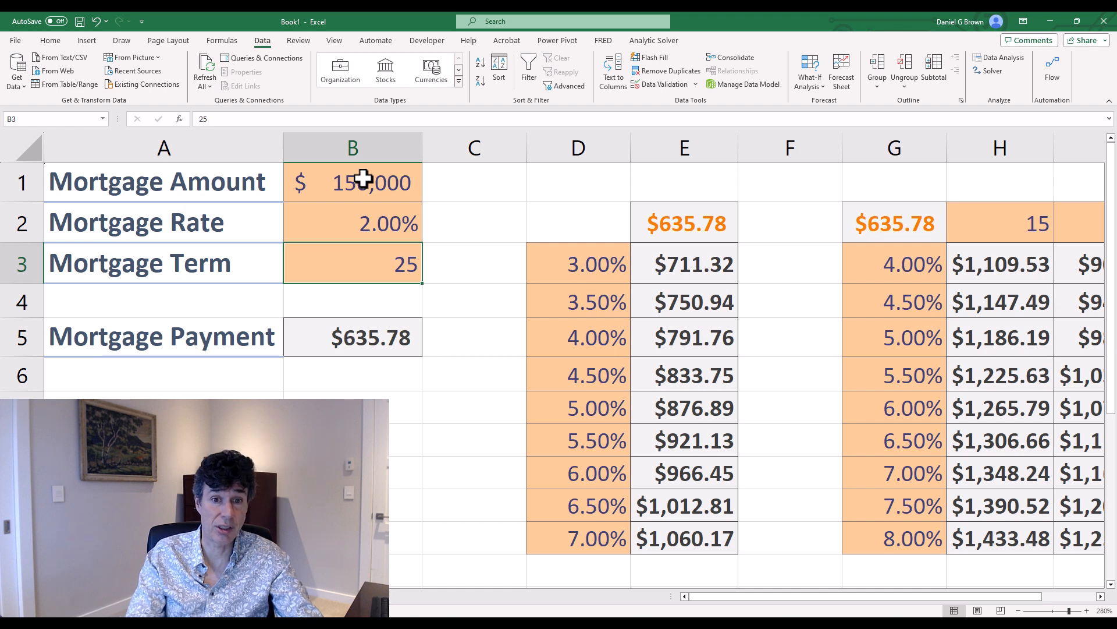
pyautogui.click(352, 182)
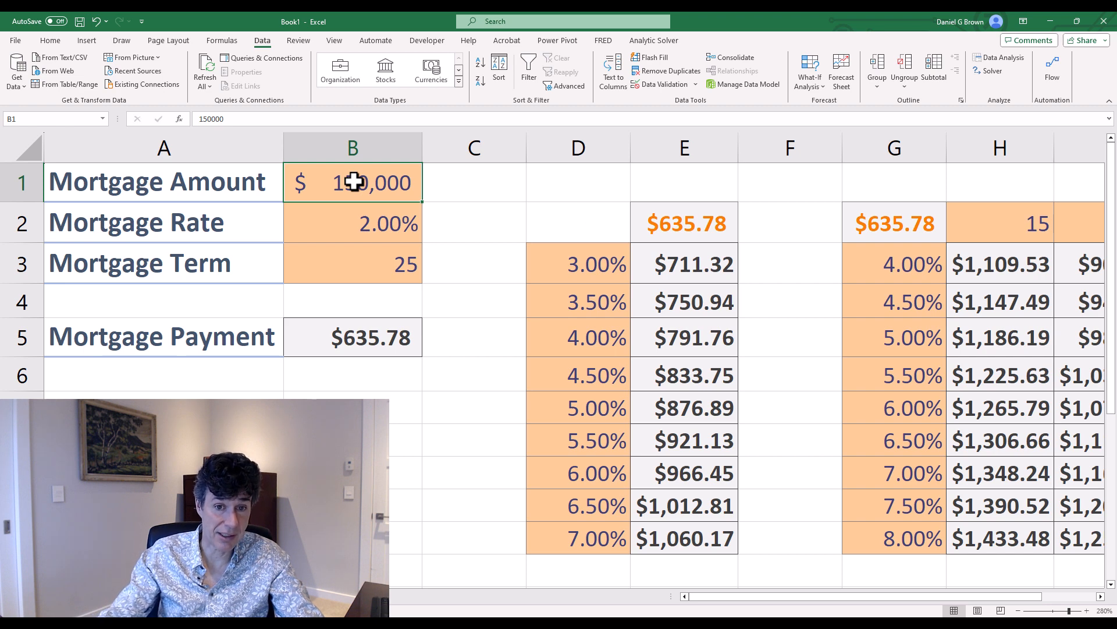
pyautogui.moveTo(308, 216)
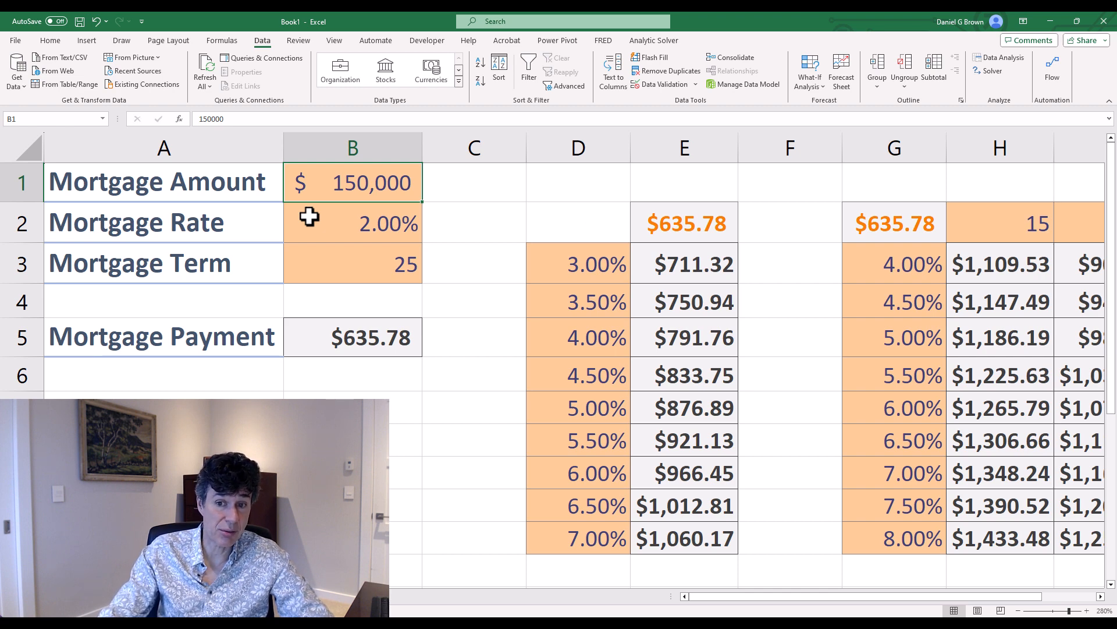
pyautogui.moveTo(348, 277)
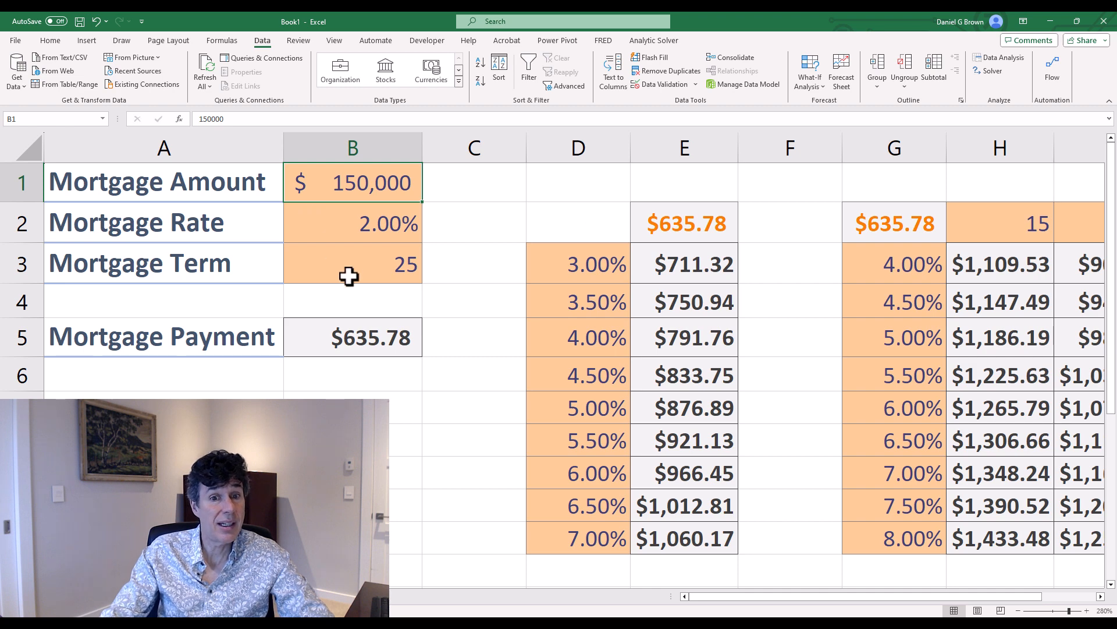
pyautogui.moveTo(664, 262)
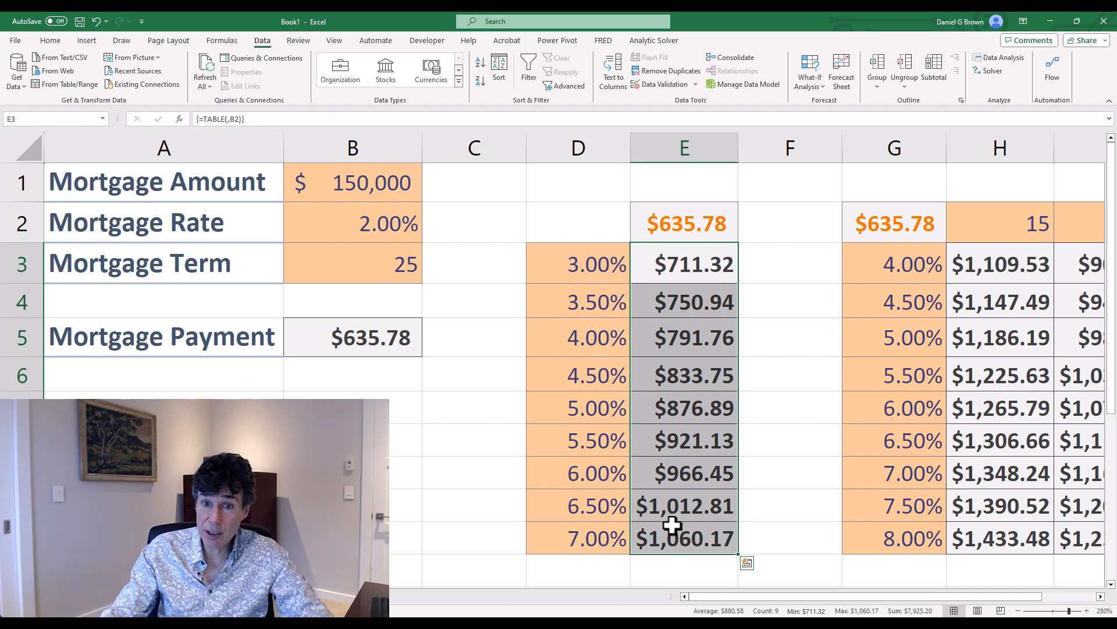
pyautogui.moveTo(660, 403)
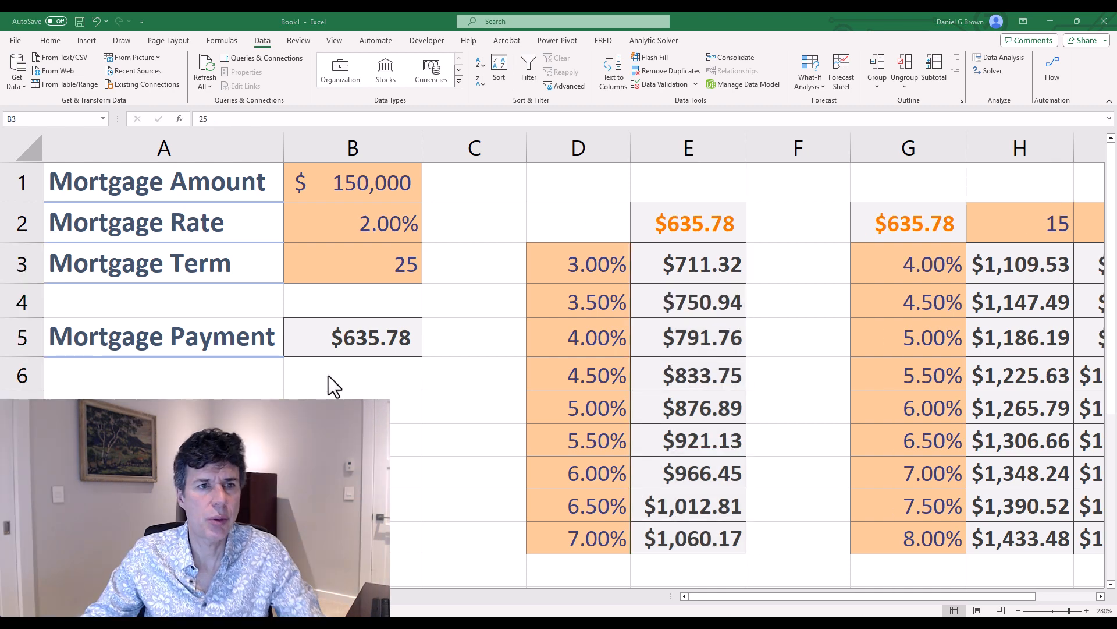
pyautogui.moveTo(342, 69)
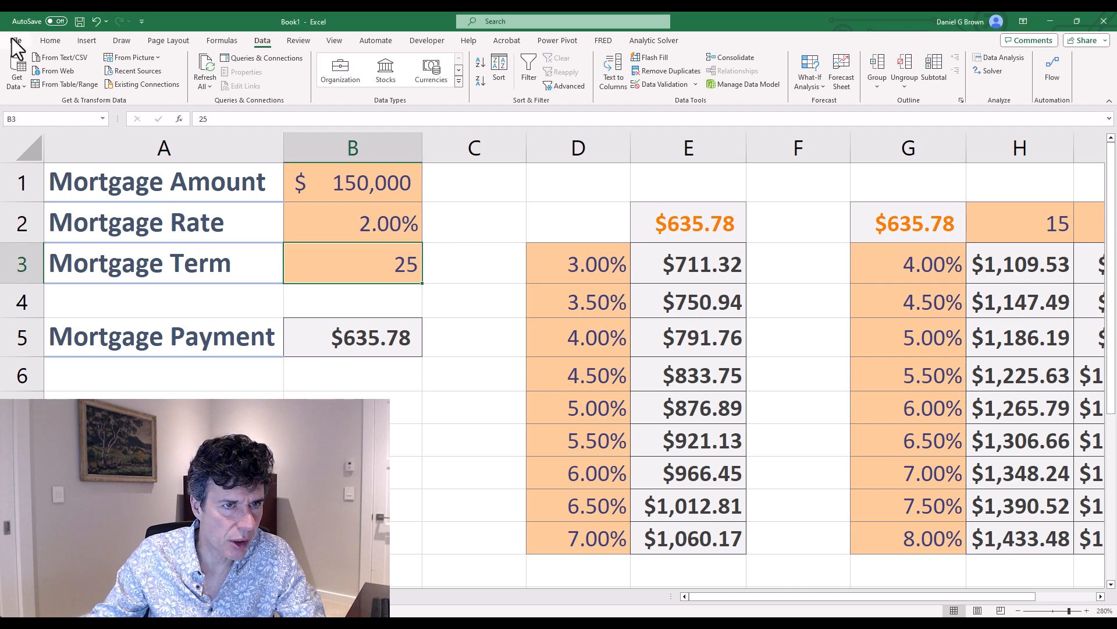
# - Switch Workbook Calculation to Manual in Excel Options > Formulas and confirm
pyautogui.click(14, 21)
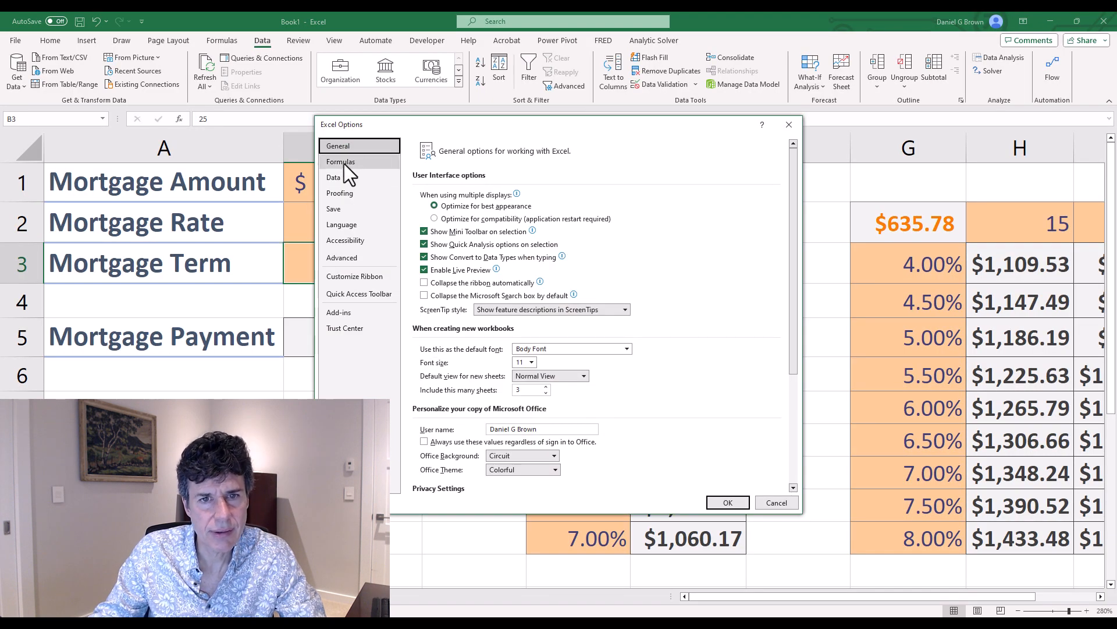
pyautogui.click(340, 161)
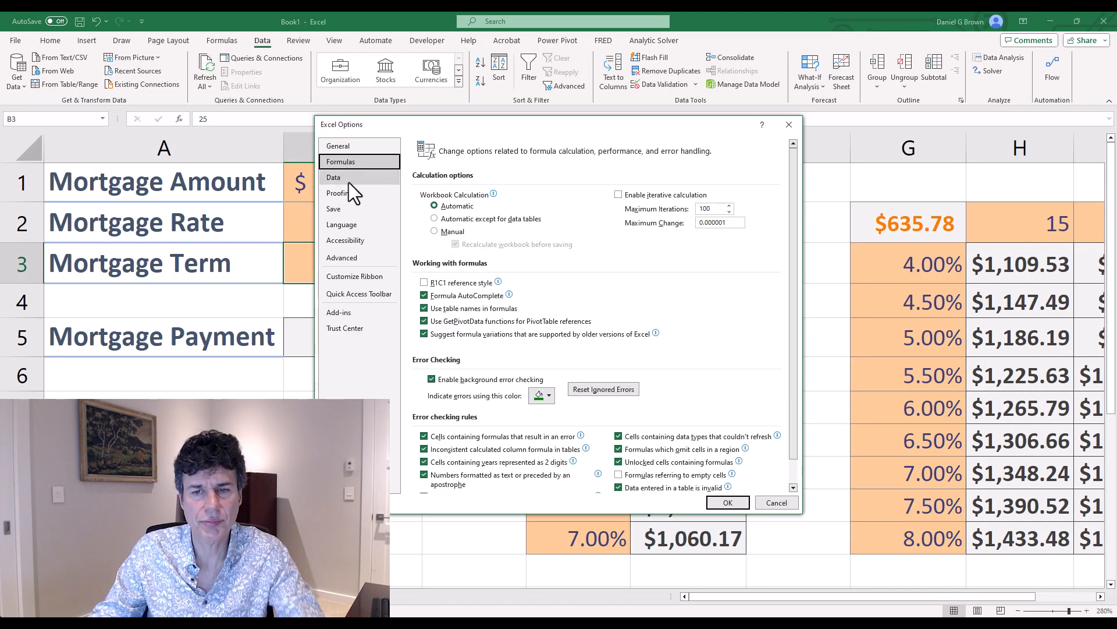
pyautogui.moveTo(602, 235)
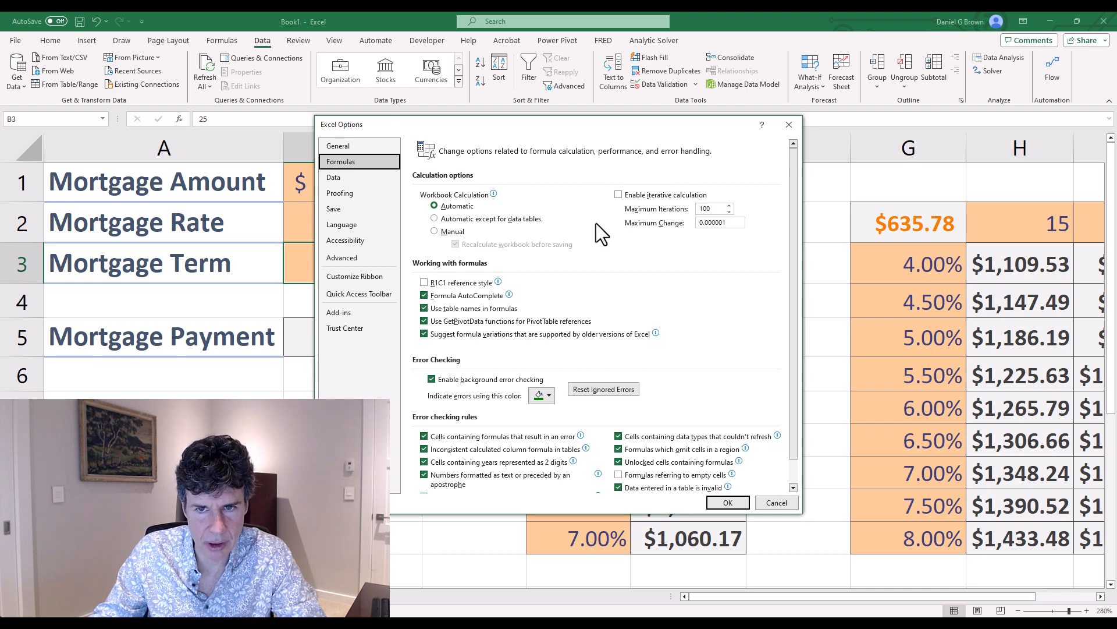
pyautogui.moveTo(655, 232)
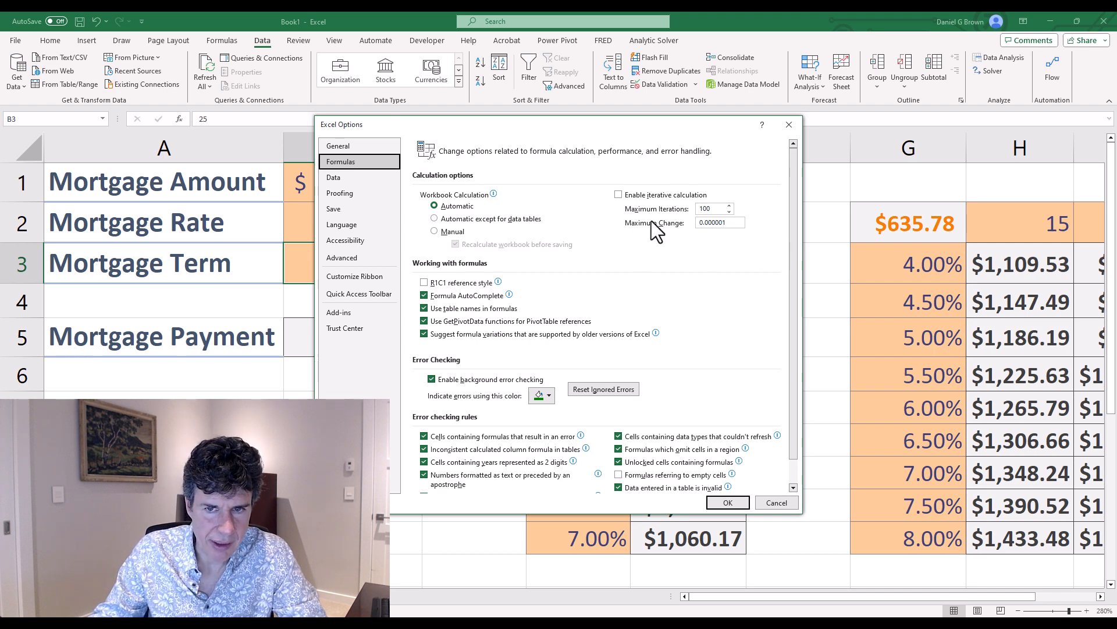
pyautogui.moveTo(679, 242)
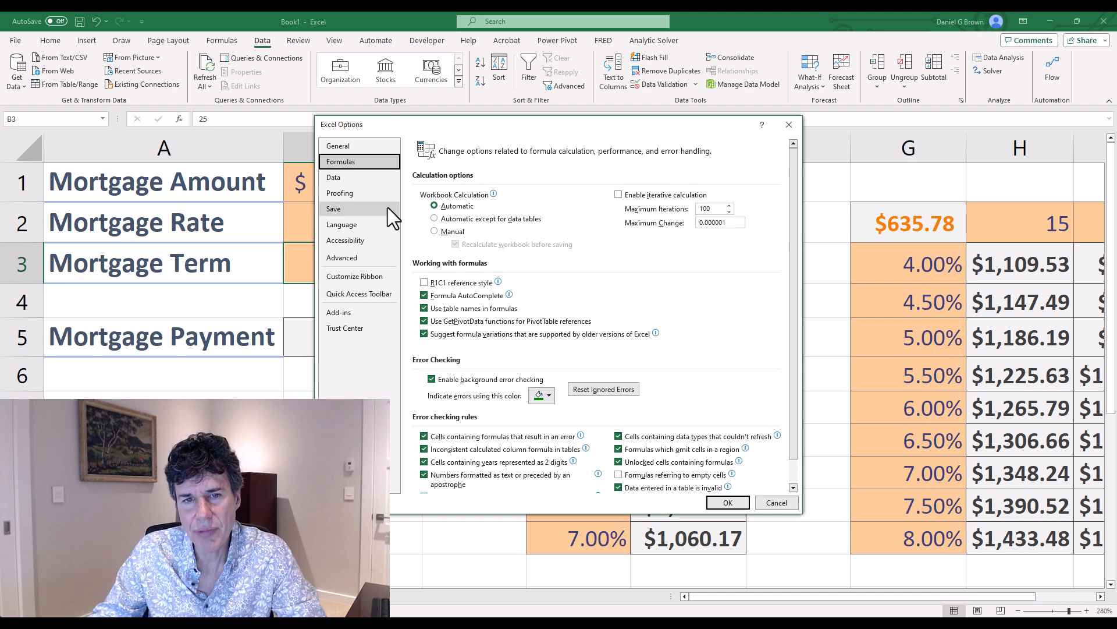
pyautogui.moveTo(467, 208)
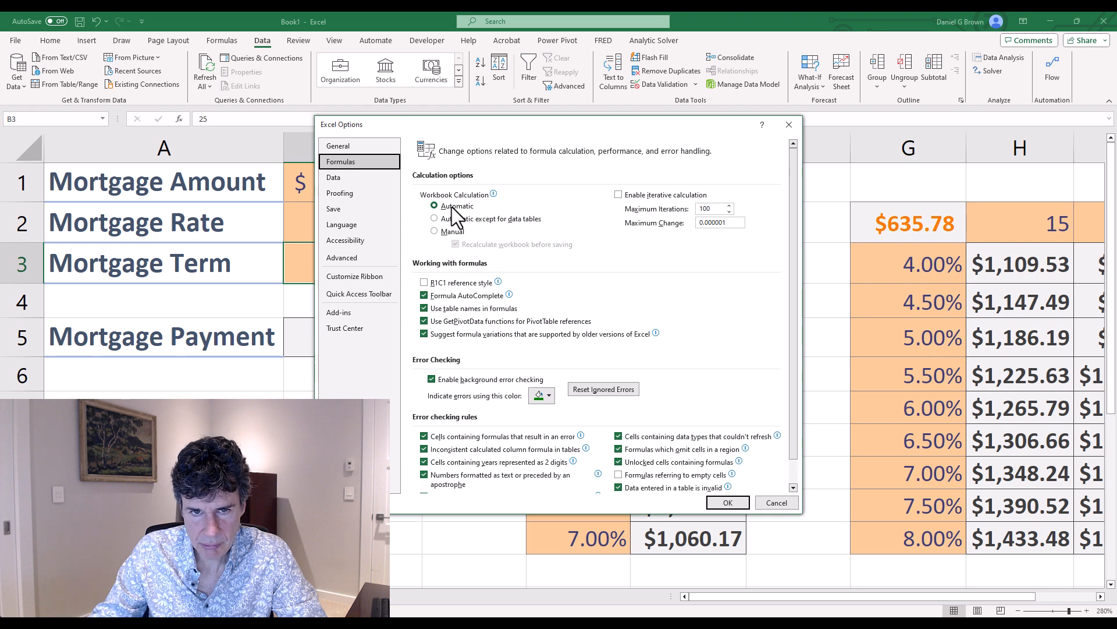
pyautogui.moveTo(447, 227)
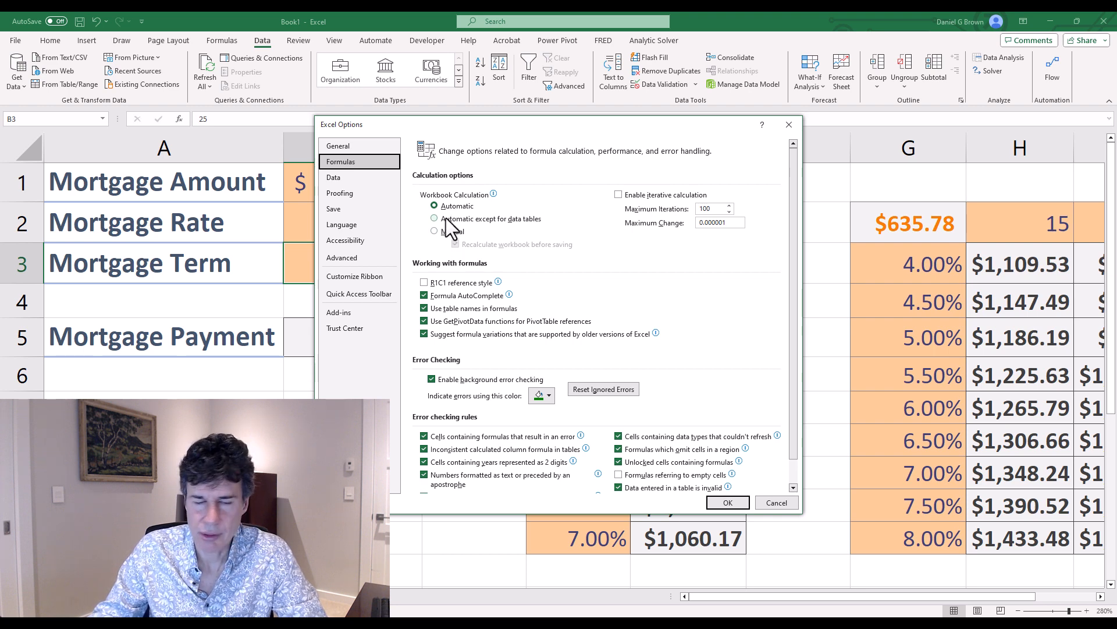
pyautogui.click(434, 230)
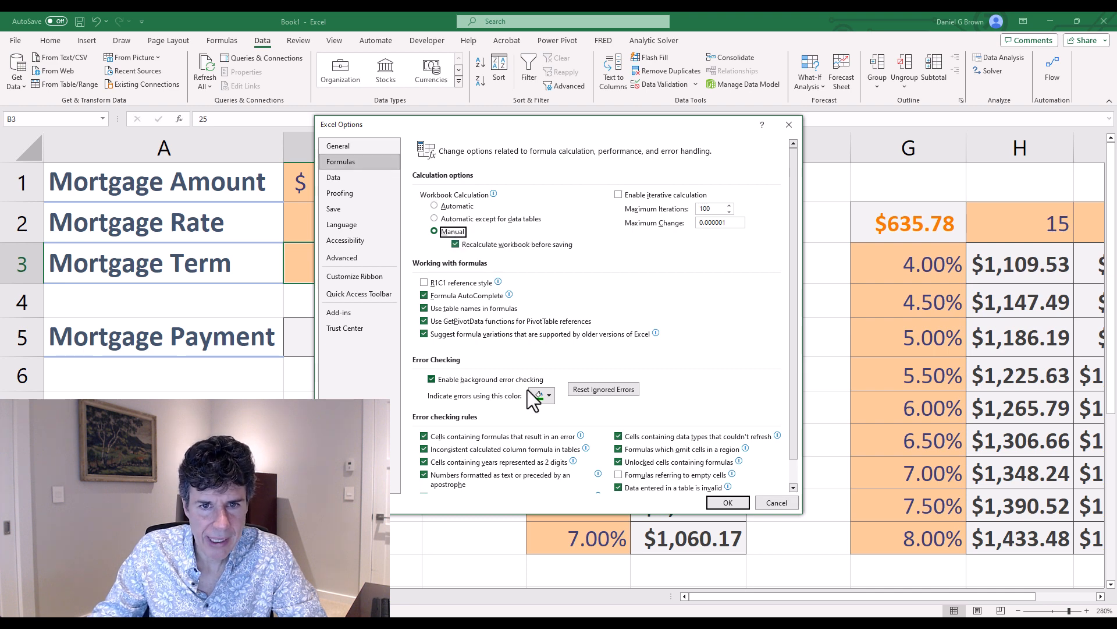
pyautogui.click(726, 502)
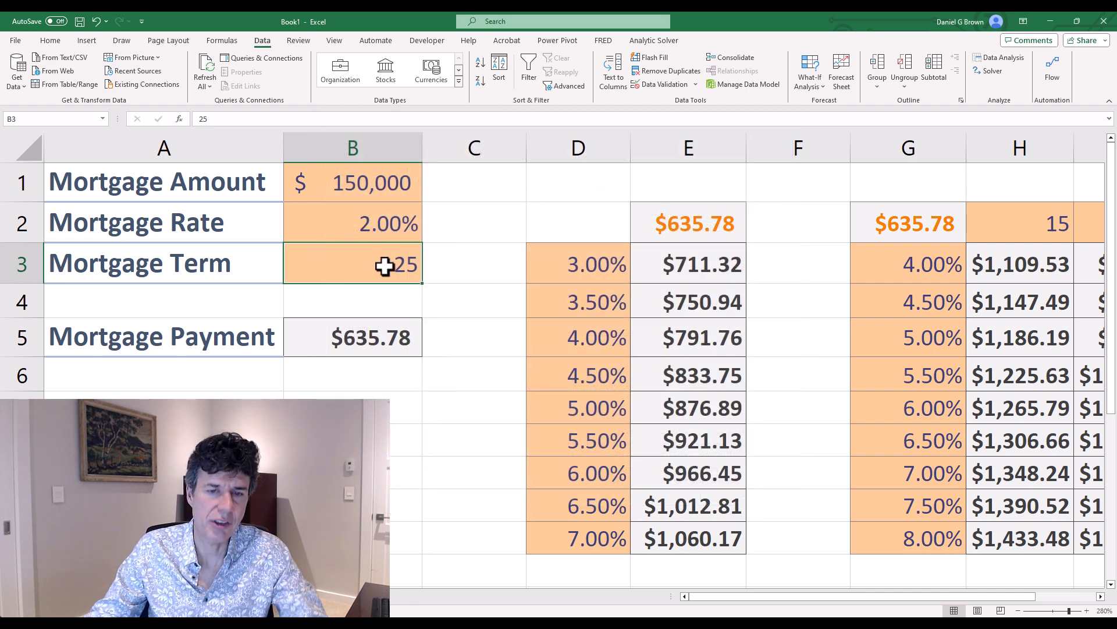
# - Inspect the rate data table's formula before entering new mortgage inputs
pyautogui.click(351, 182)
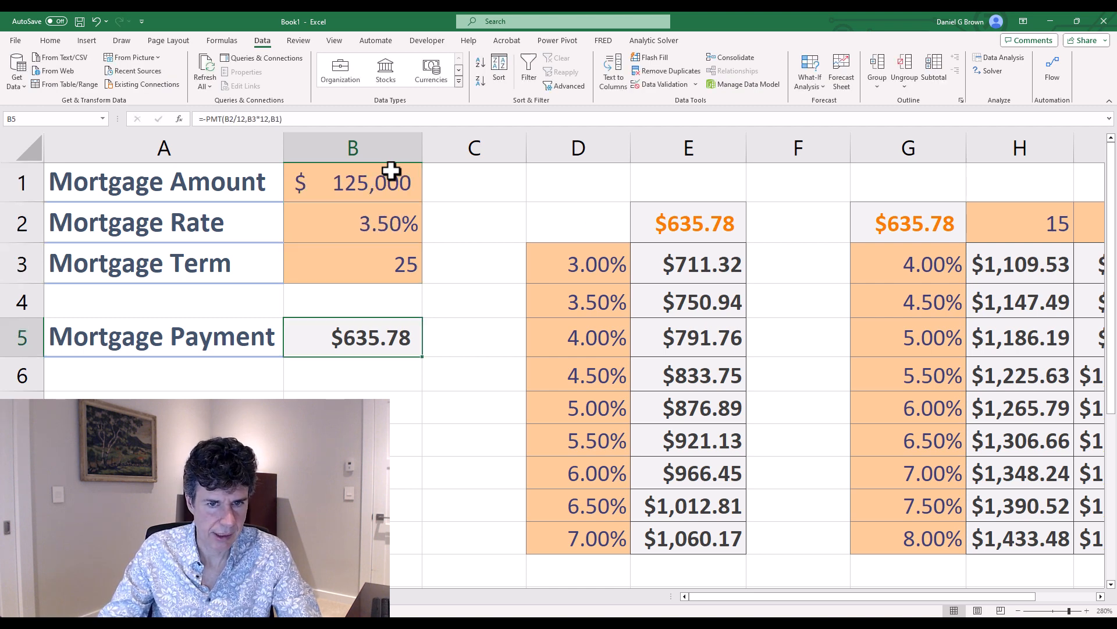
pyautogui.click(687, 337)
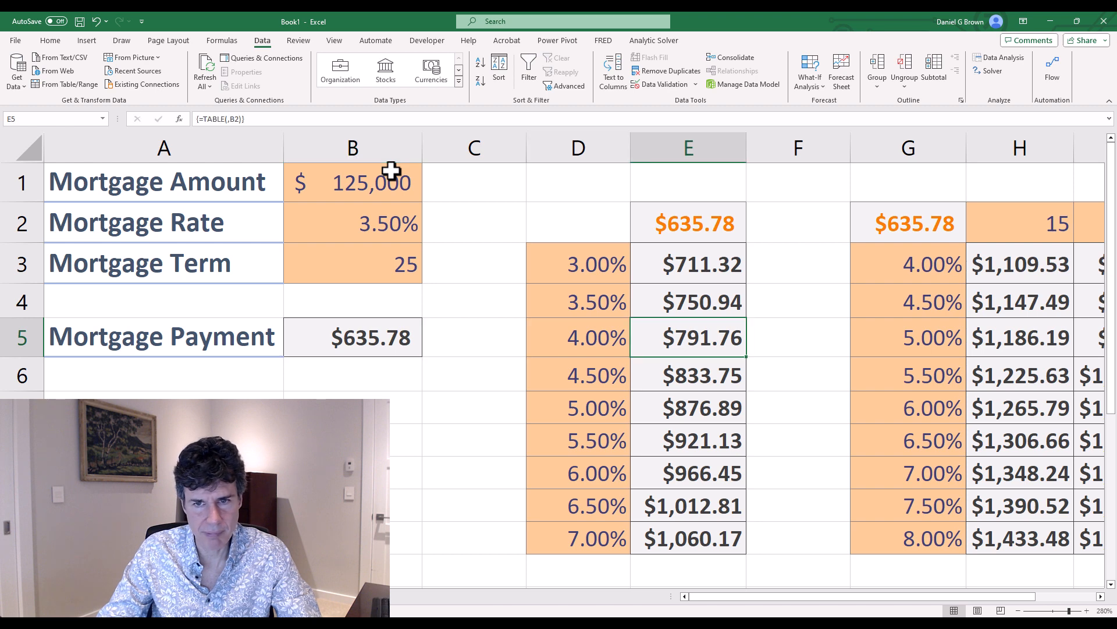
pyautogui.click(687, 300)
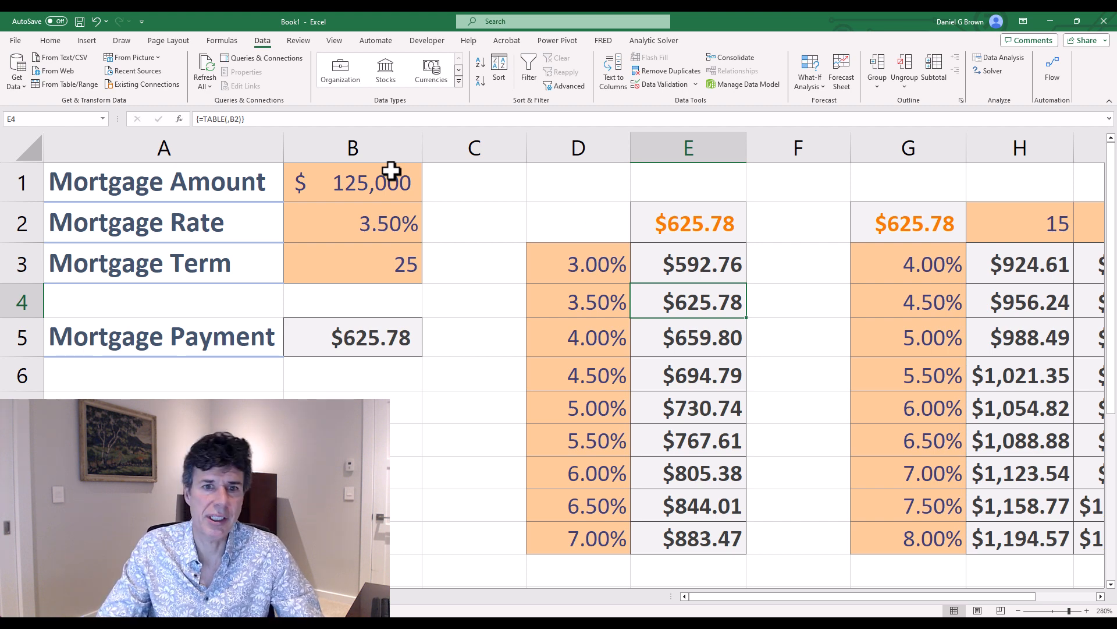
pyautogui.click(688, 224)
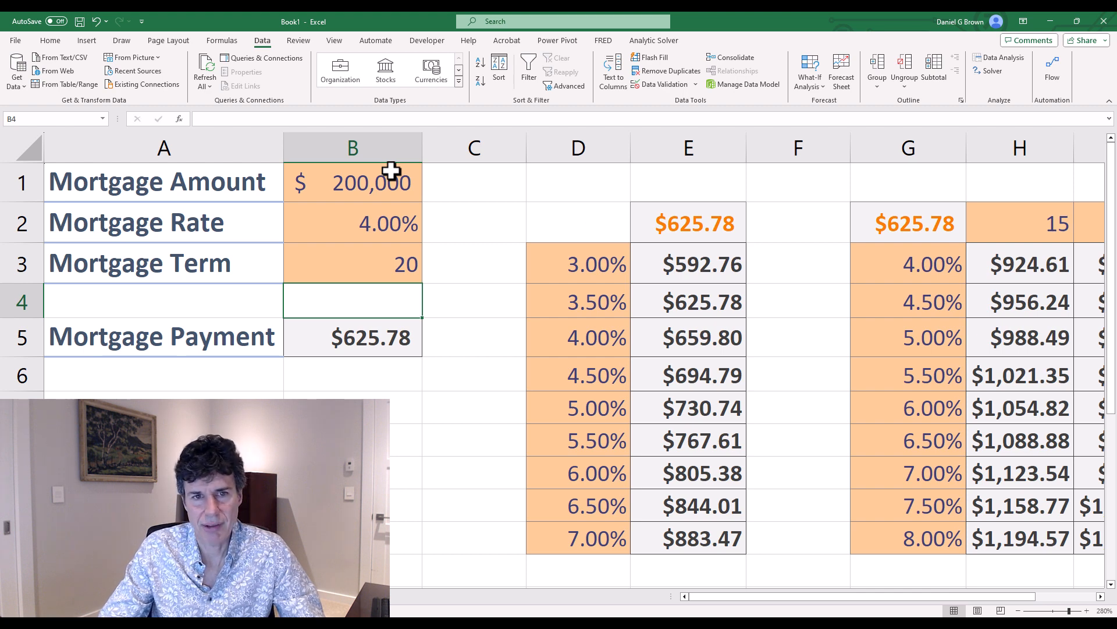
# - Enter $200,000 at 4.00% over 20 years and recalculate with F9 for a $1,211.96 payment
pyautogui.click(351, 182)
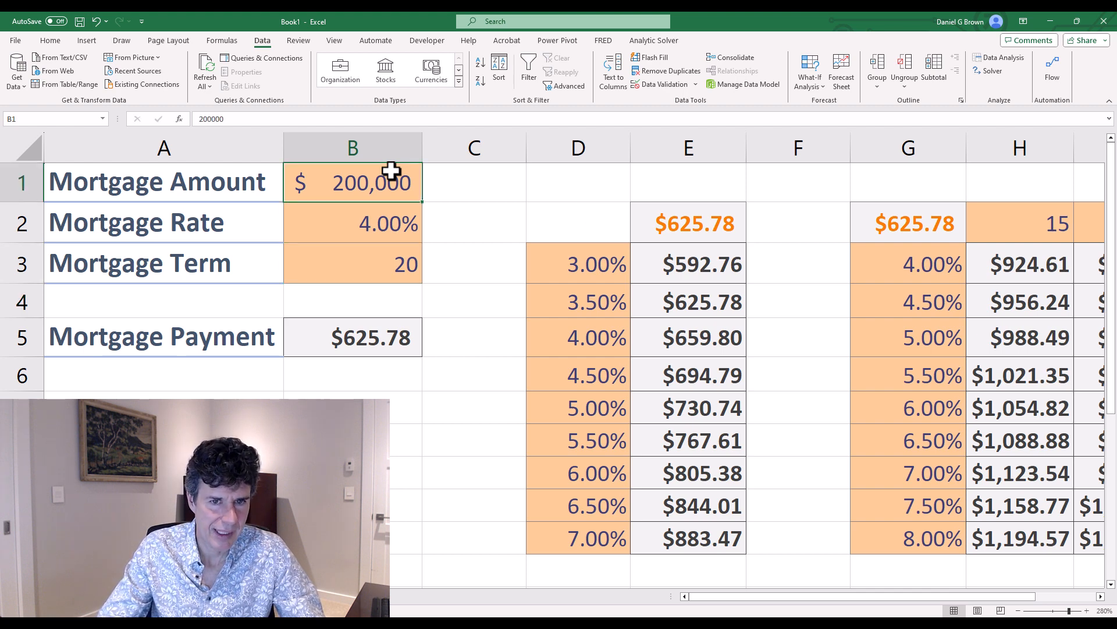
pyautogui.click(351, 263)
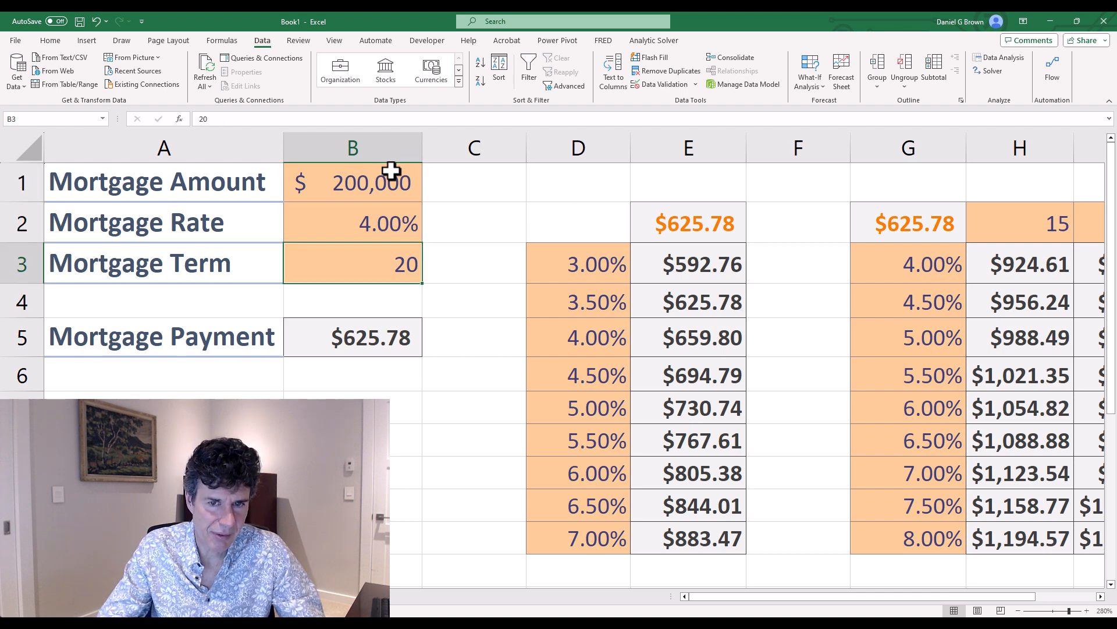
pyautogui.click(351, 182)
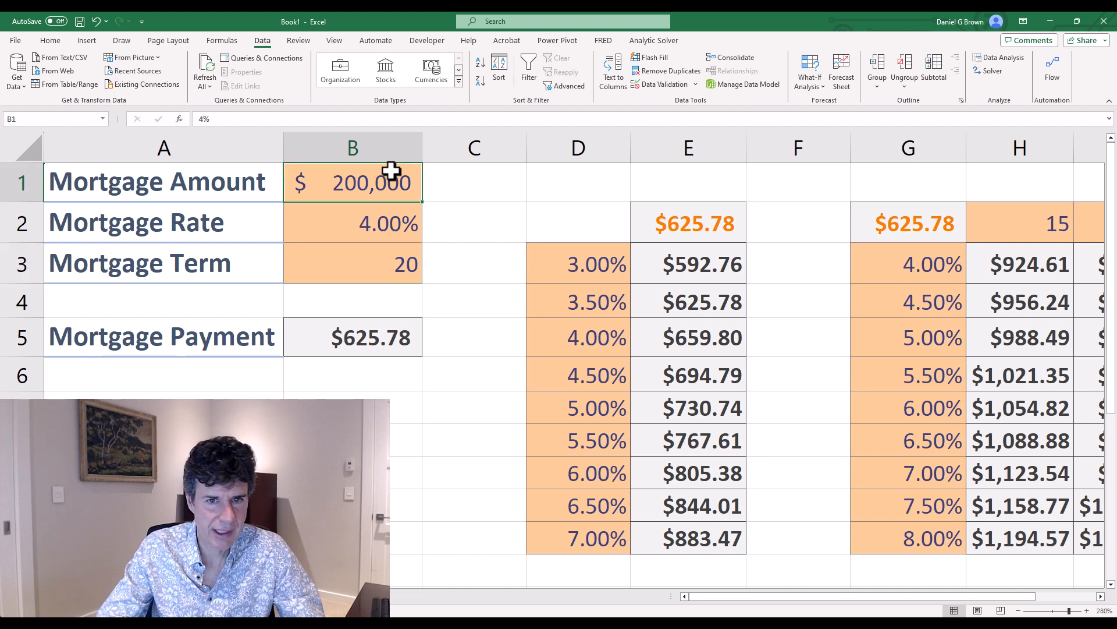
pyautogui.click(352, 300)
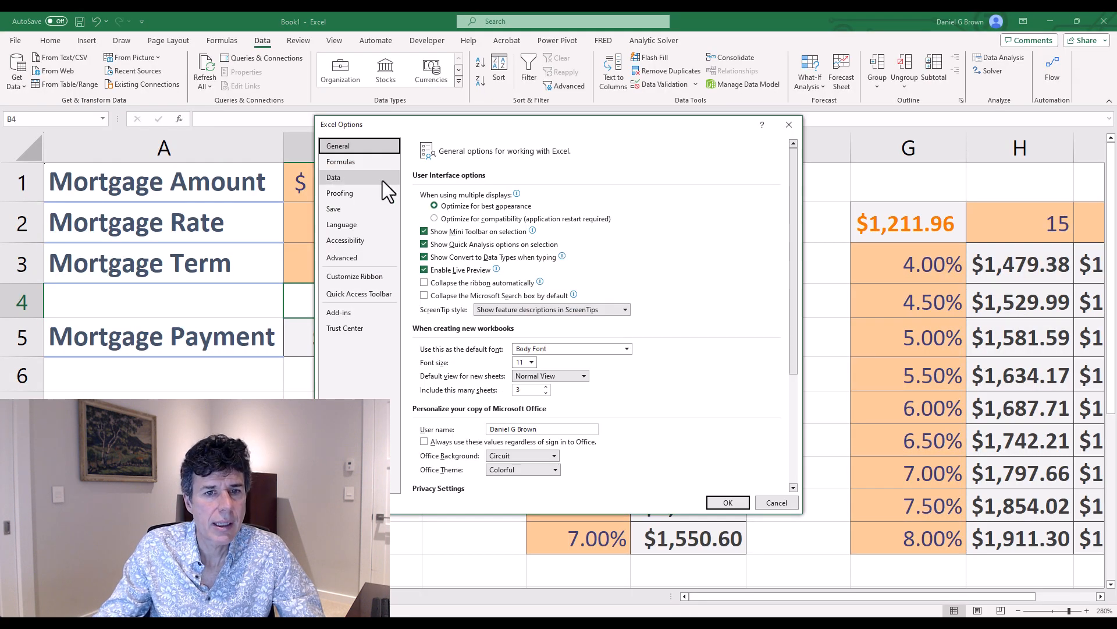
# - Set workbook calculation to Automatic except for data tables in Options > Formulas
pyautogui.click(341, 161)
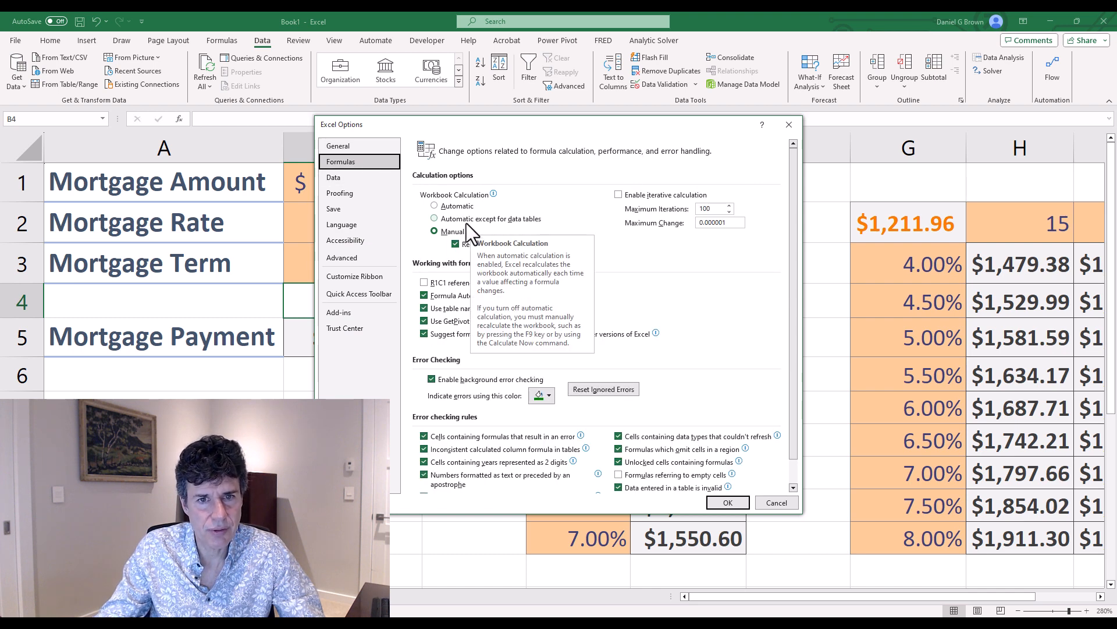
pyautogui.click(434, 219)
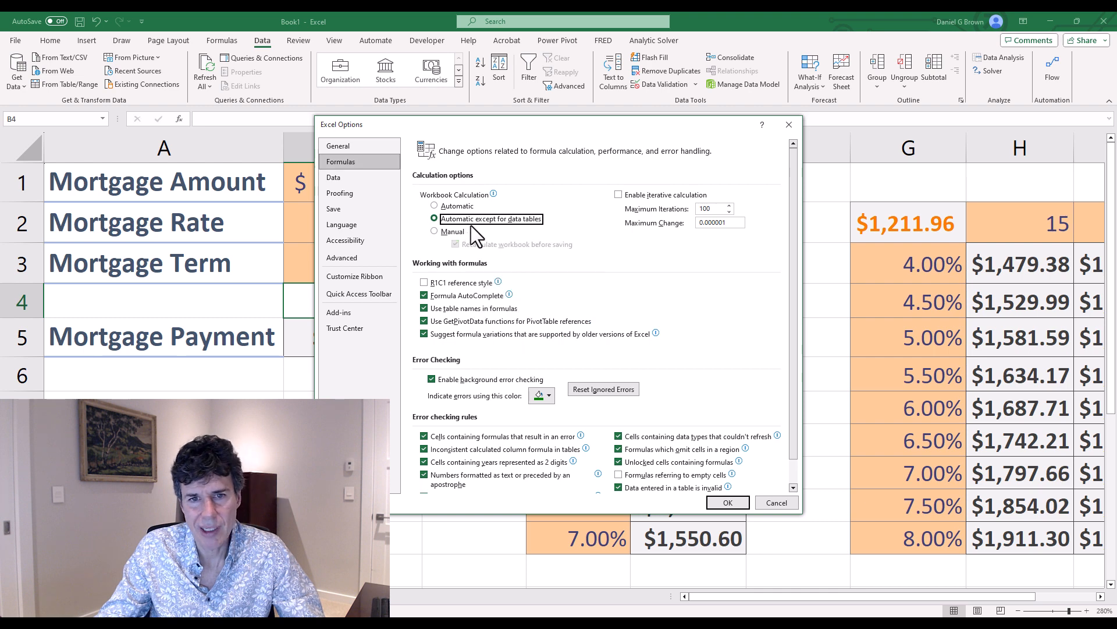
pyautogui.click(726, 503)
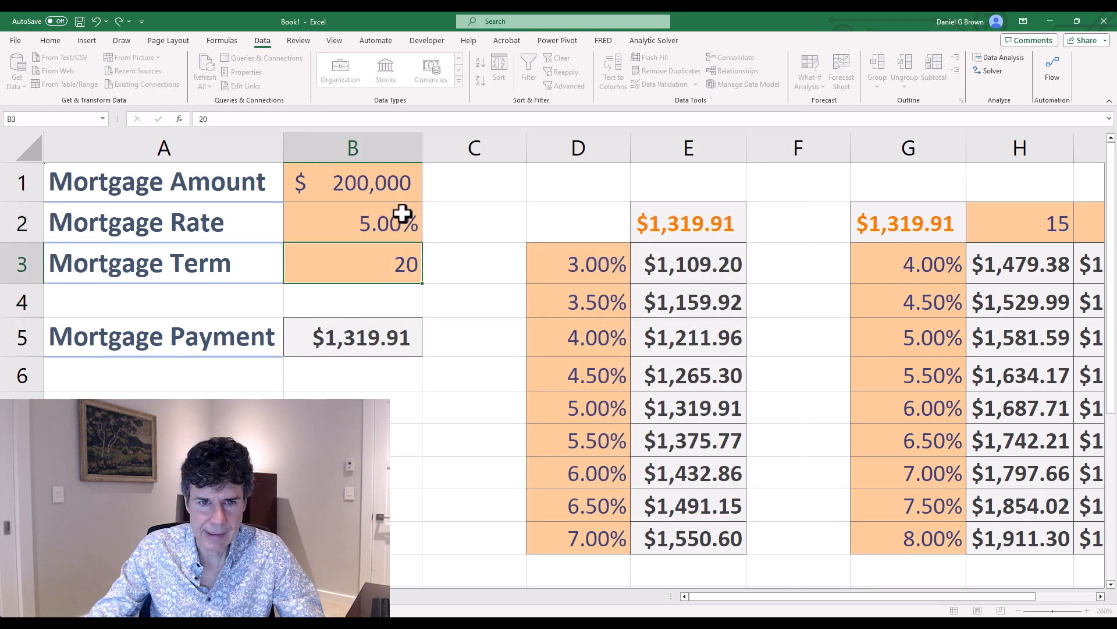
# - Enter a 4.50% rate and 30-year term, giving a $1,013.37 payment
pyautogui.click(351, 337)
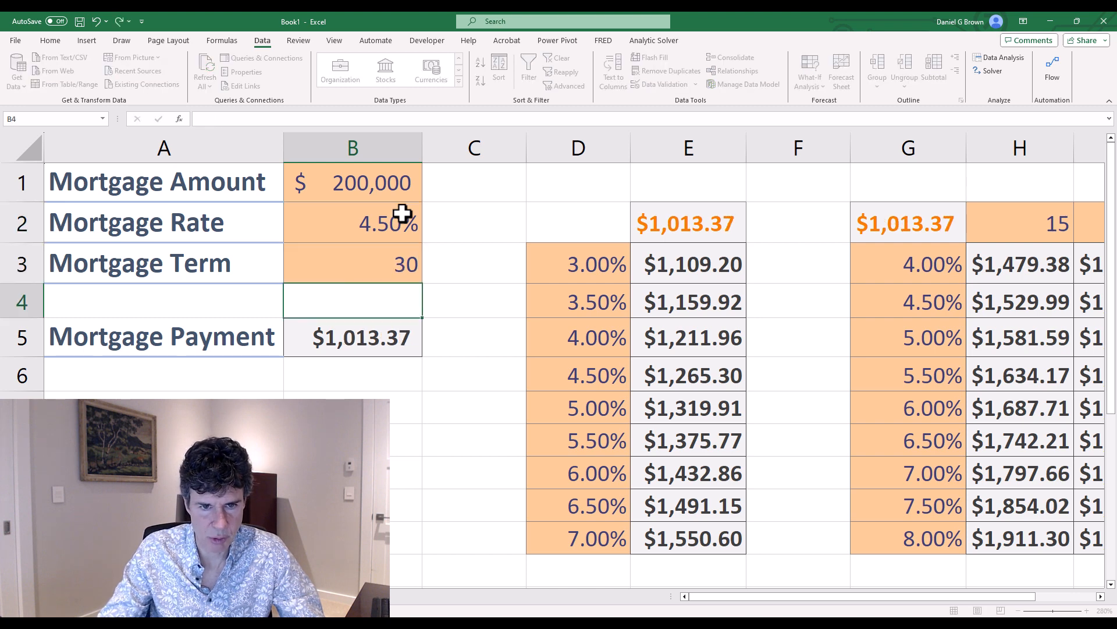
pyautogui.click(351, 263)
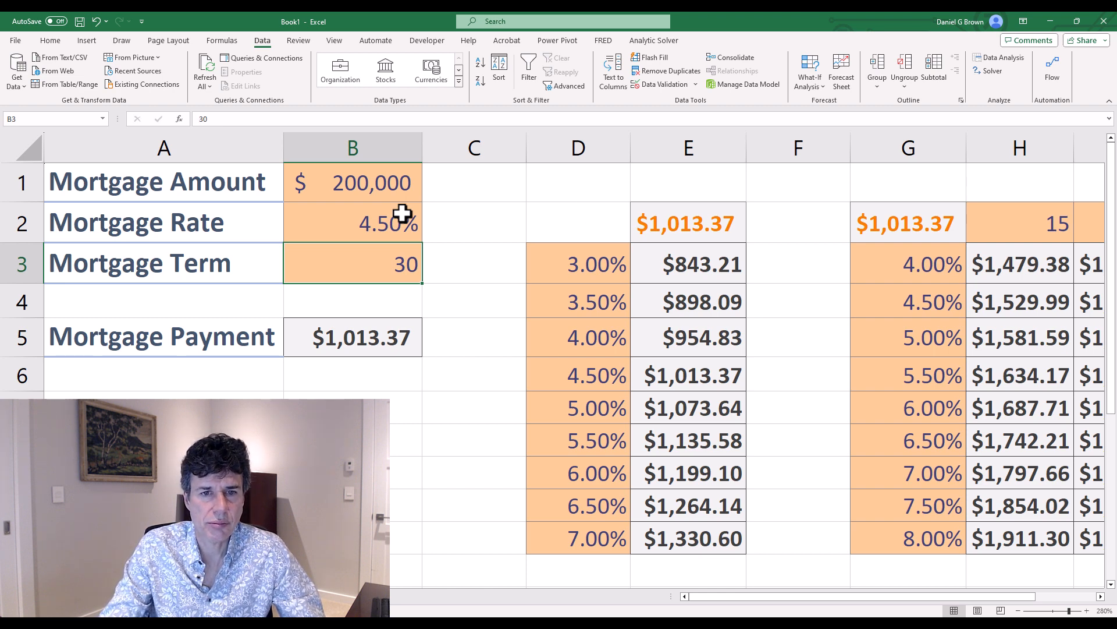
pyautogui.click(352, 181)
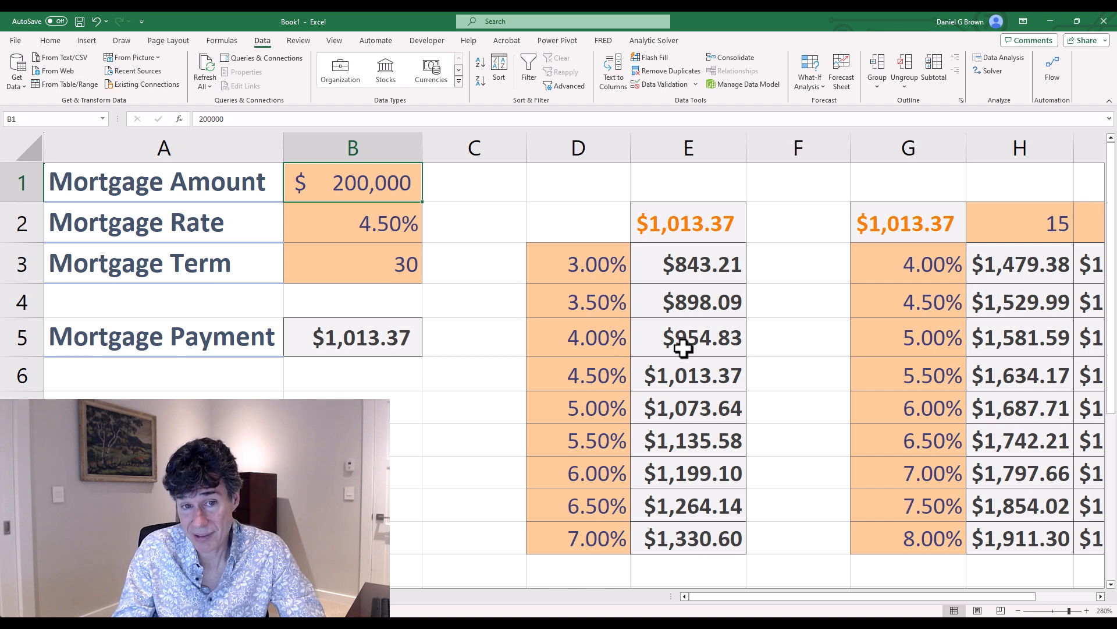
pyautogui.click(351, 300)
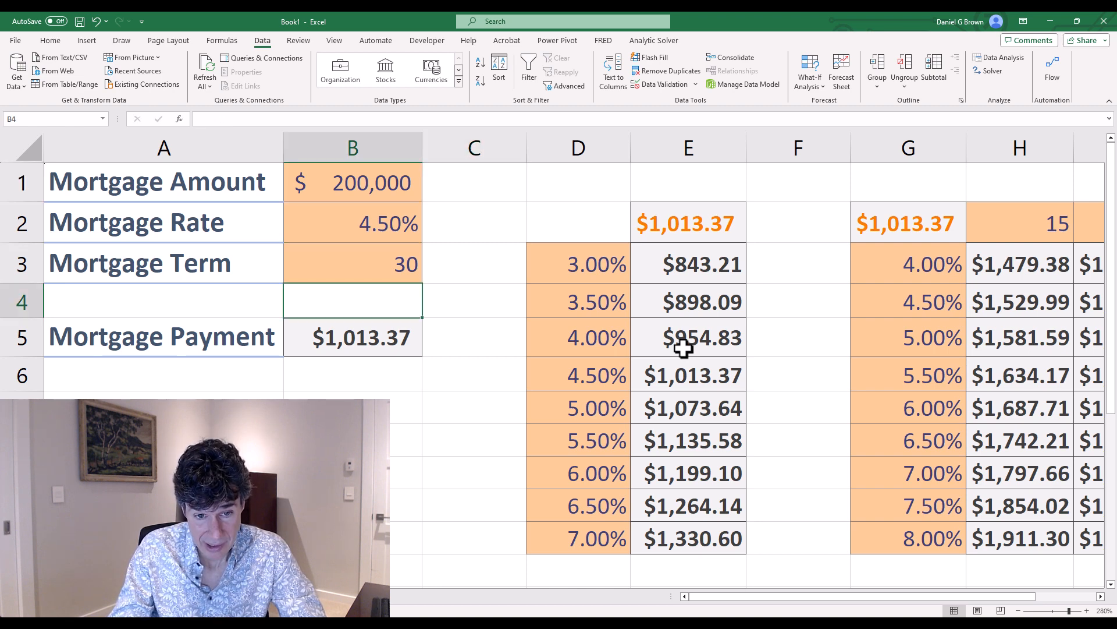
pyautogui.click(687, 223)
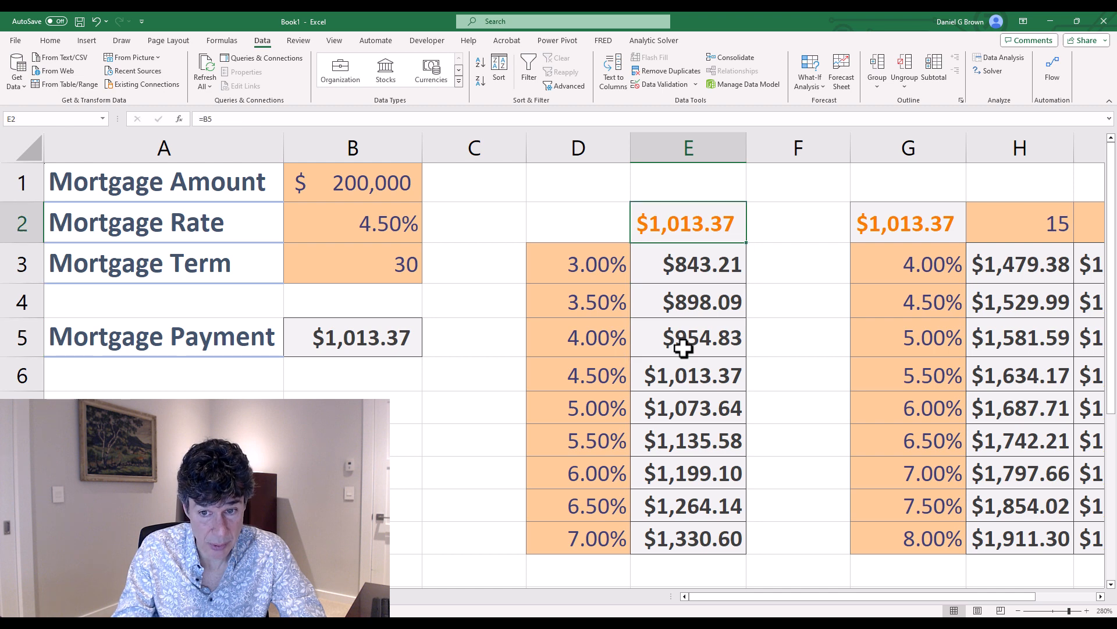
pyautogui.click(1017, 264)
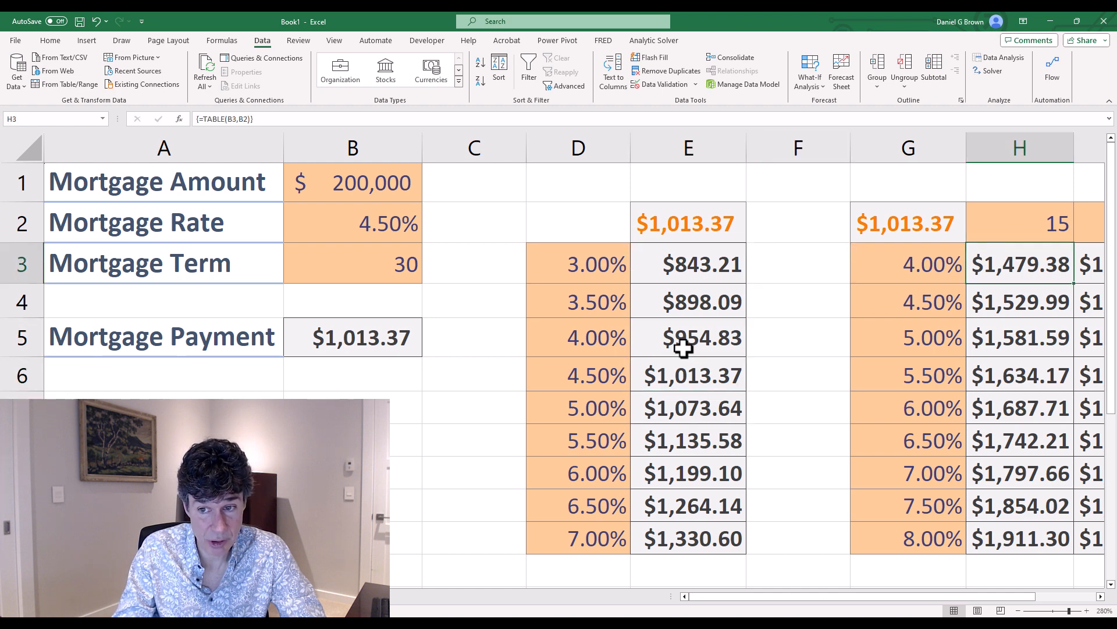
pyautogui.hscroll(3)
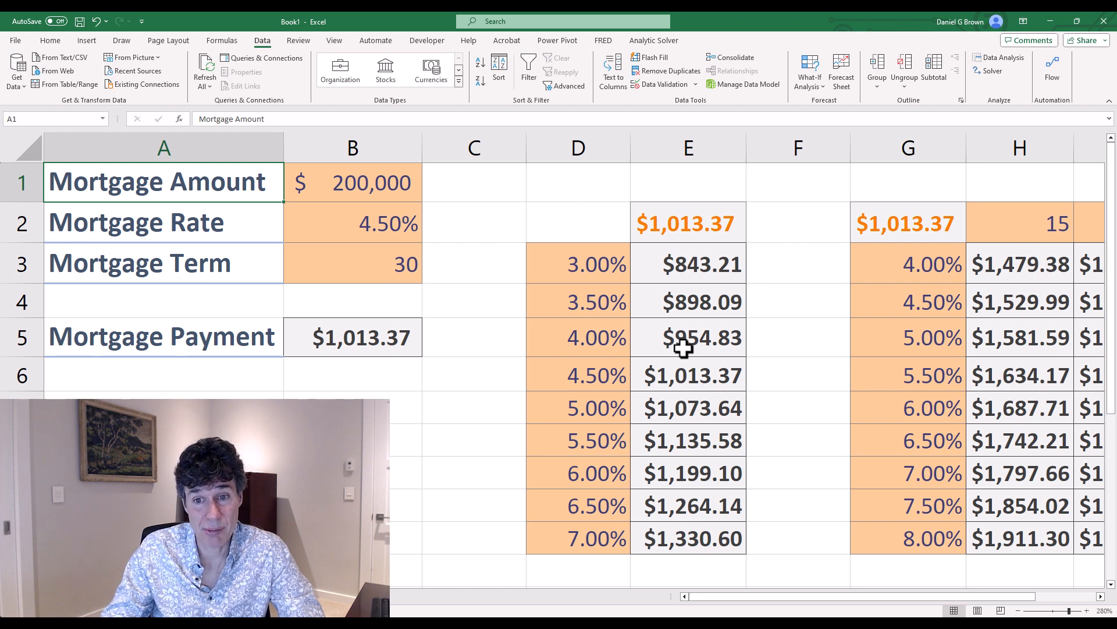
pyautogui.moveTo(659, 548)
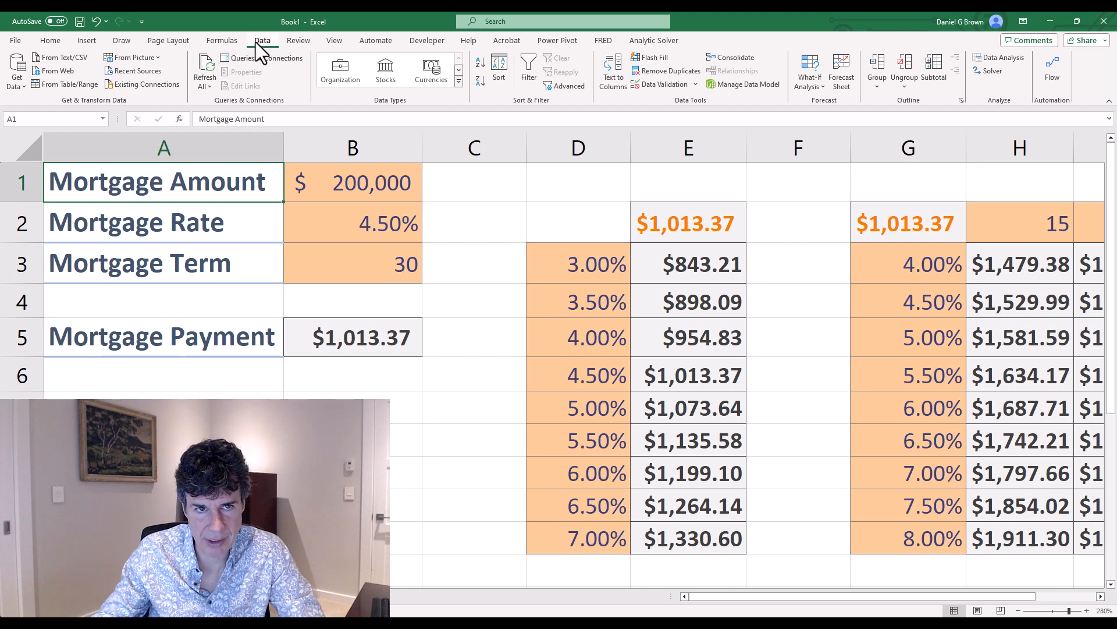
pyautogui.click(809, 69)
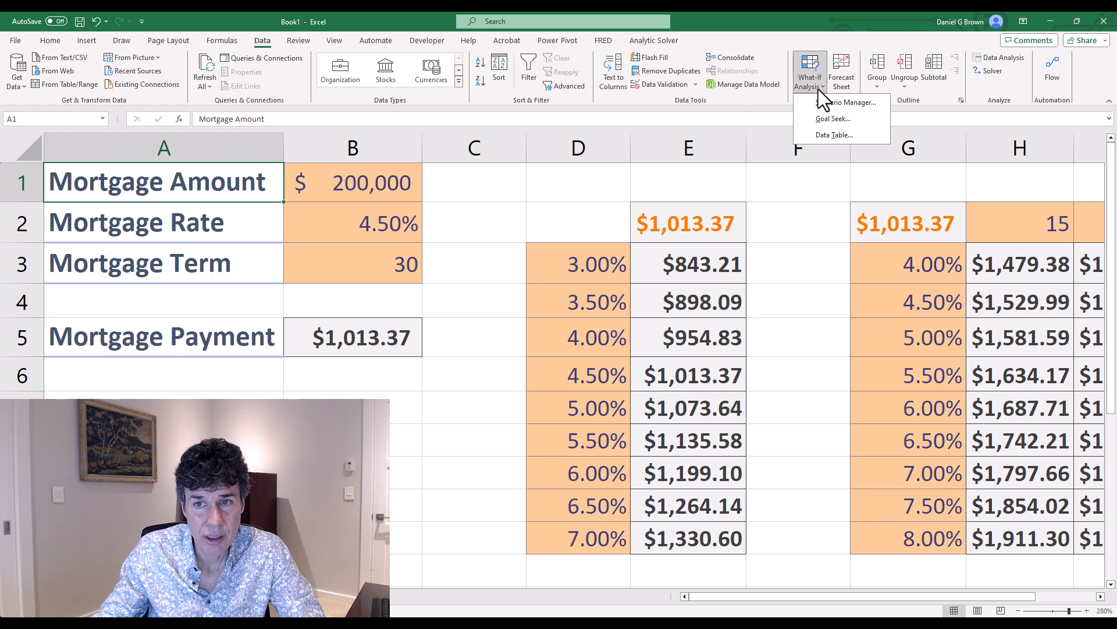
pyautogui.moveTo(832, 119)
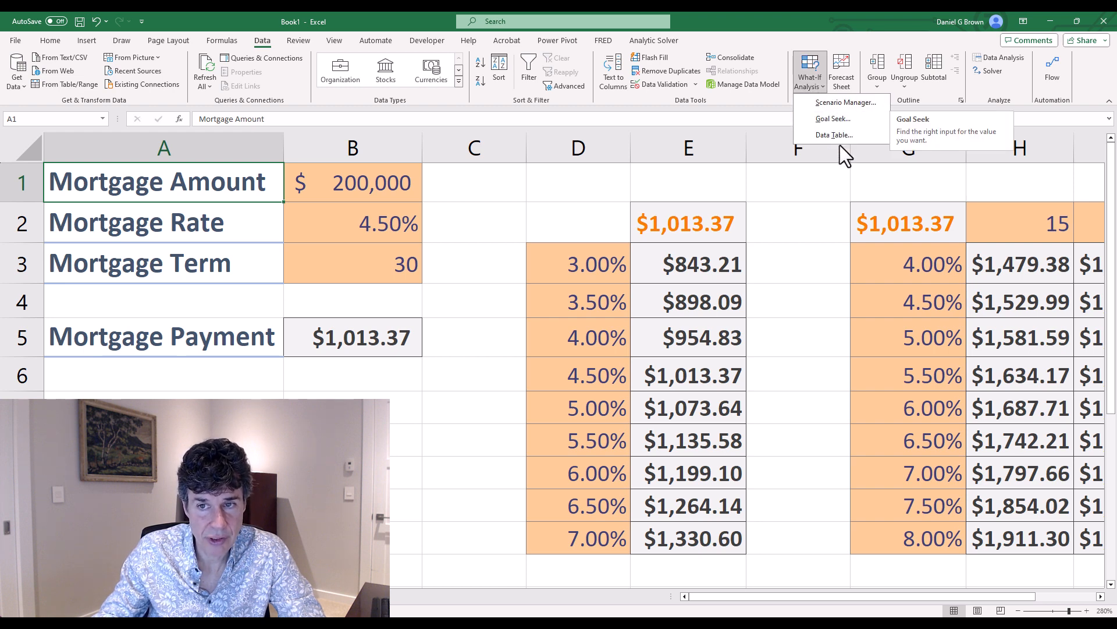
pyautogui.moveTo(833, 135)
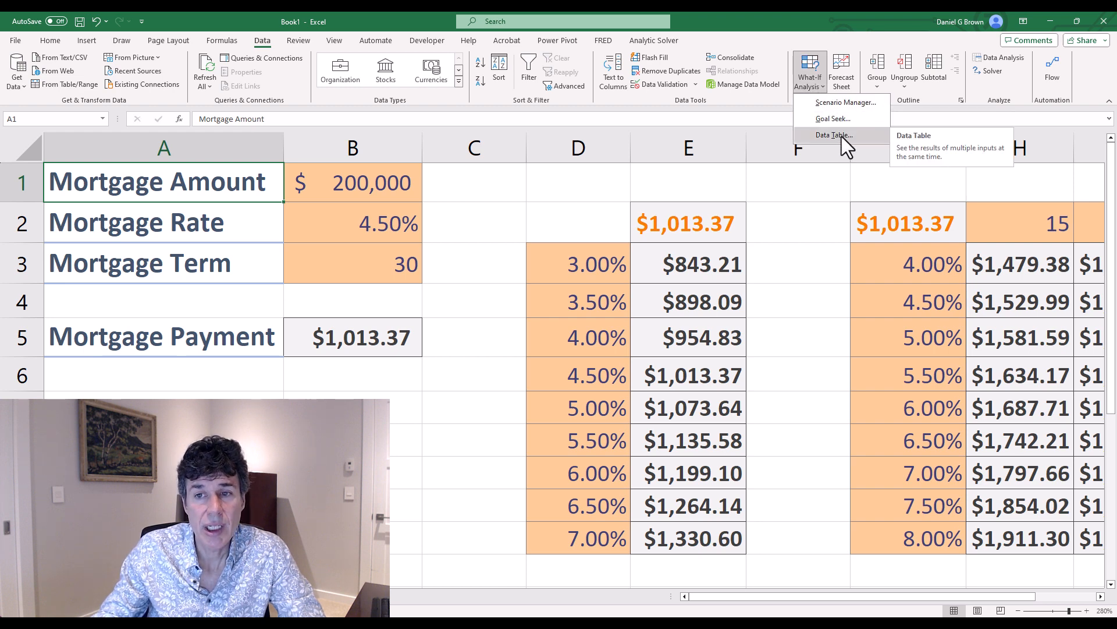
pyautogui.moveTo(846, 102)
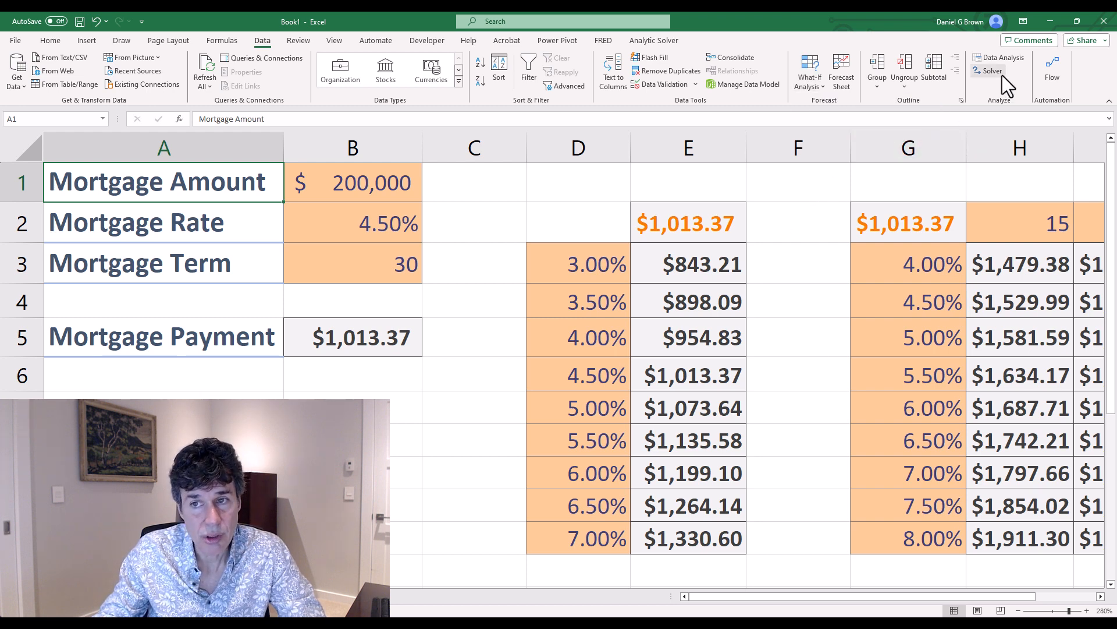
pyautogui.moveTo(1007, 85)
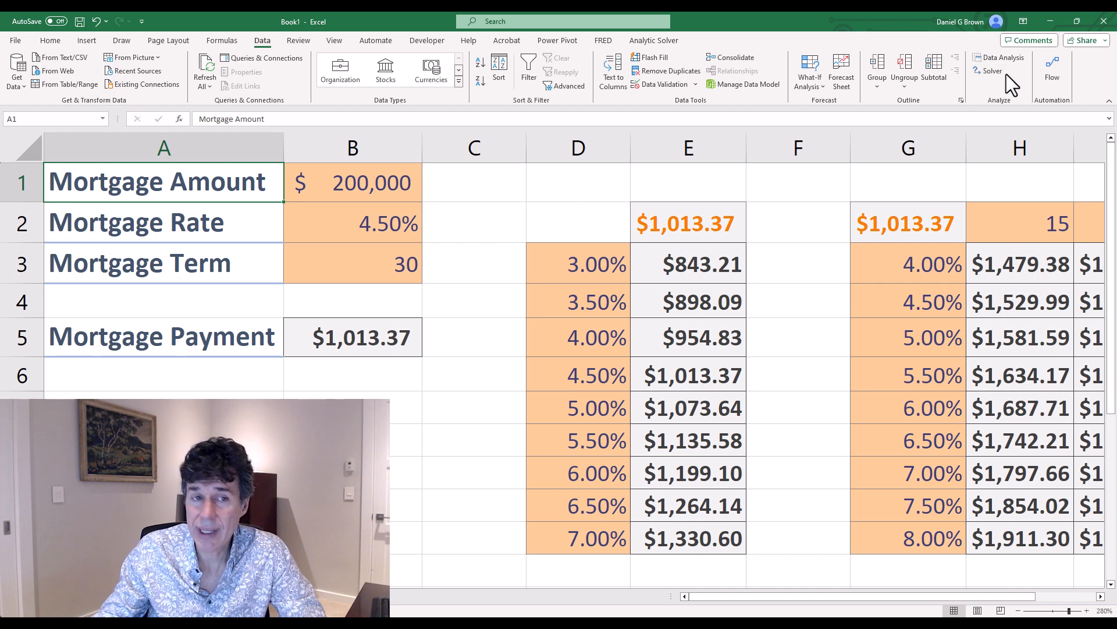